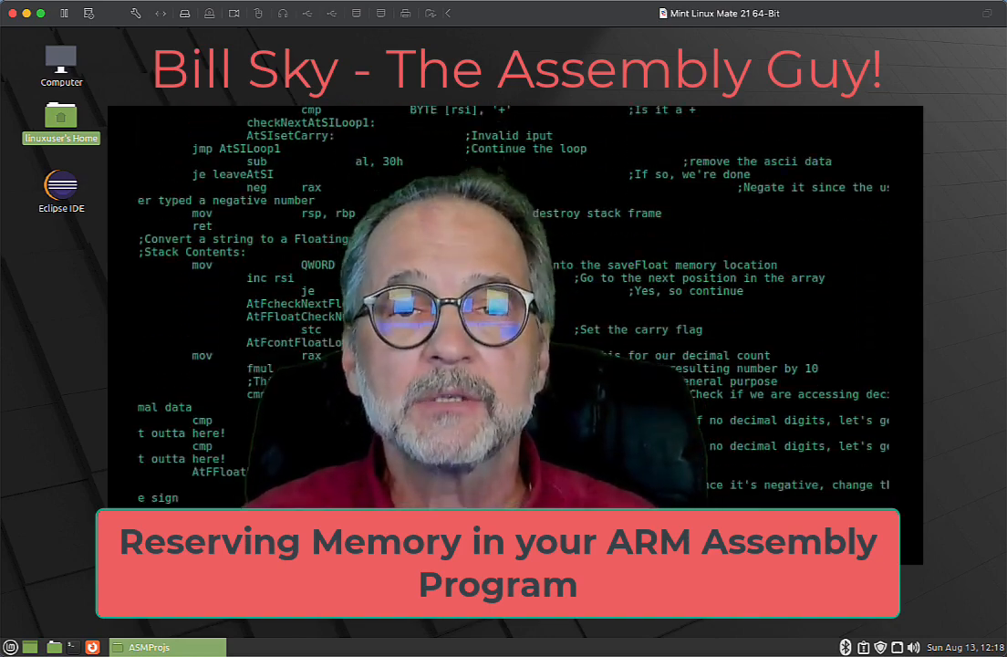
- Browse the Caja folder and review the available ARM 64-bit and 32-bit template archives
scroll("down", 3)
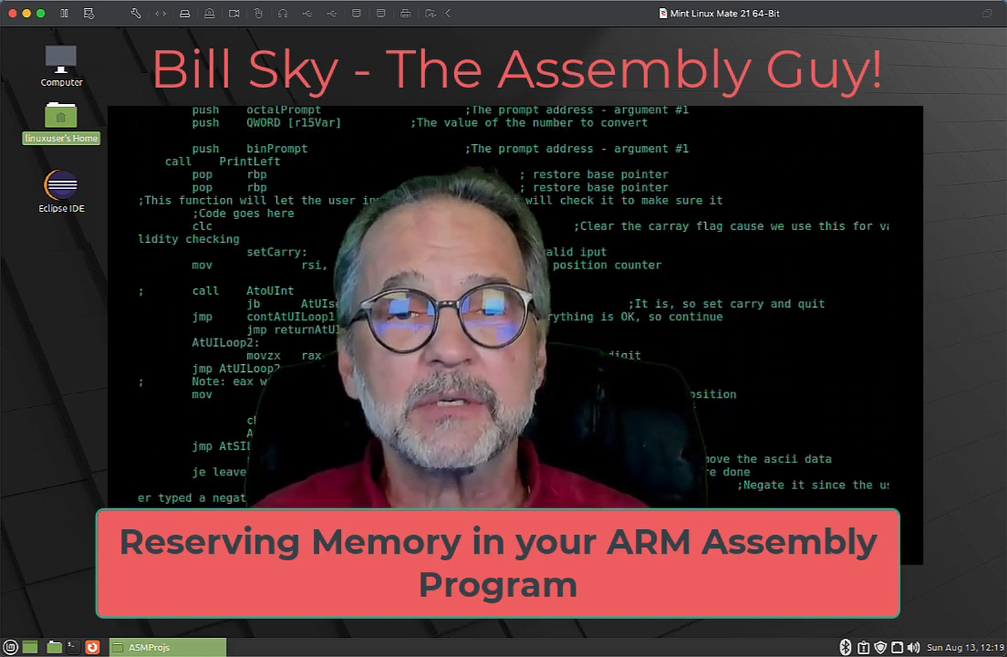
scroll("down", 3)
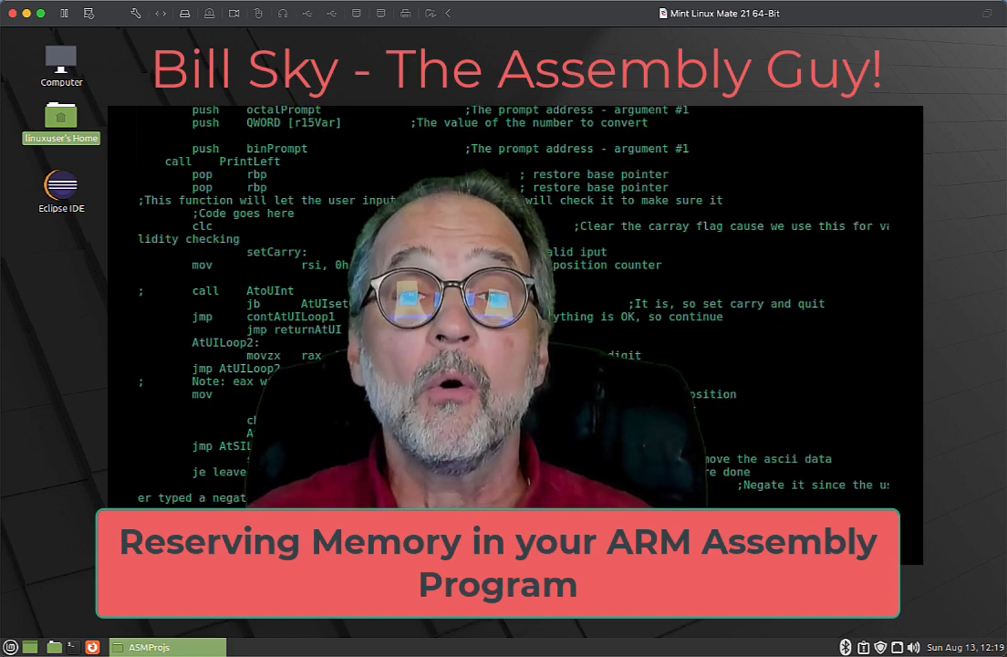
scroll("down", 3)
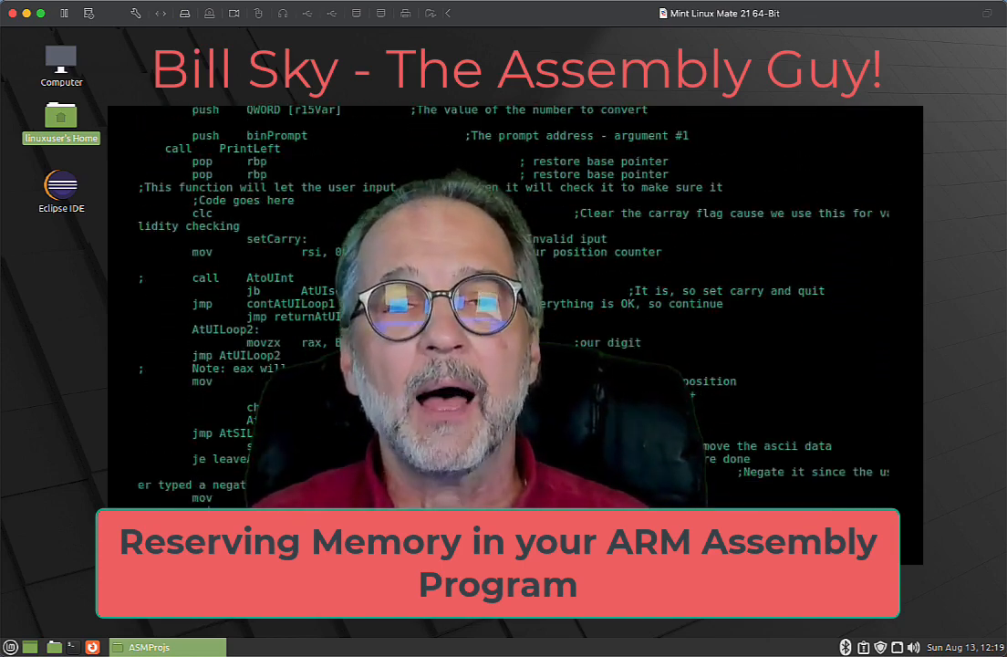
scroll("down", 3)
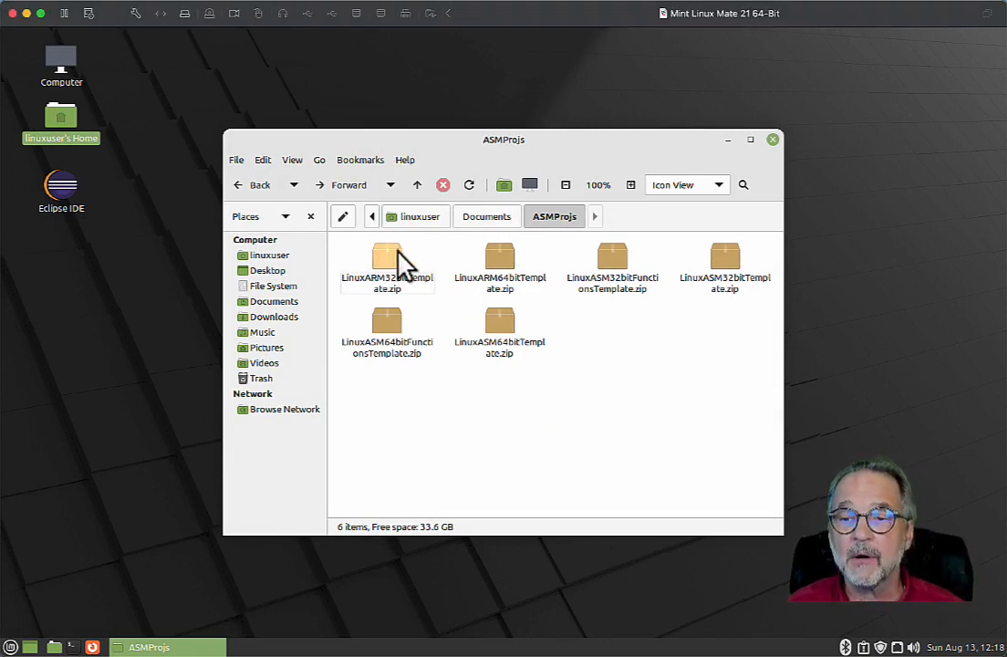
left_click(500, 265)
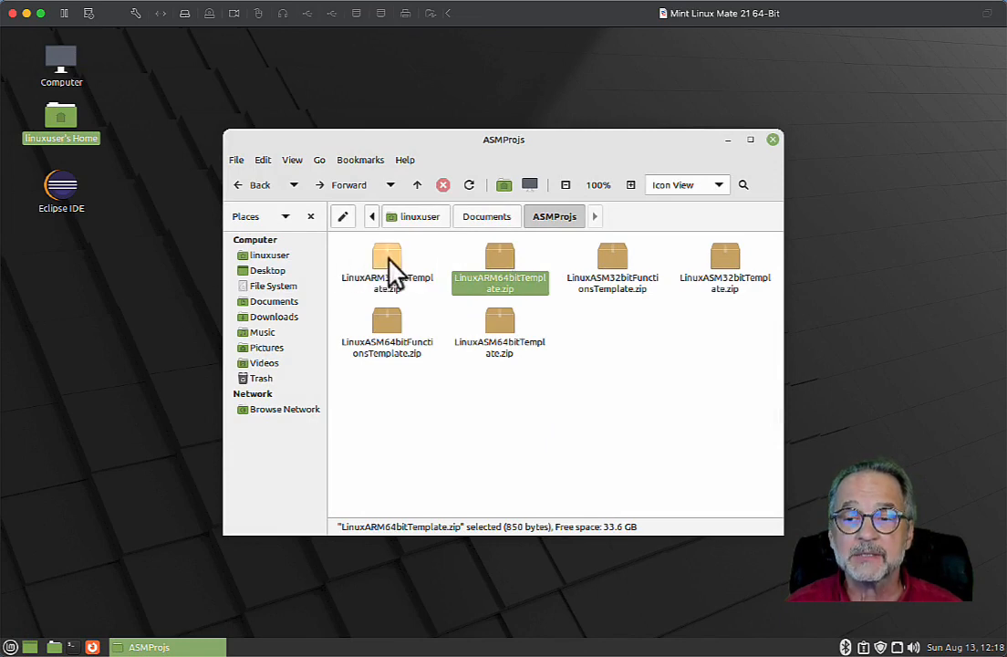
left_click(386, 265)
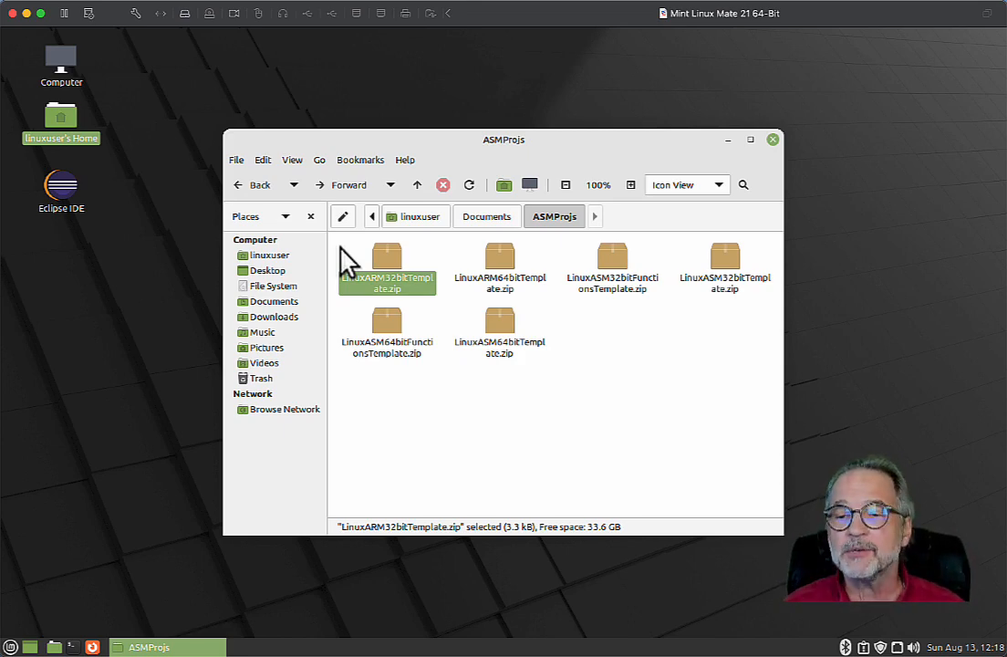
left_click(612, 265)
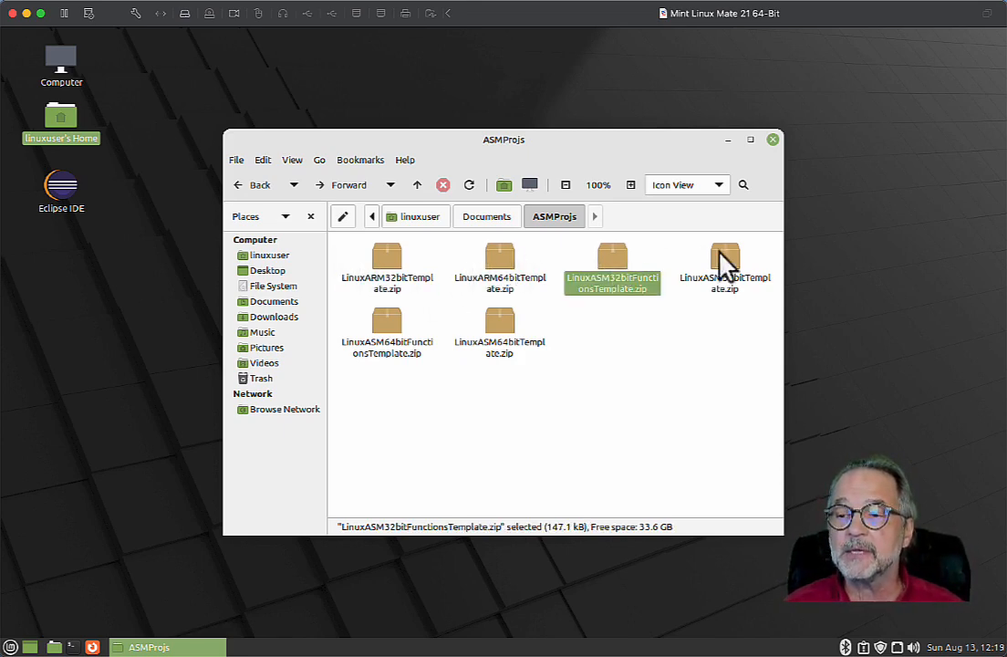
left_click(500, 329)
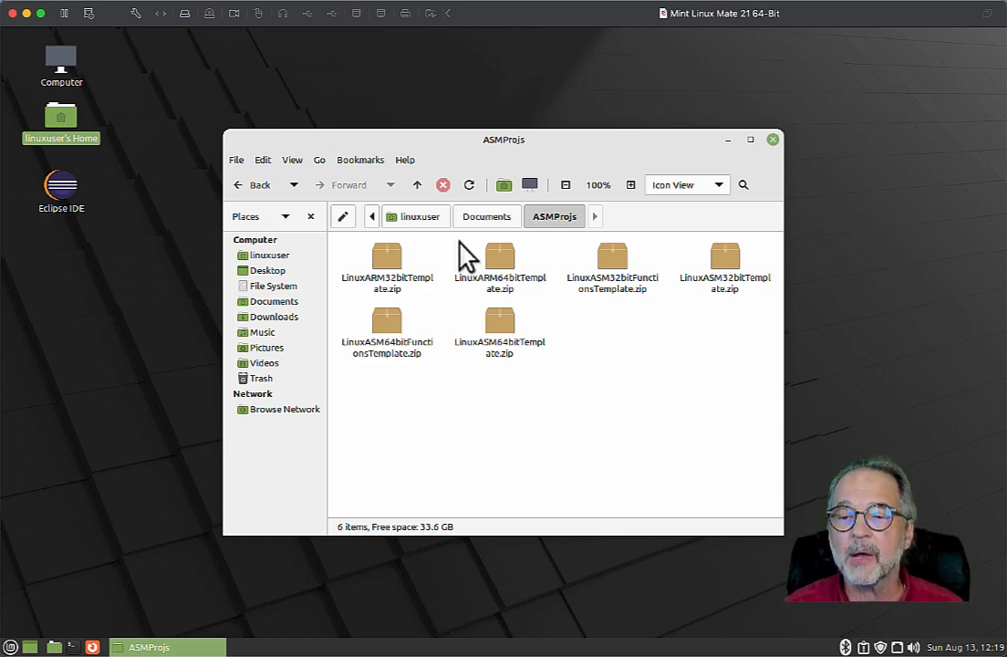
mouse_move(452, 265)
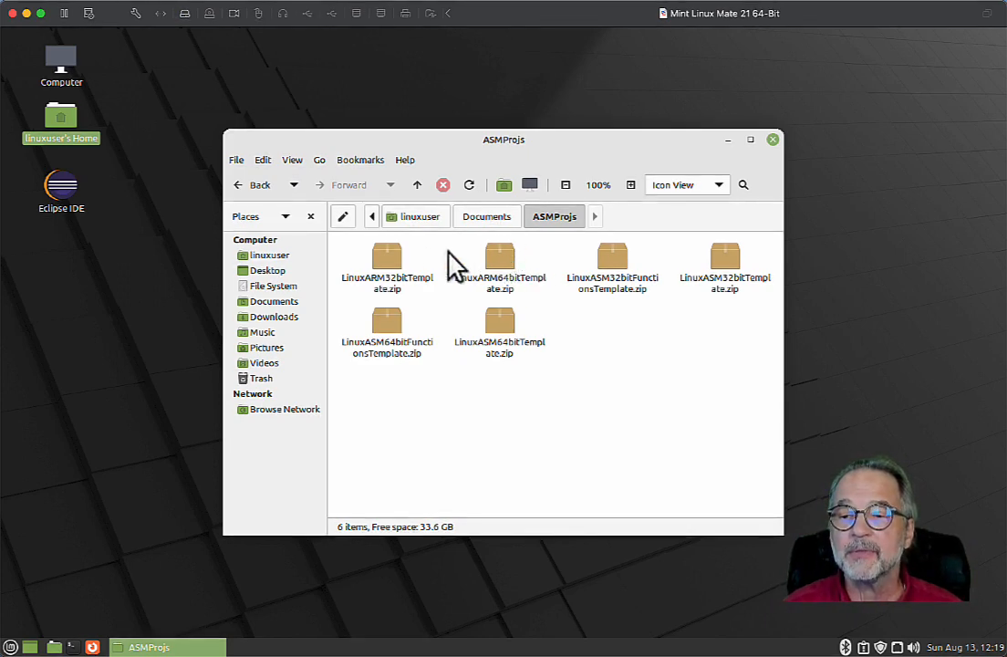
- Extract LinuxARM64bitTemplate.zip, rename the folder 64bit_VariableDemo, and open its main.asm in Geany
left_click(499, 264)
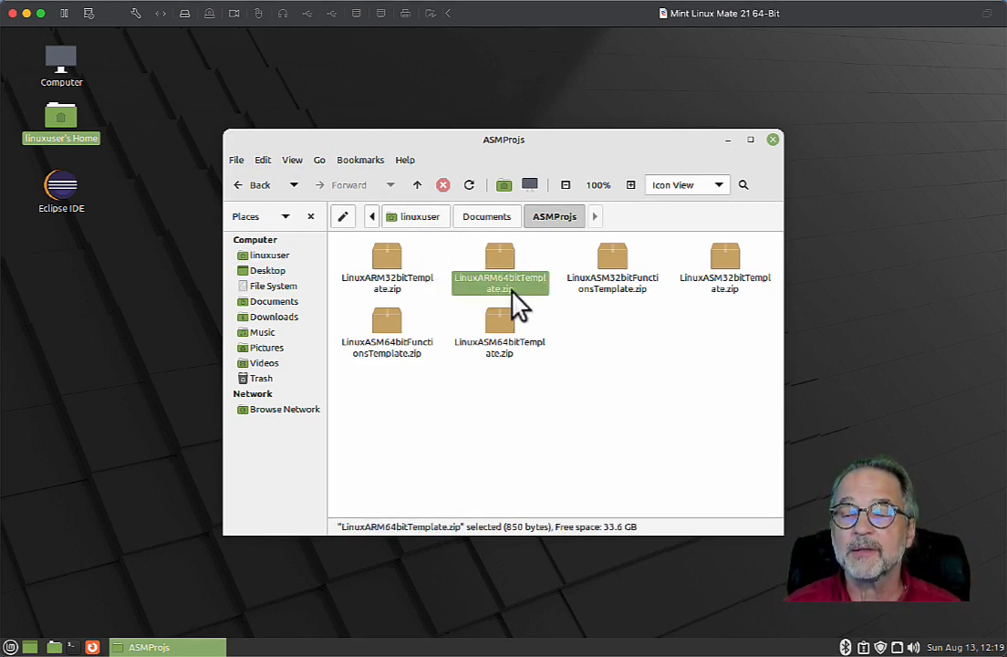
right_click(500, 283)
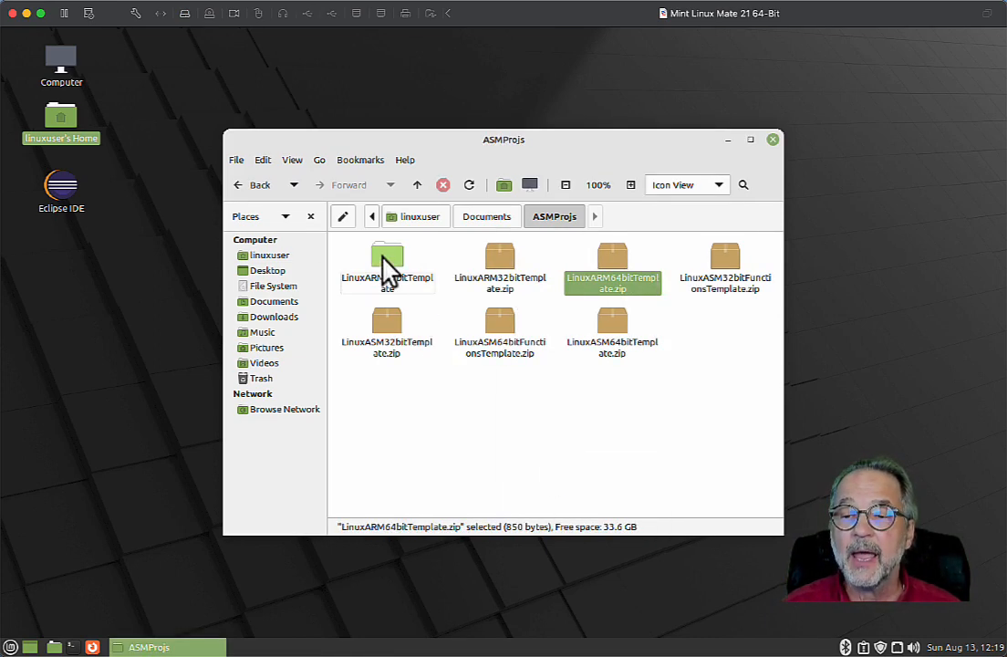
right_click(386, 265)
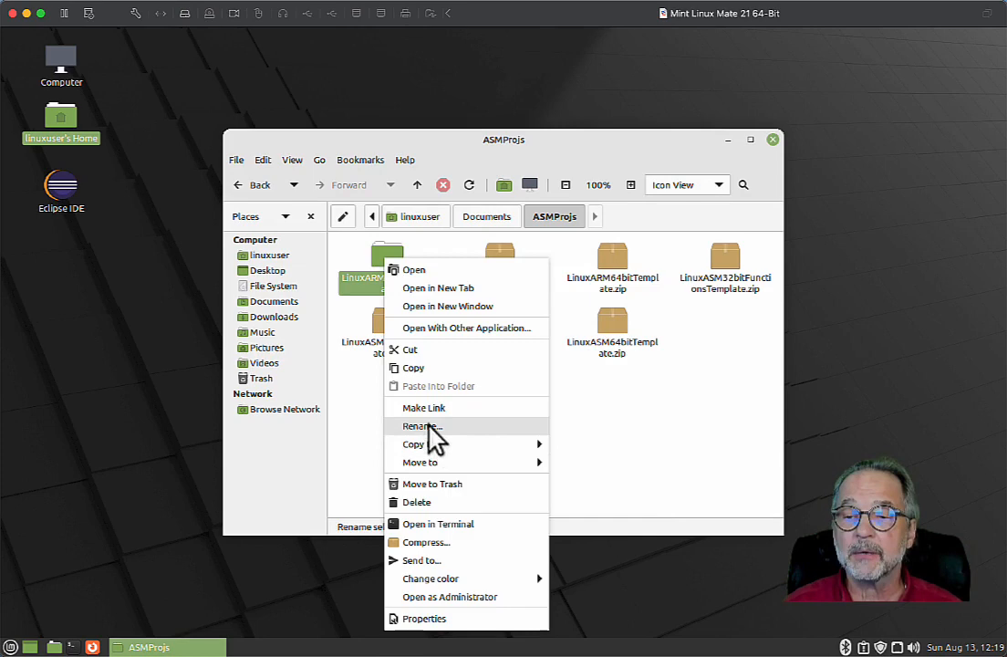
left_click(416, 425)
type("64bit_Varai")
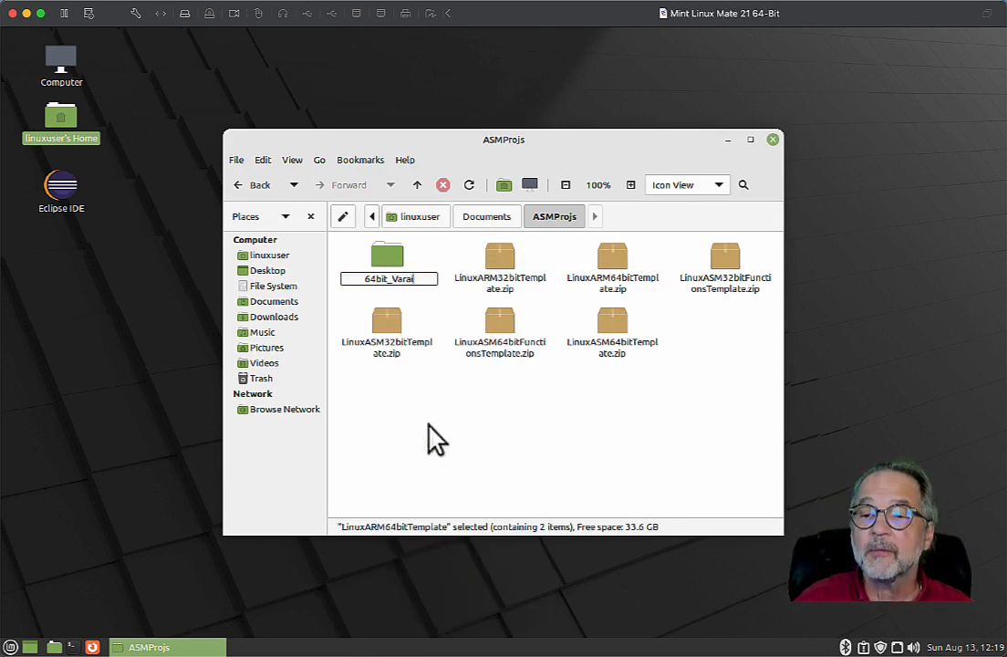
key("Return")
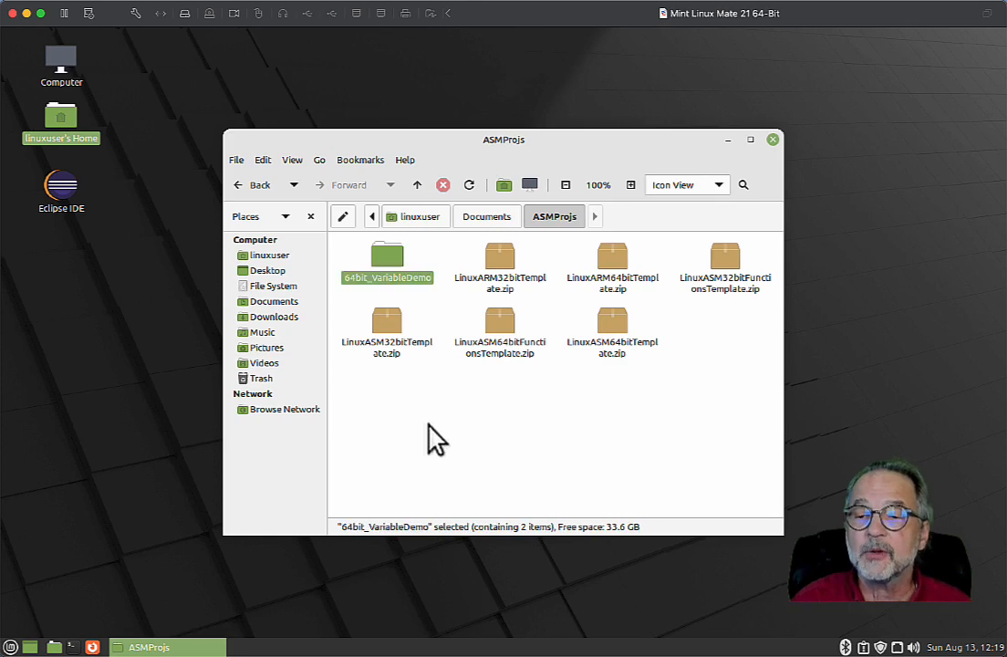
double_click(387, 259)
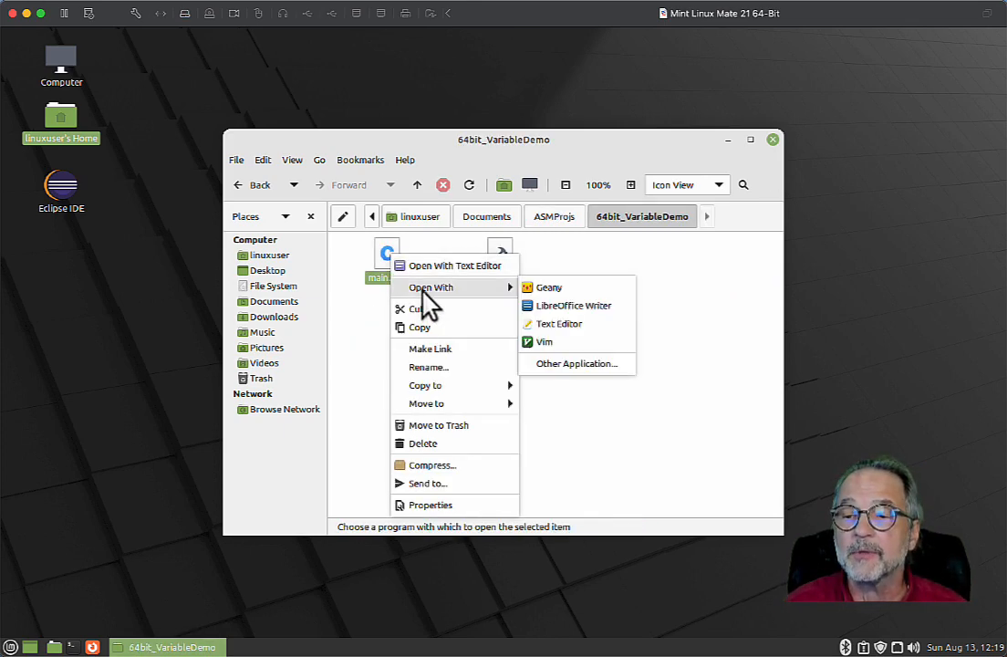
left_click(549, 286)
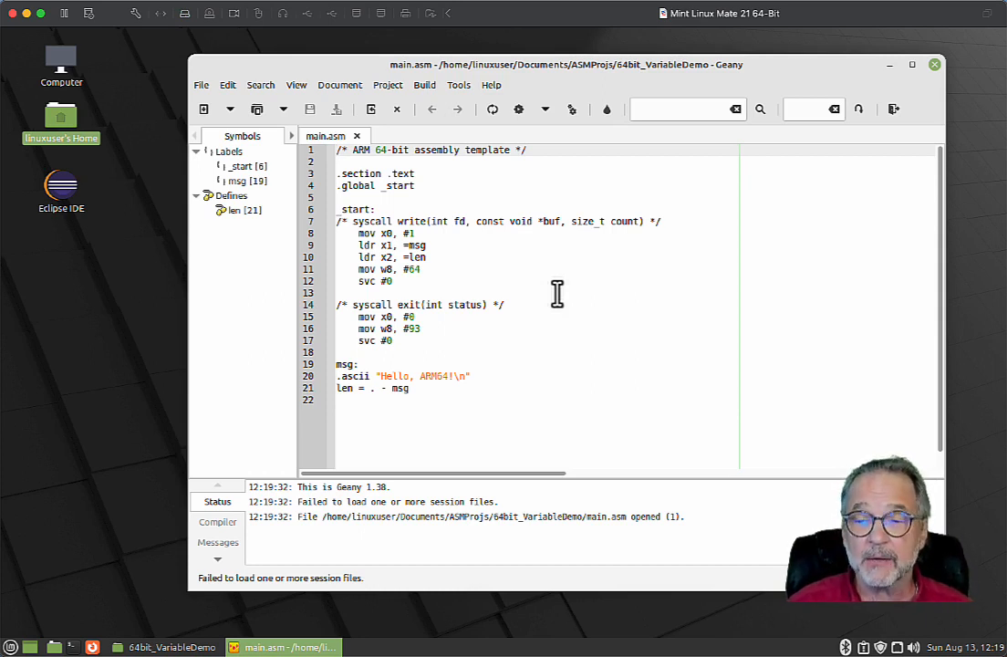
mouse_move(514, 373)
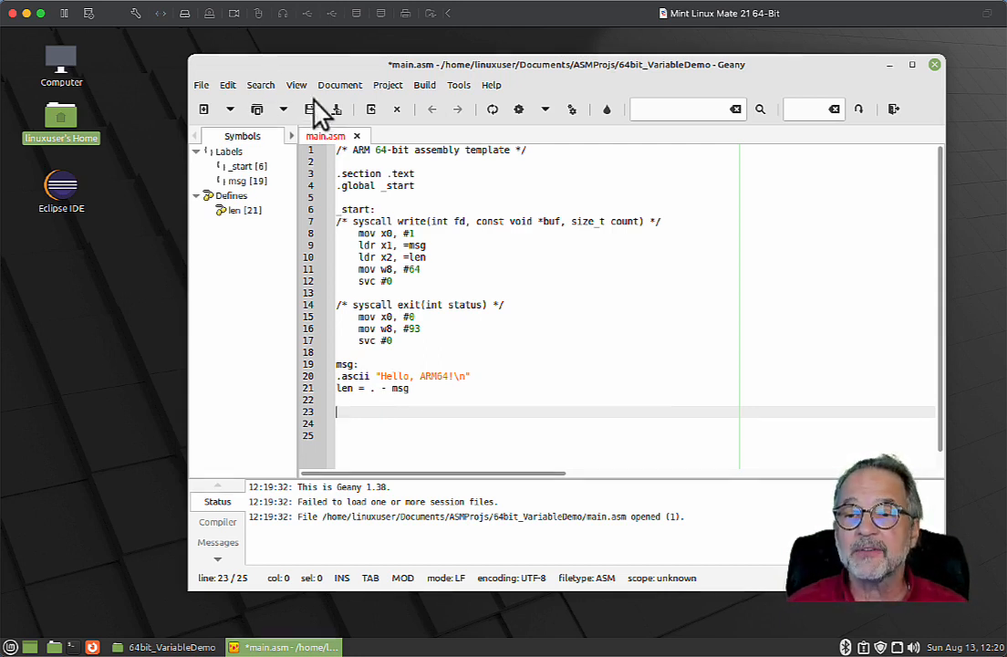
- Build the template main.asm so it compiles and links successfully
left_click(423, 84)
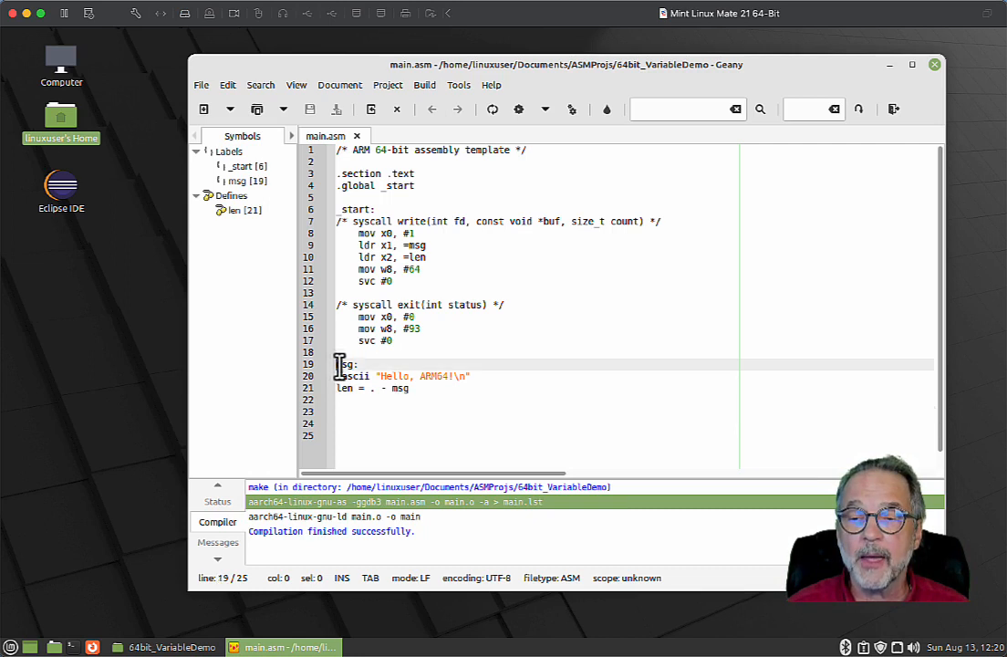
- Join the .ascii line onto the msg: label, indent the len line, and save main.asm
double_click(343, 364)
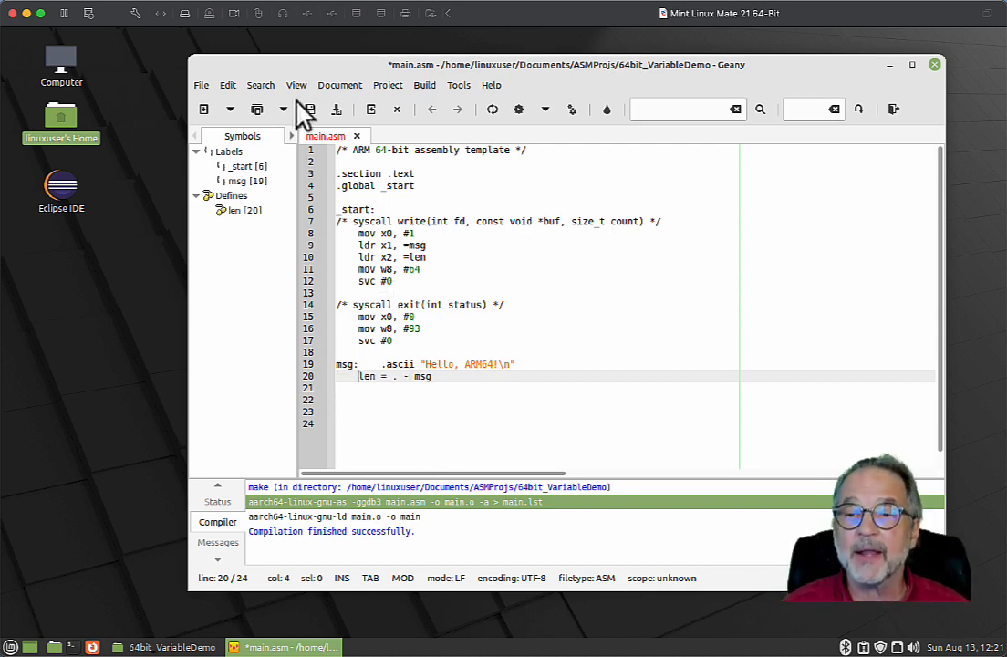
left_click(423, 84)
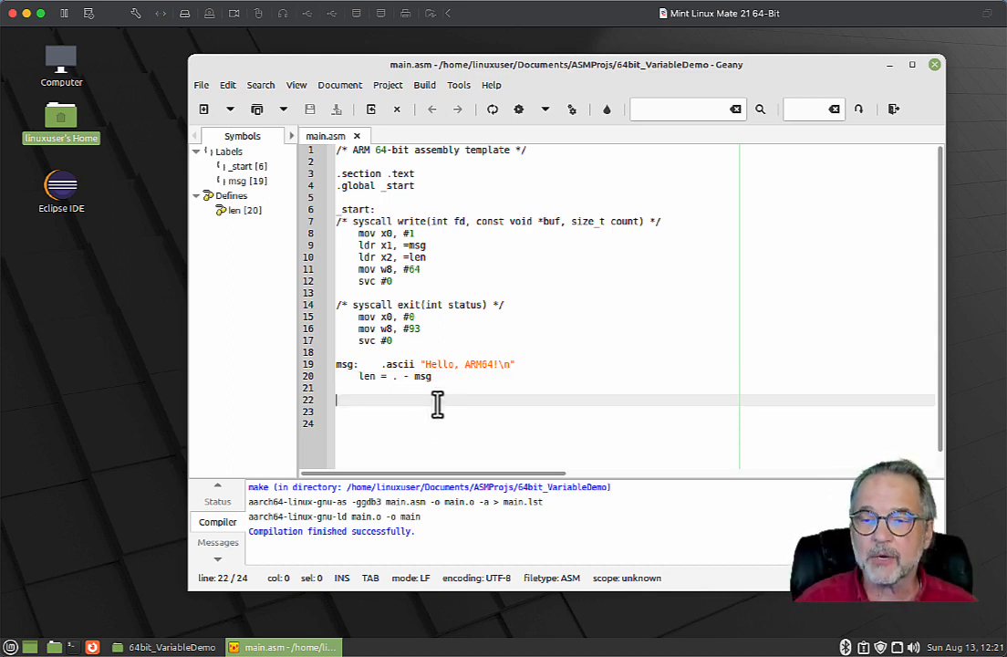
- Declare byte variables aByte holding 10 and aByte2 holding 0xff
type("ab")
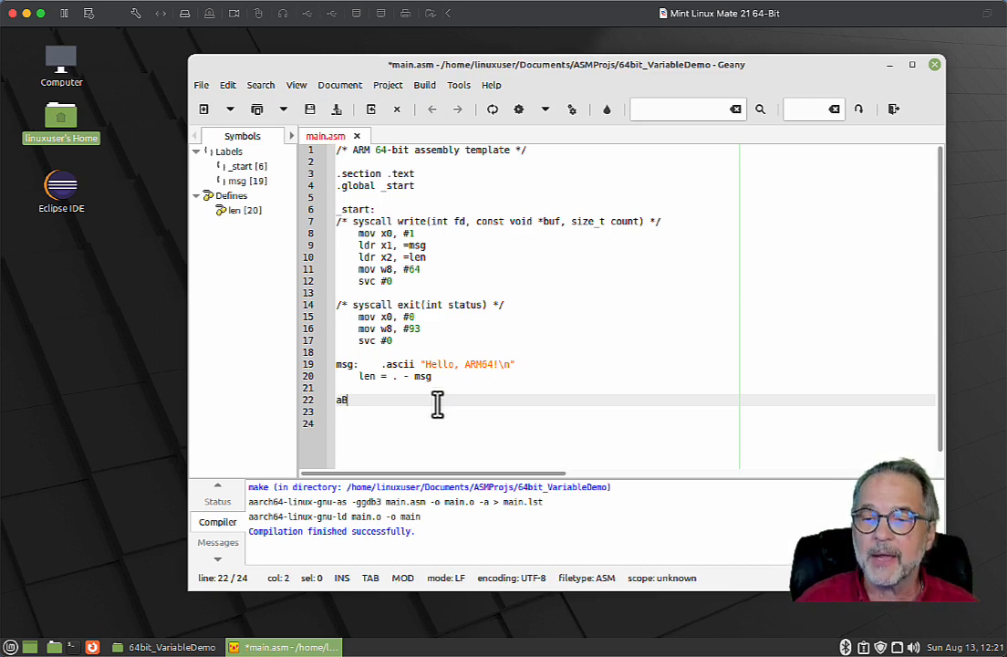
type("yte:")
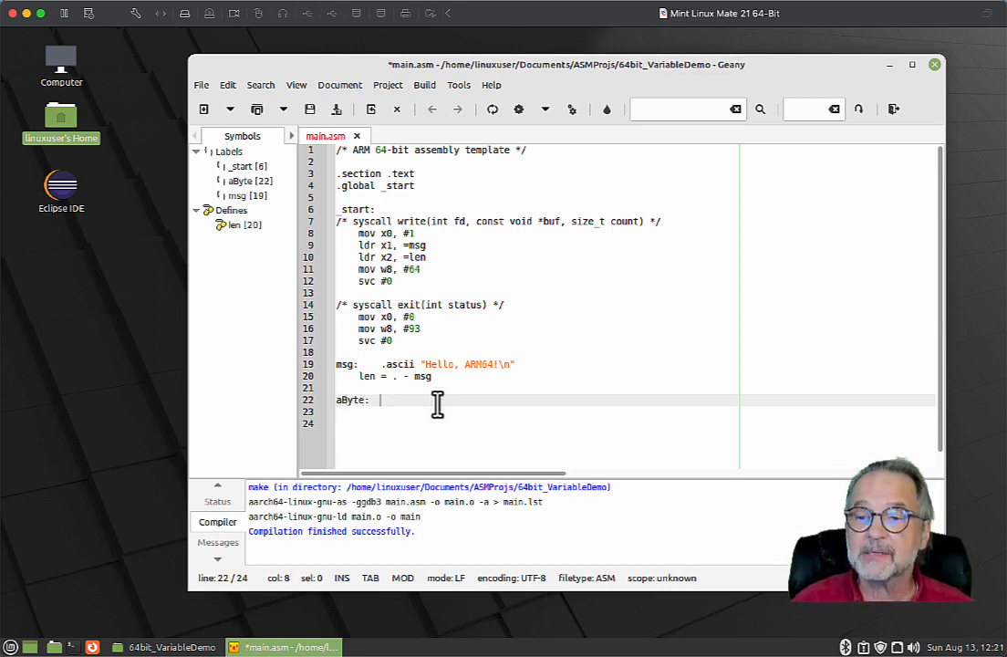
type(".byte   18")
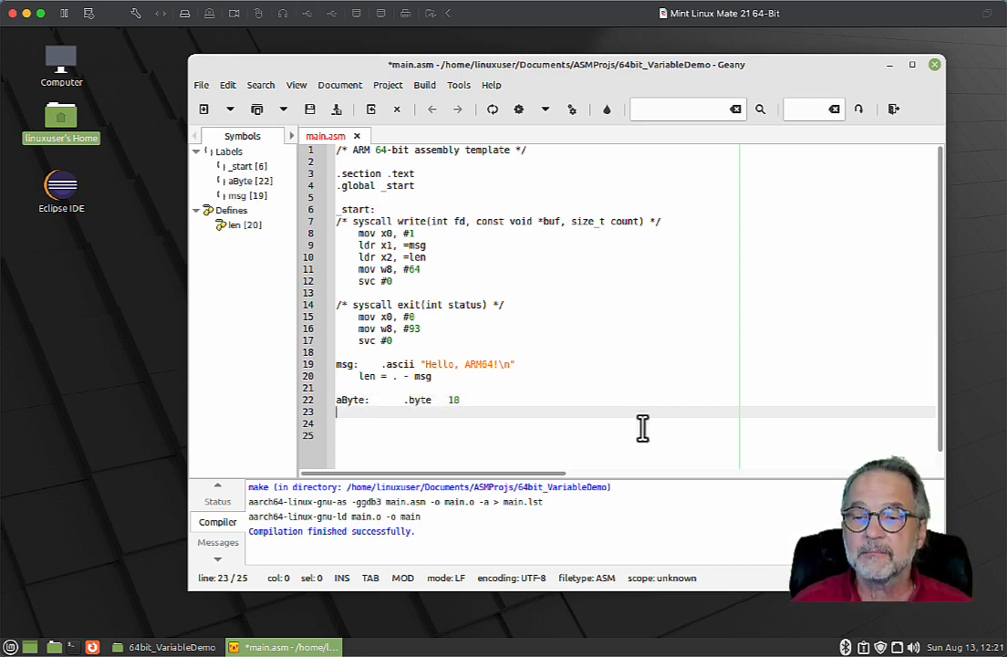
type("aByt")
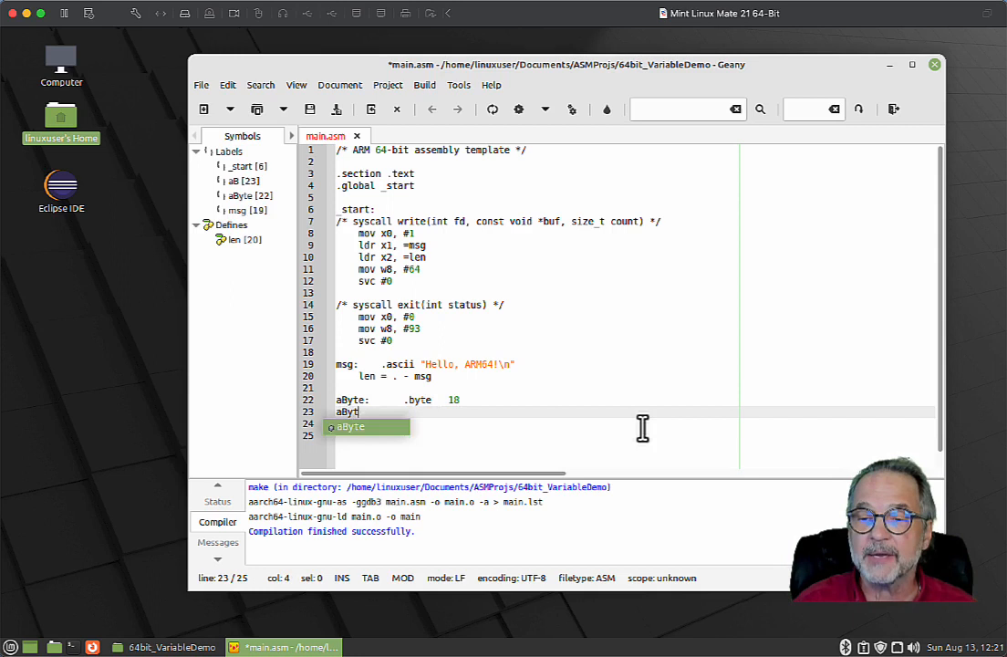
type("e2:")
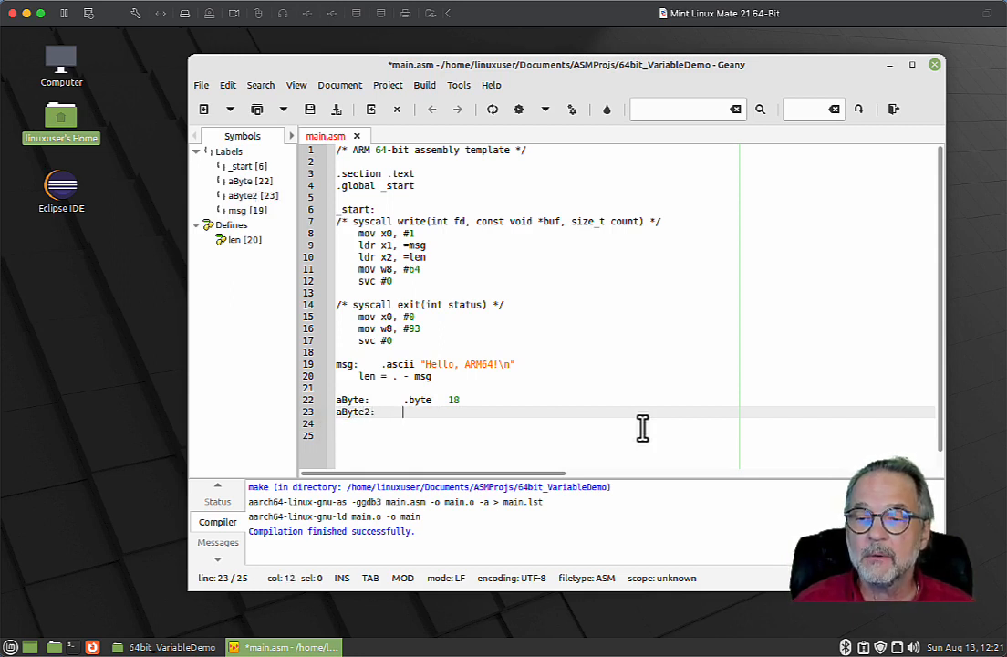
type(".byte")
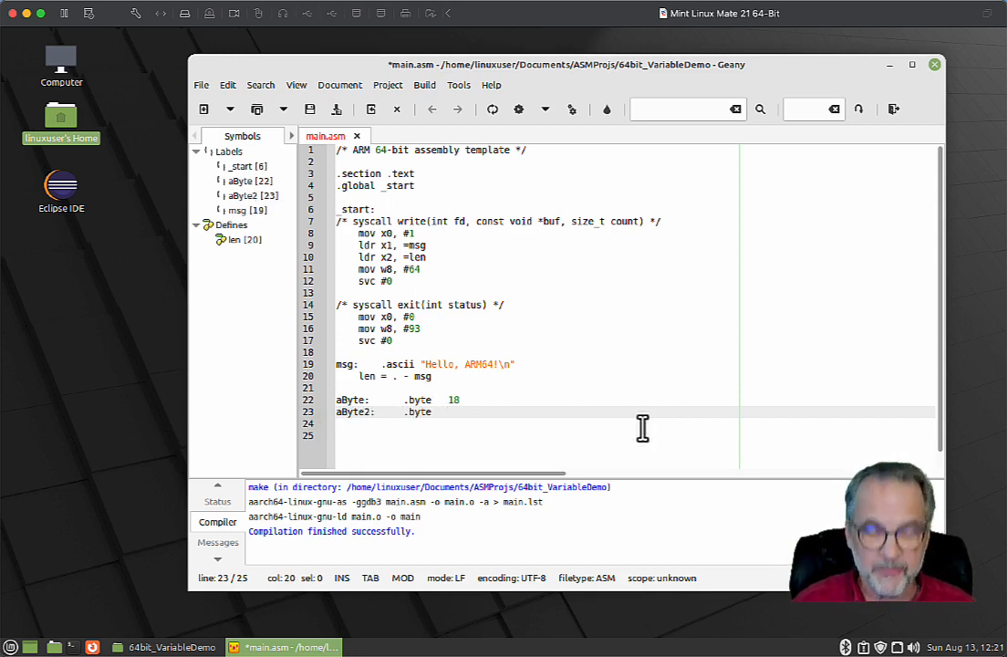
type("0xff")
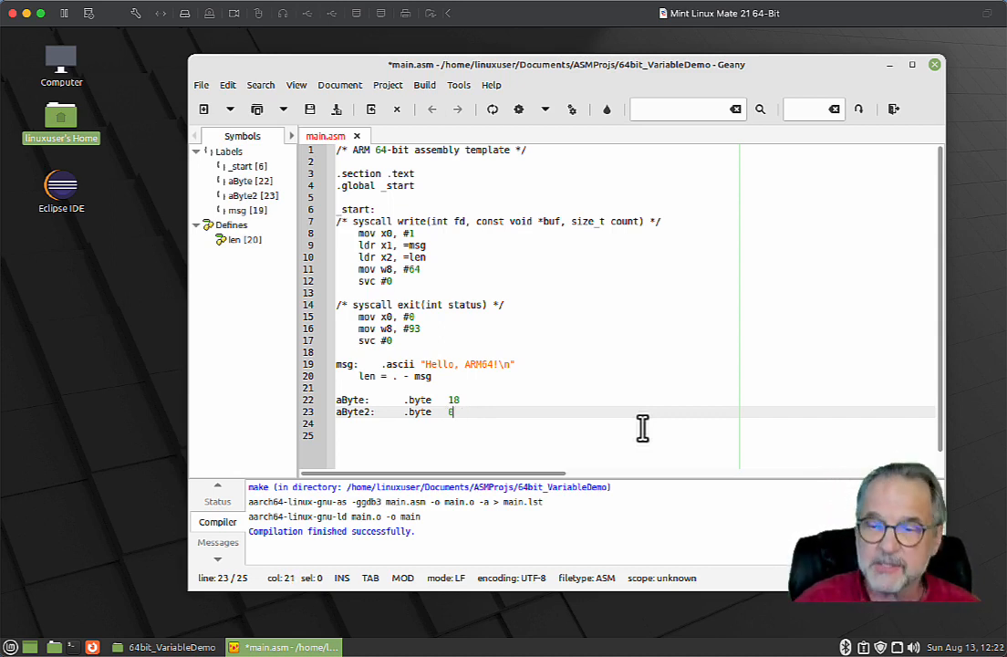
type("ffh")
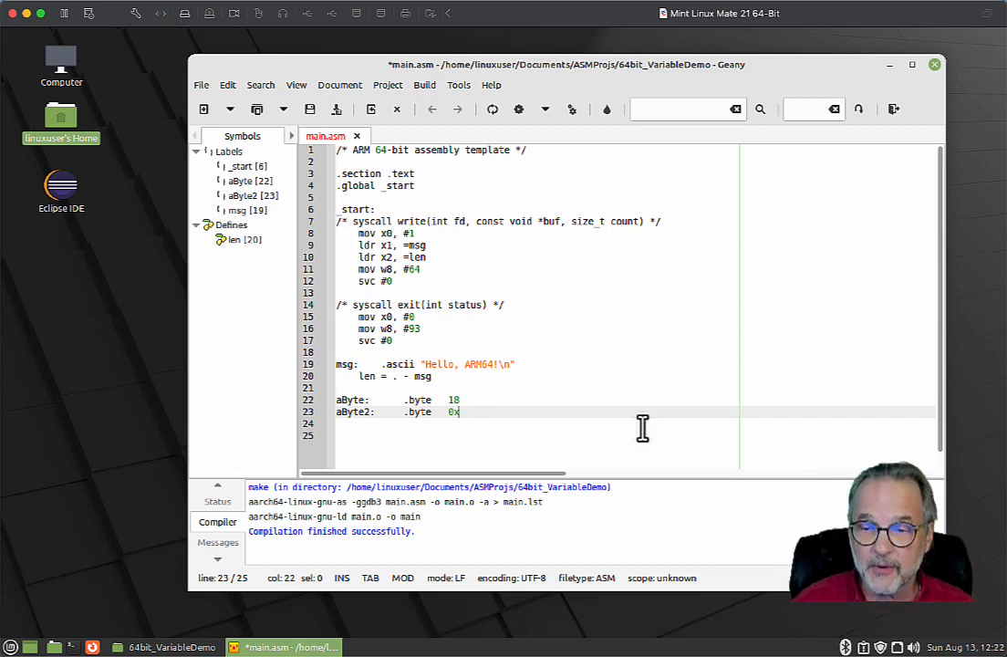
type("ff")
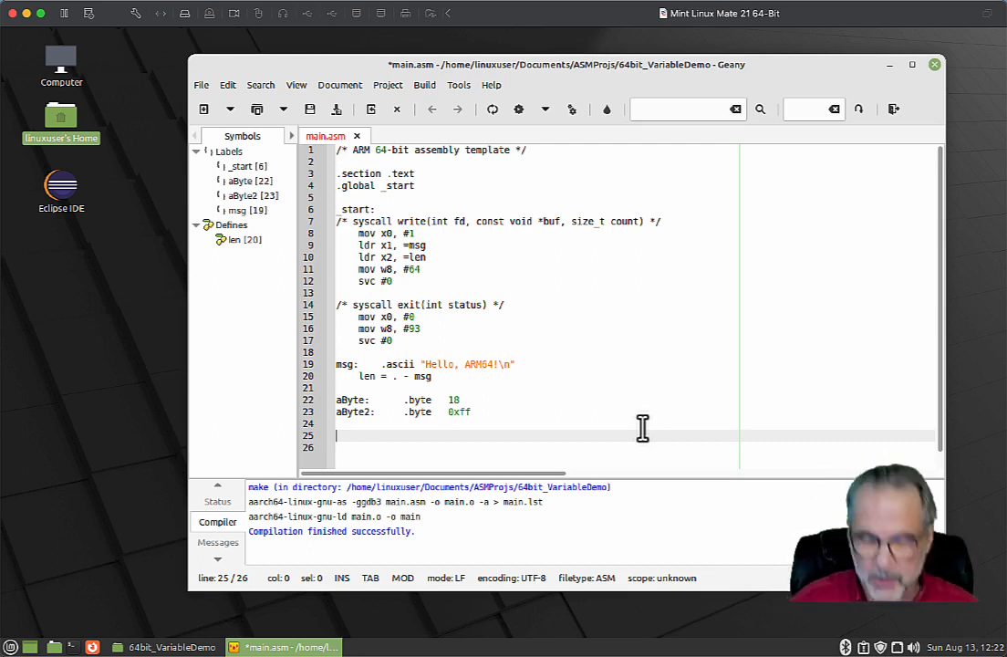
- Add the comment /* byte = 1 byte, Half-word = 2 bytes, word = 4 bytes, double-word = 8 */
type("/*")
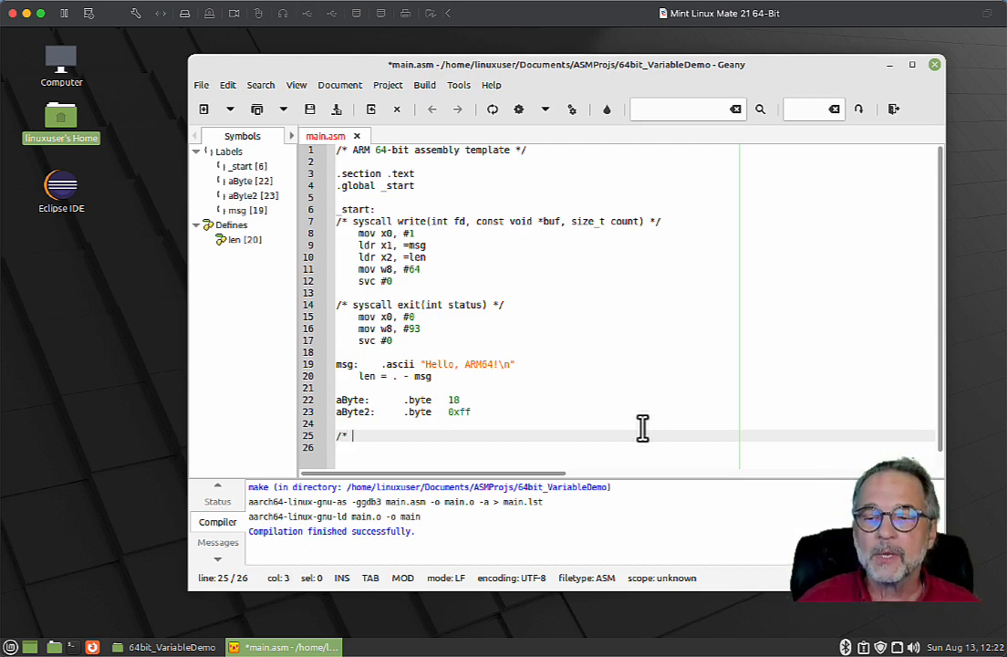
type("byte = 1")
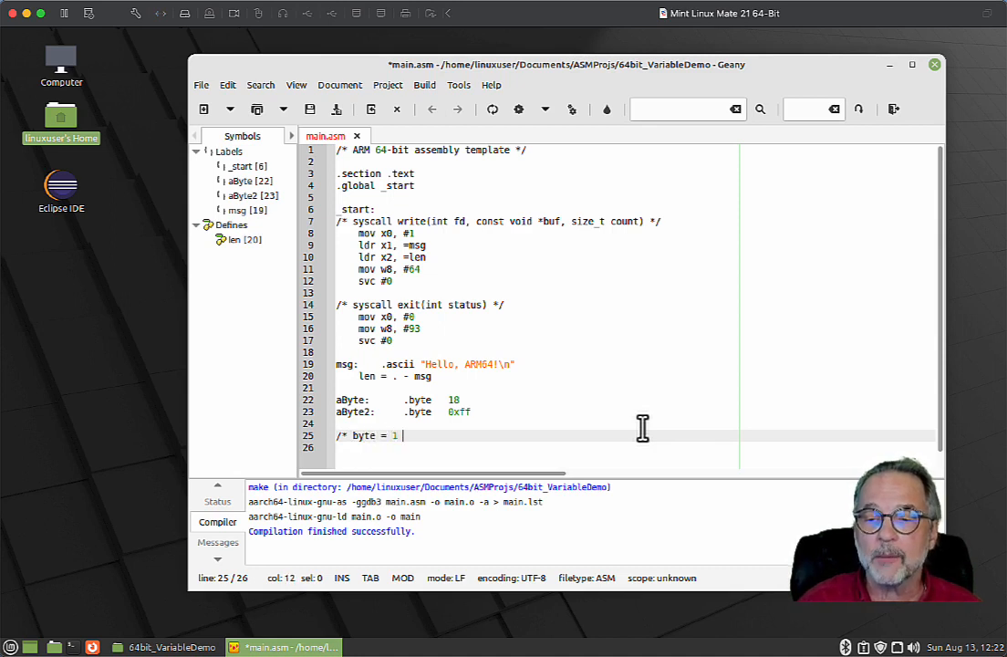
type("byte, Ha")
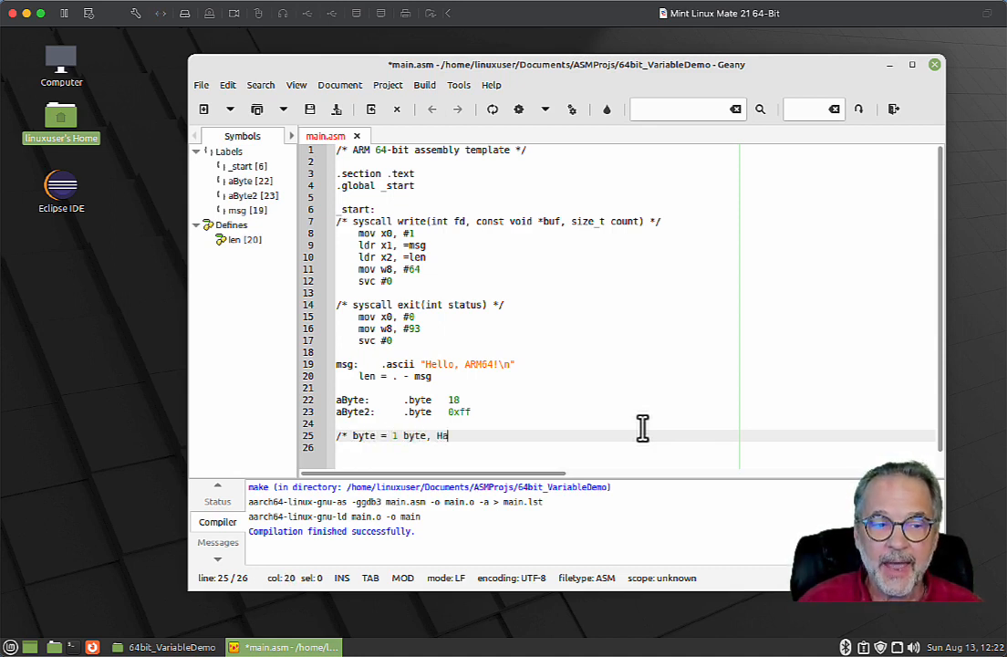
type("lf-word = 2")
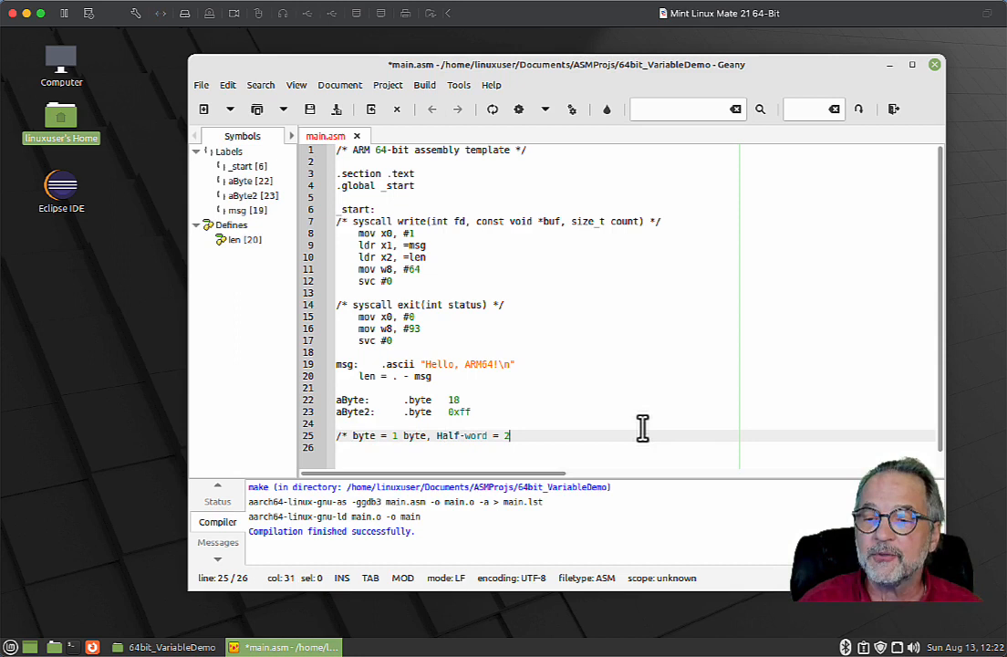
type("bytes, word = 4")
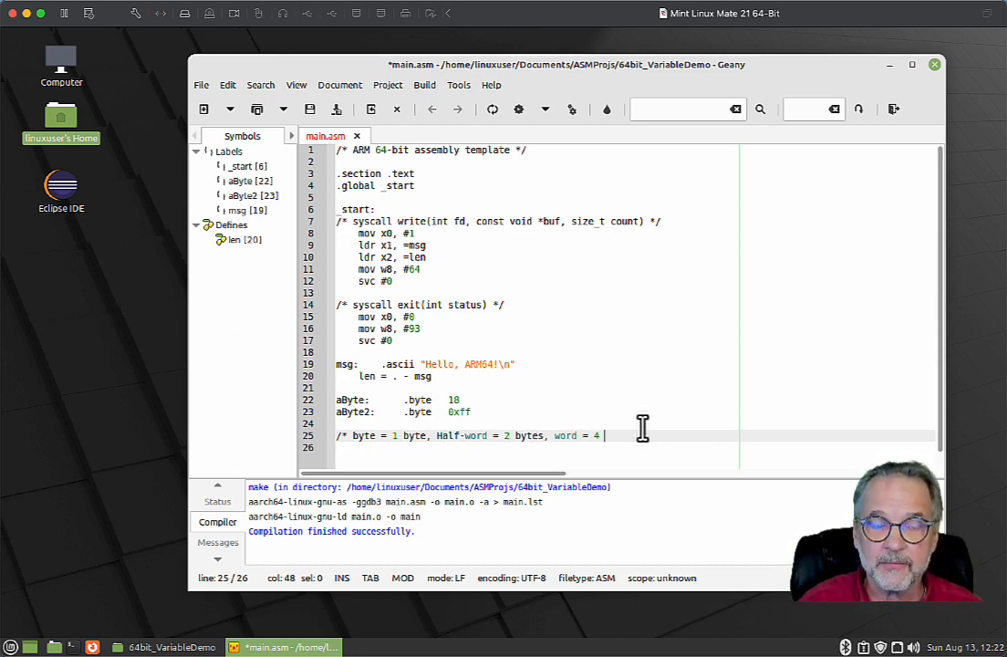
type("bytes, double-word =")
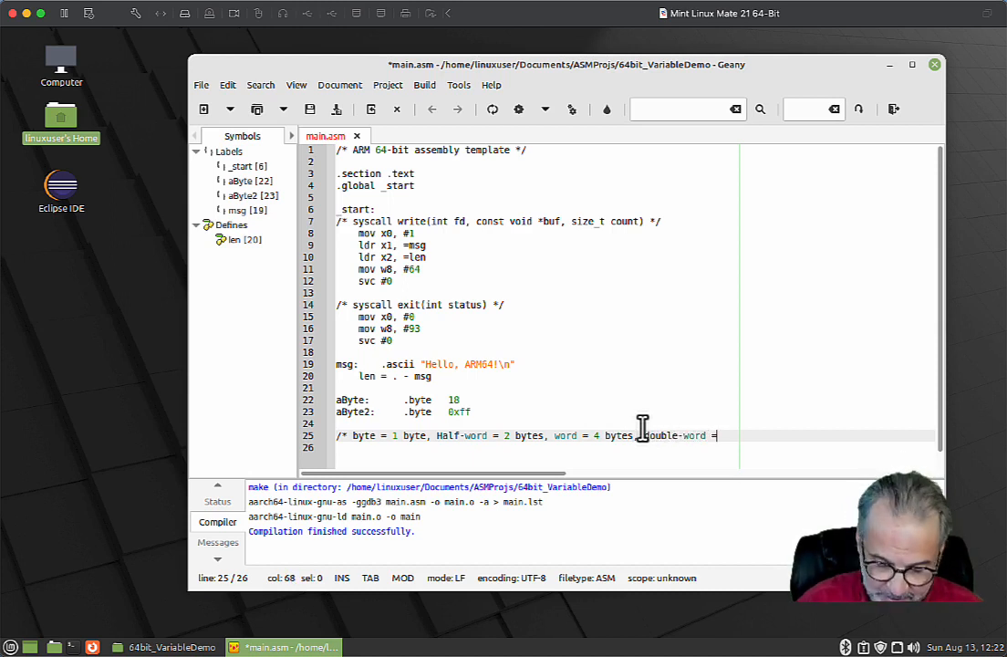
type("8 */")
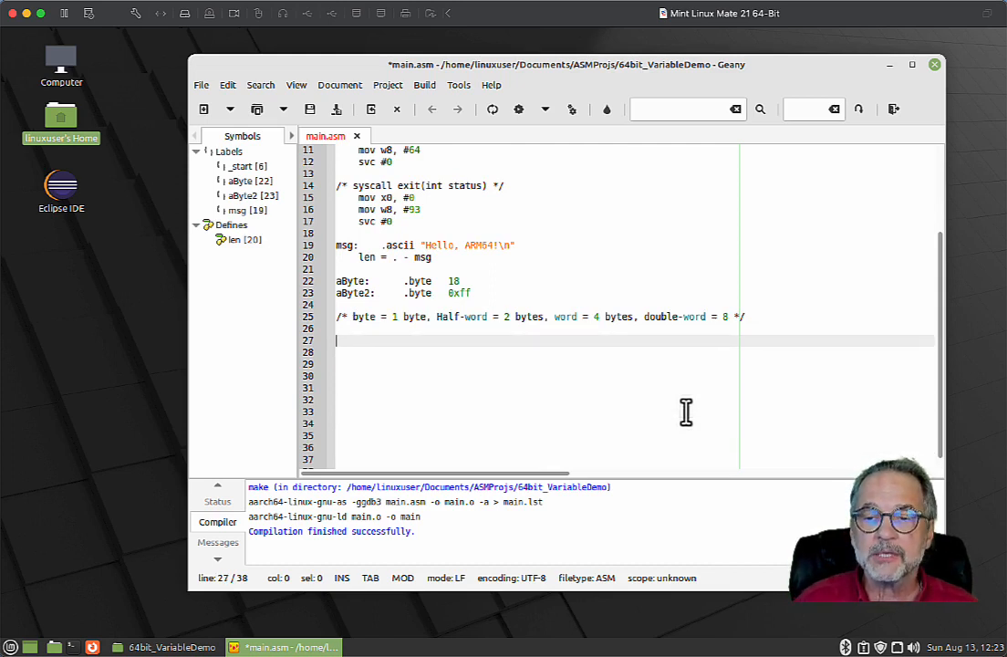
- Declare half-word variables aHWord holding 0xffff and aHWord2 holding 22
type("a")
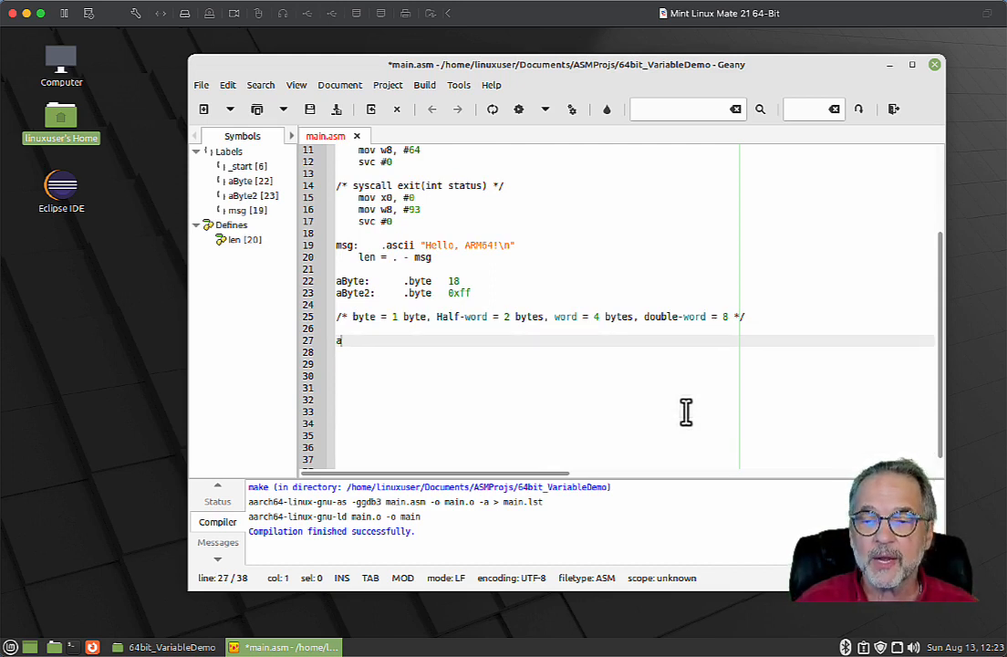
type("HWord")
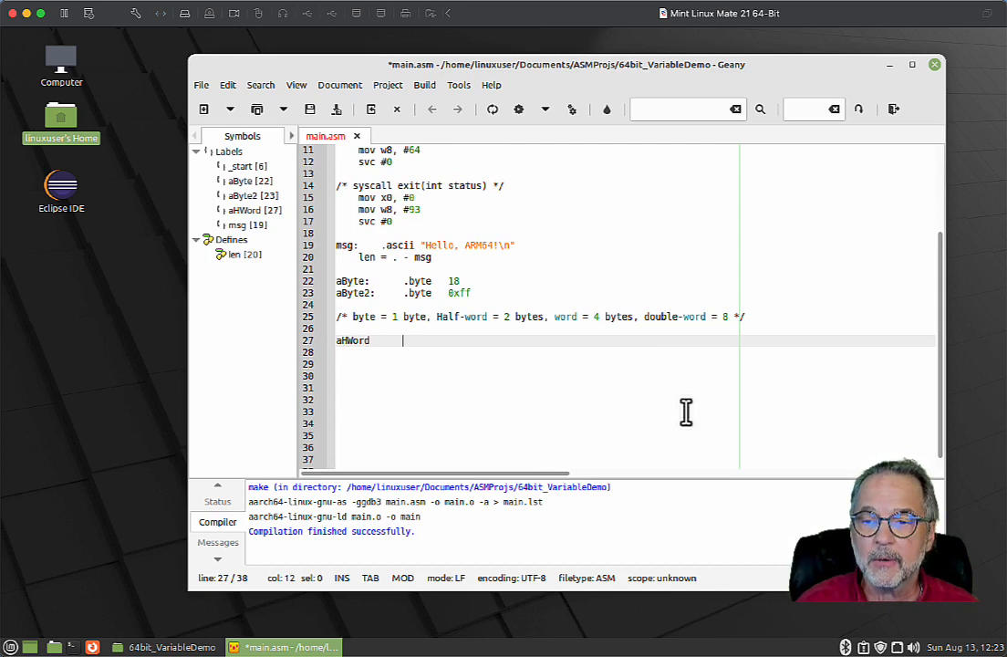
type(".hword")
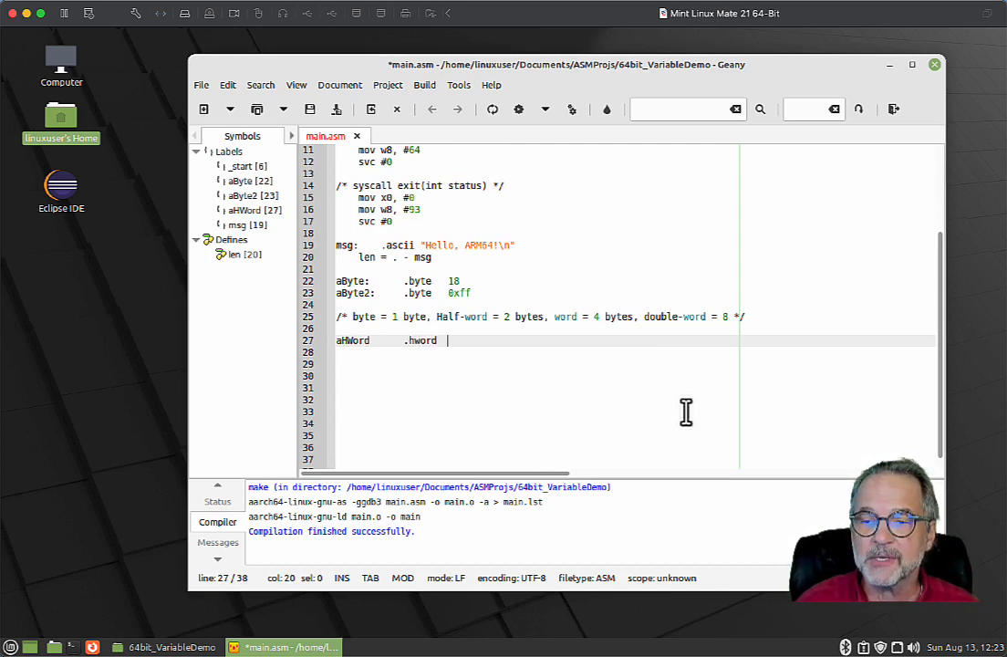
type("0xffff")
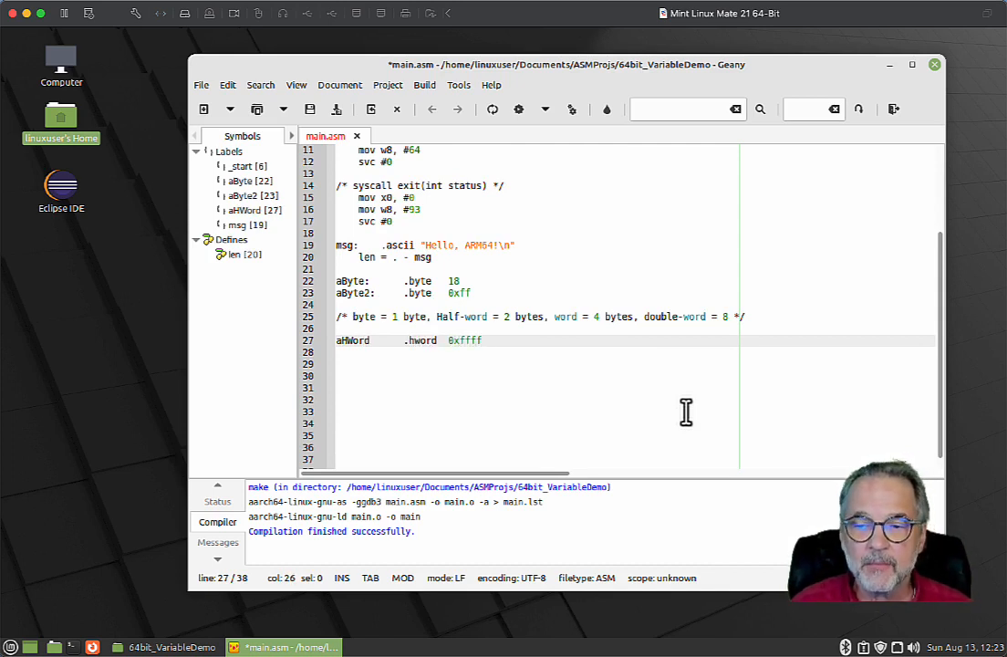
type("aH")
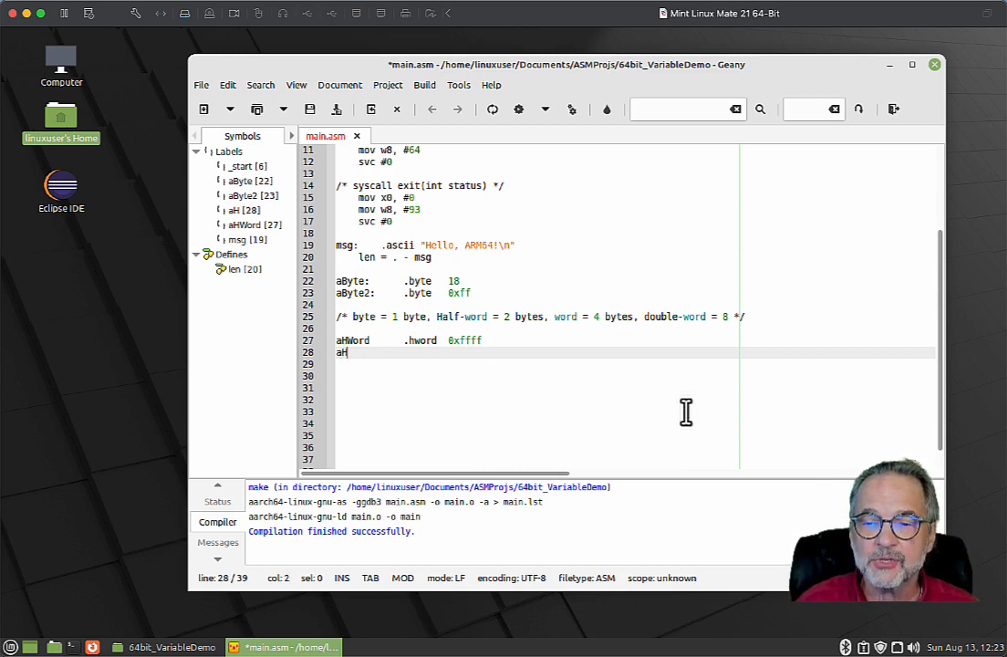
type("Word2     .hword")
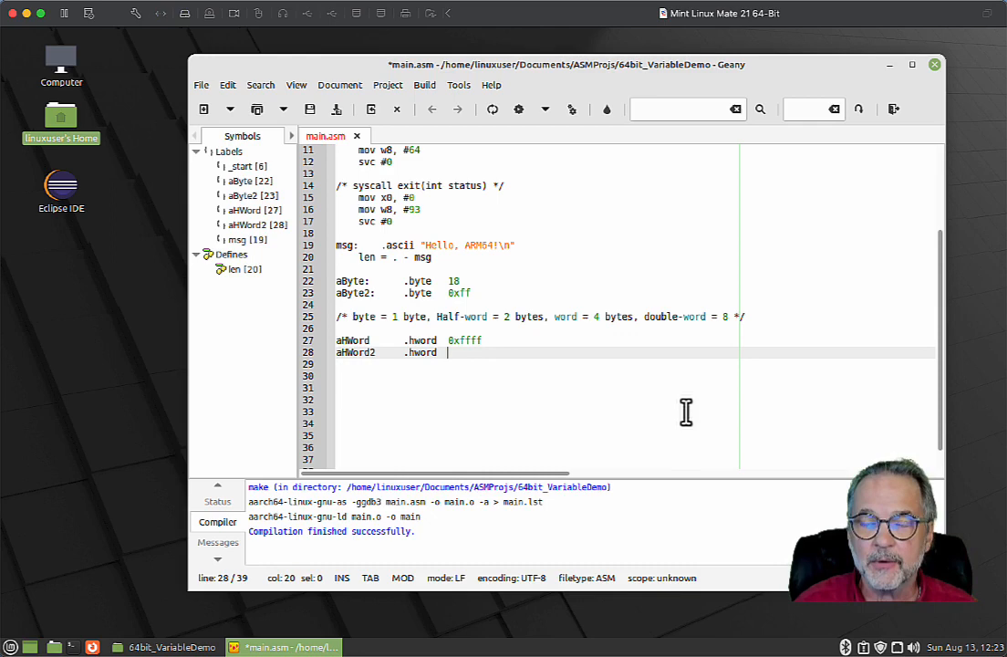
type("22")
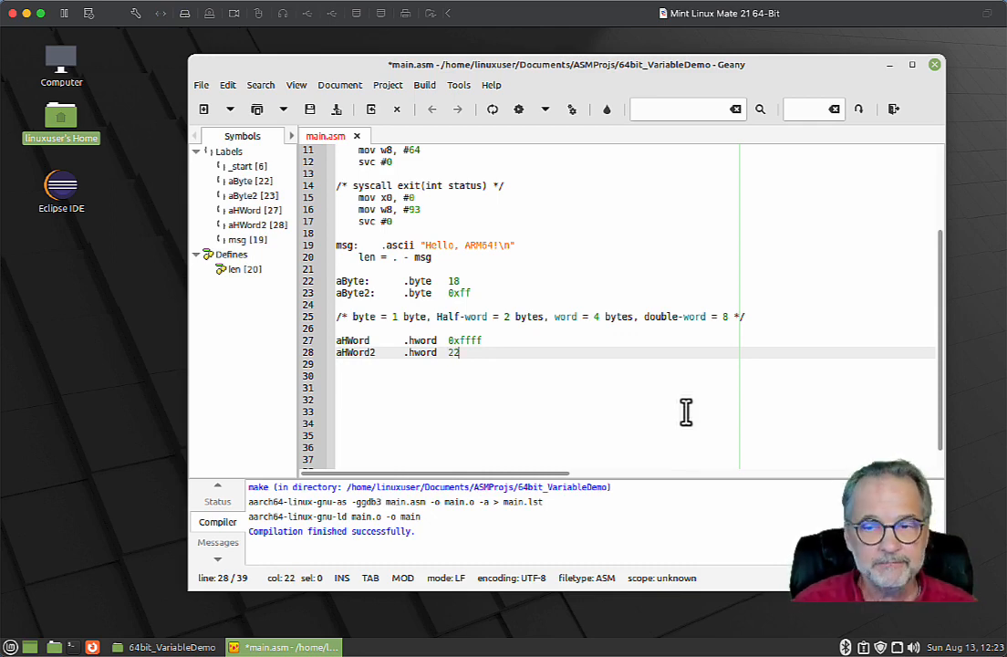
mouse_move(445, 208)
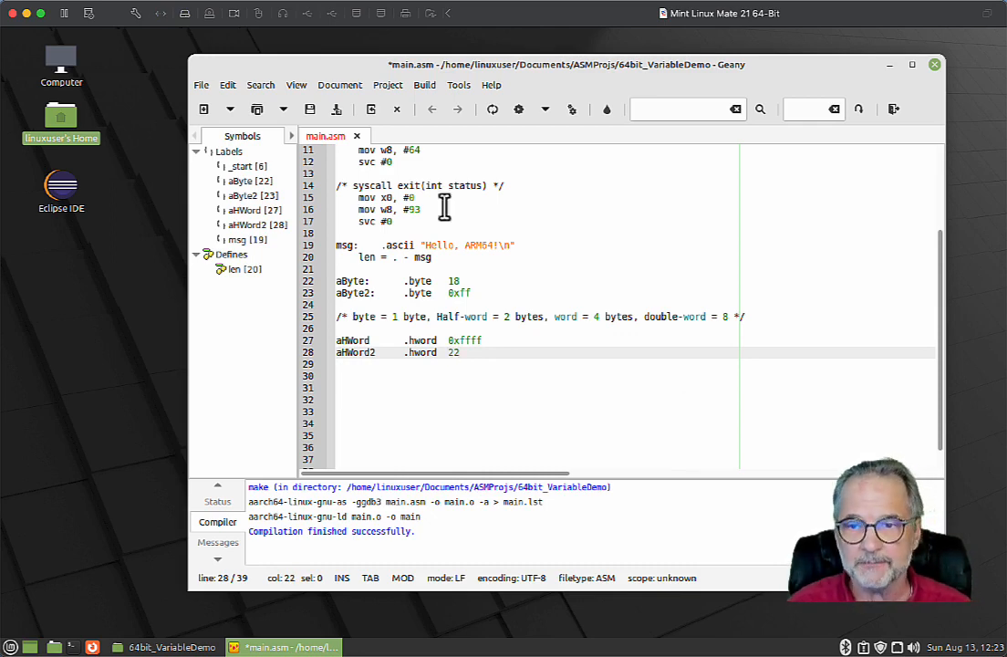
- Compile, add the missing colons on the half-word labels, and recompile successfully
left_click(423, 86)
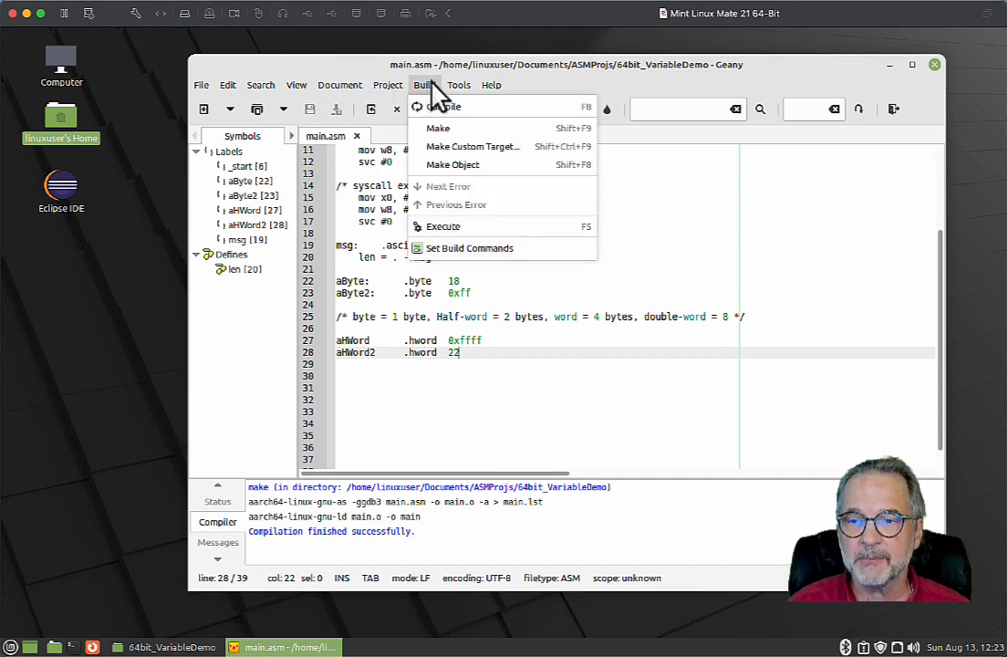
left_click(437, 128)
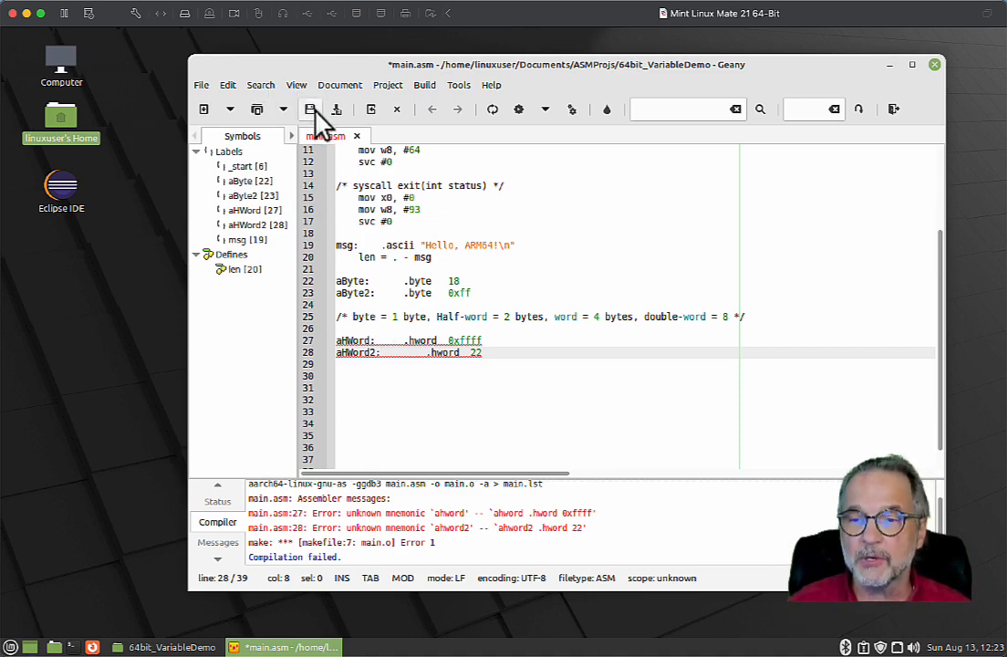
left_click(423, 84)
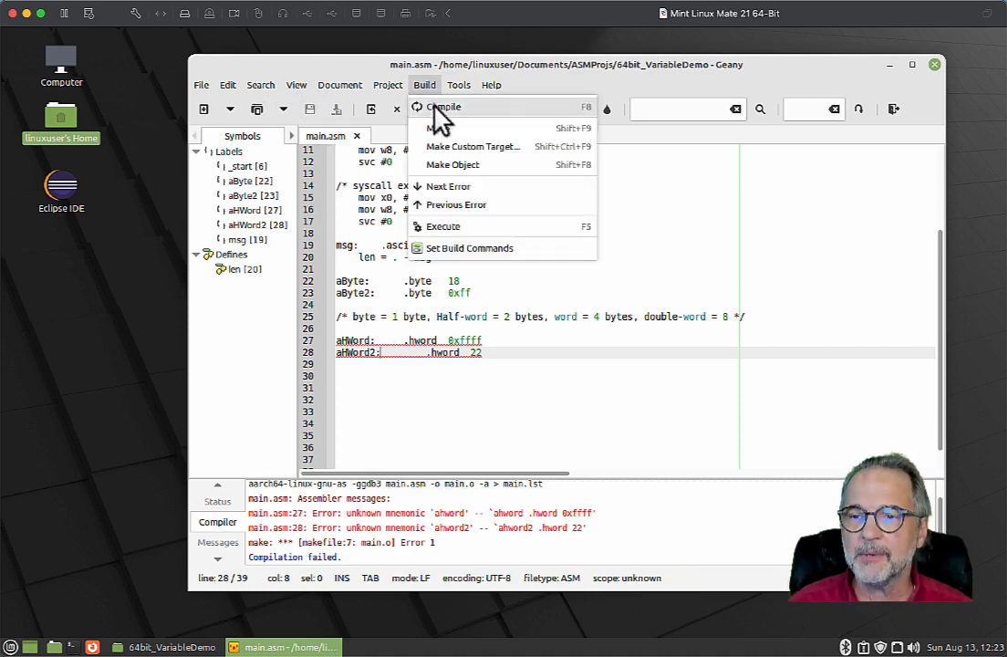
left_click(441, 106)
type("a")
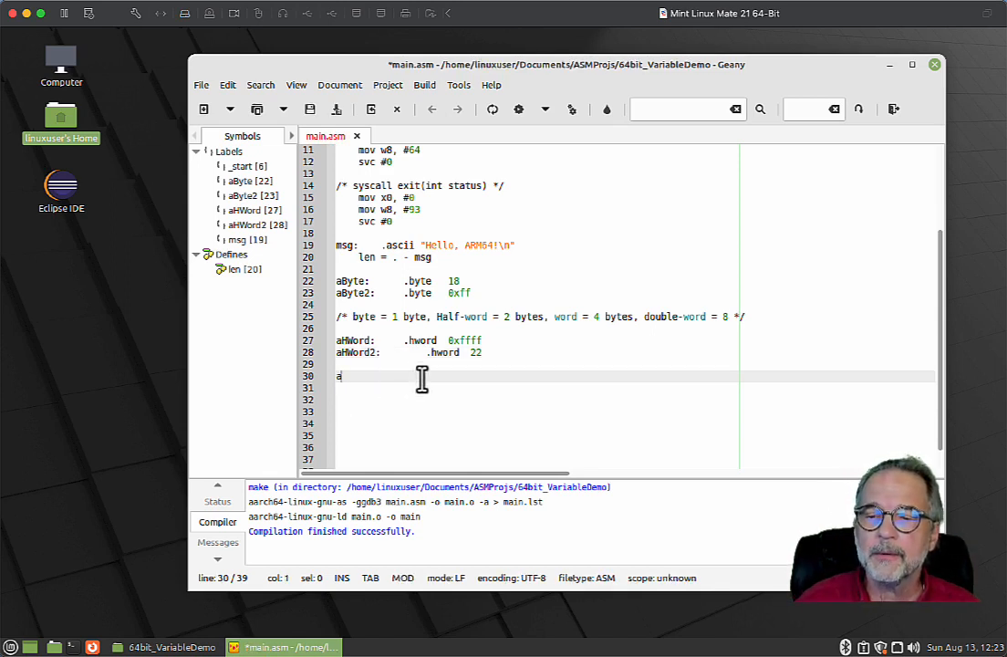
- Declare double-word variables aDWord holding 34 and aDWord2 holding 0xff7856
type("Word:")
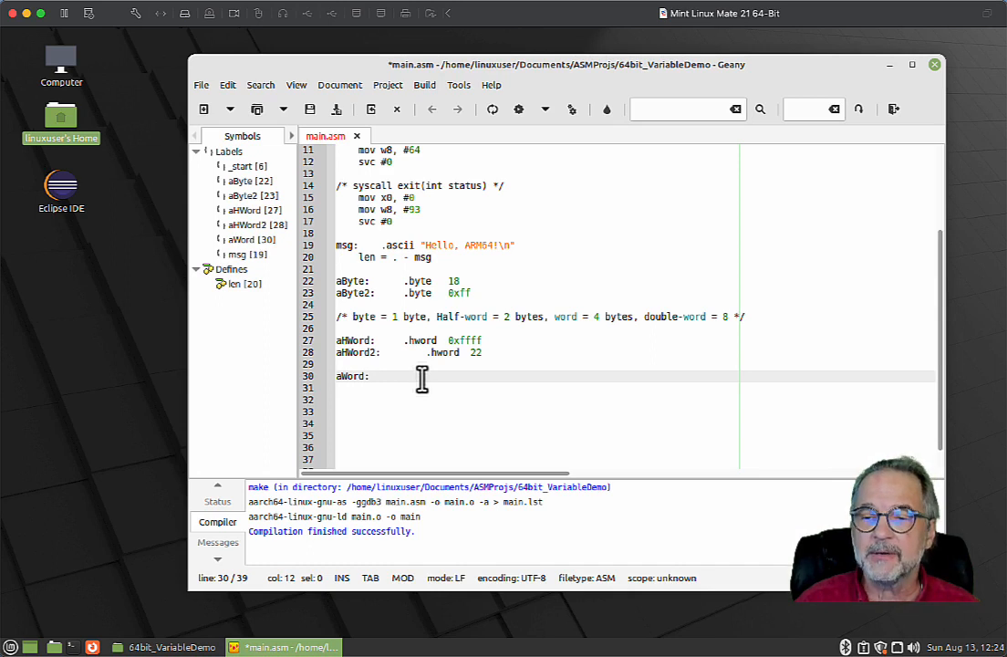
type(".dword")
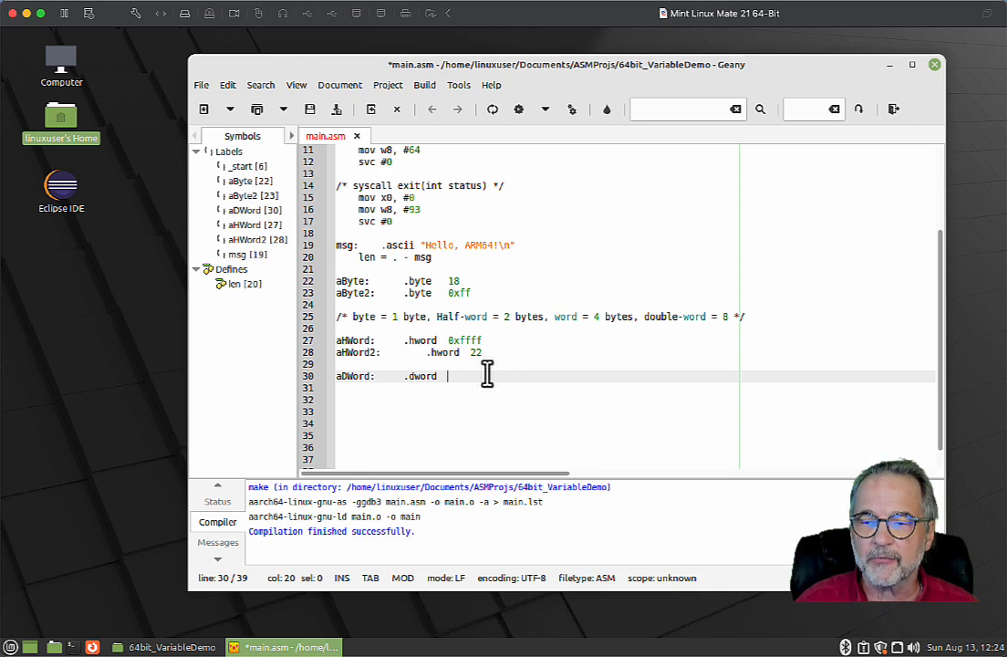
type("34")
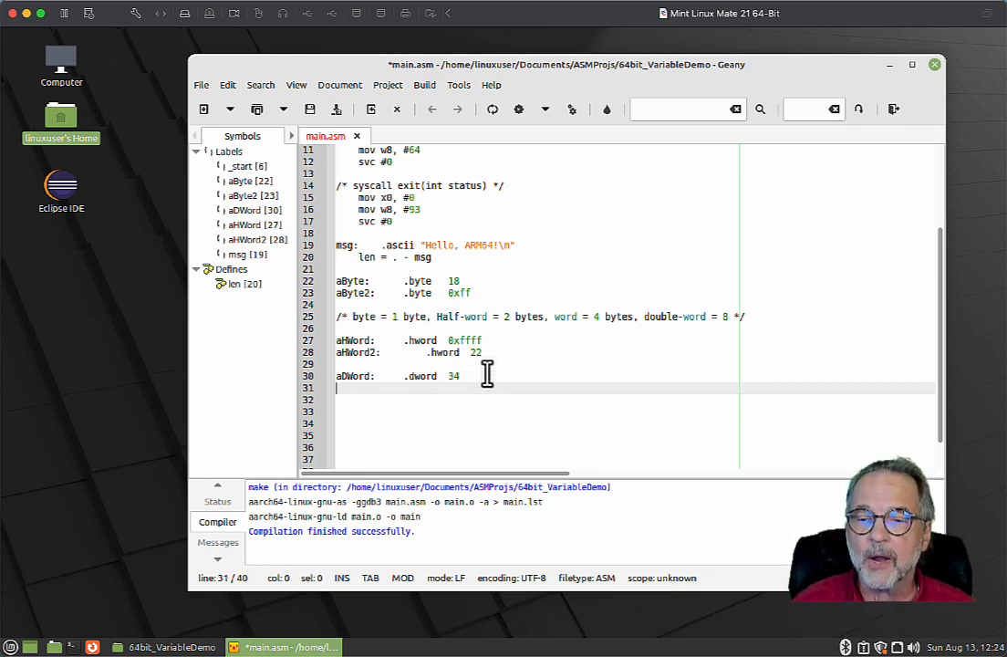
type("aDowrd2:    .dword")
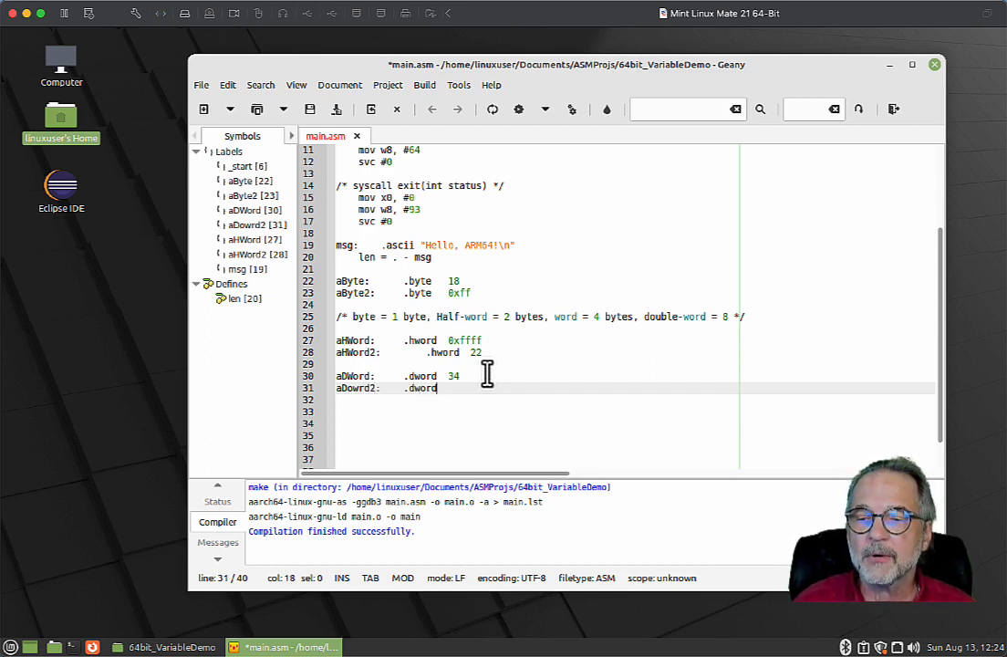
type("8")
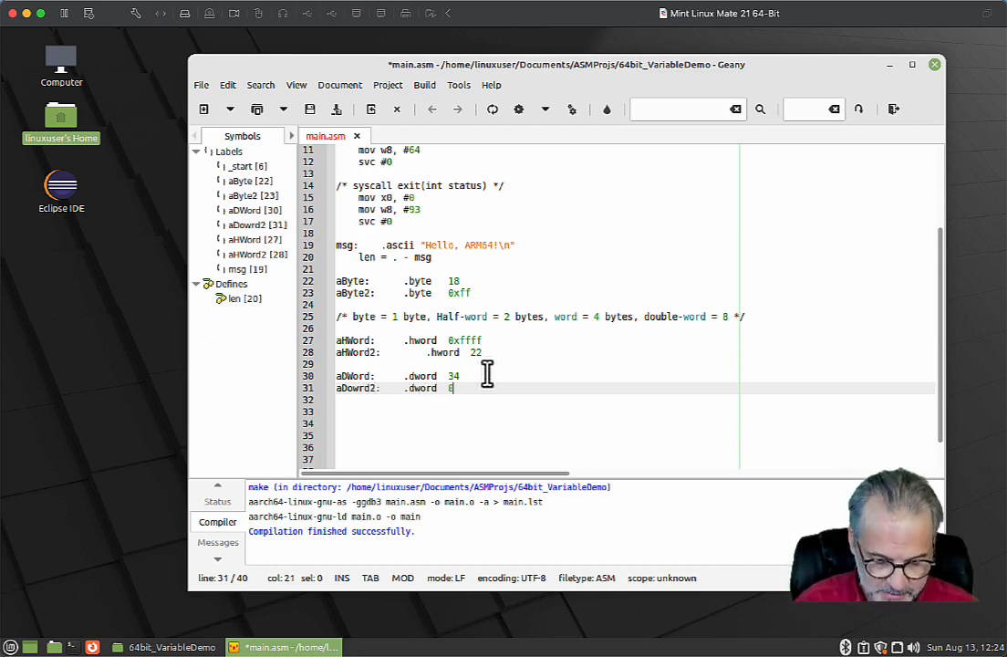
type("xff7856")
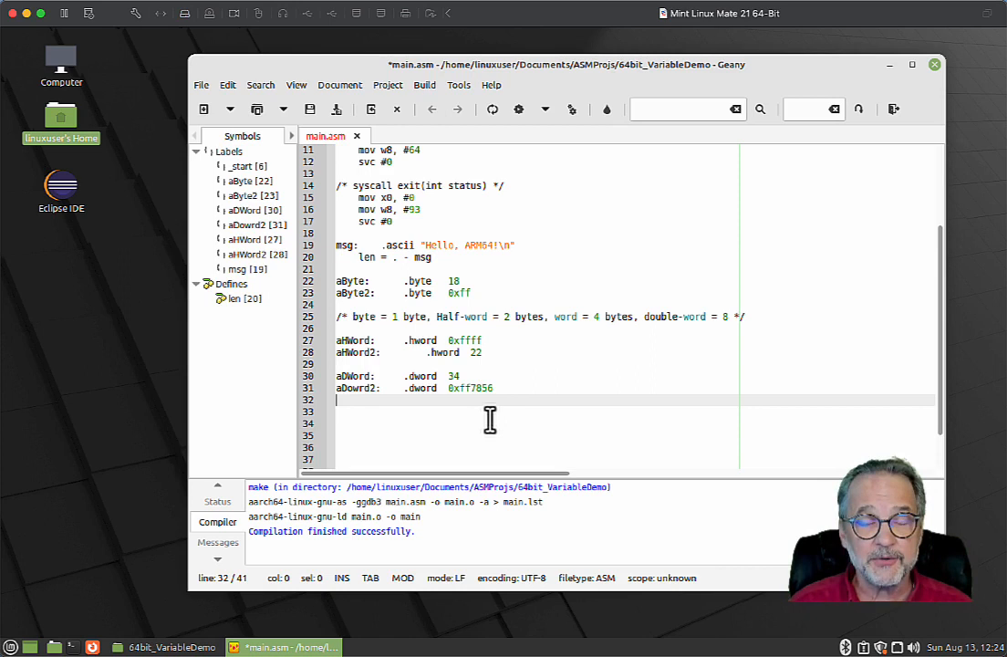
mouse_move(354, 285)
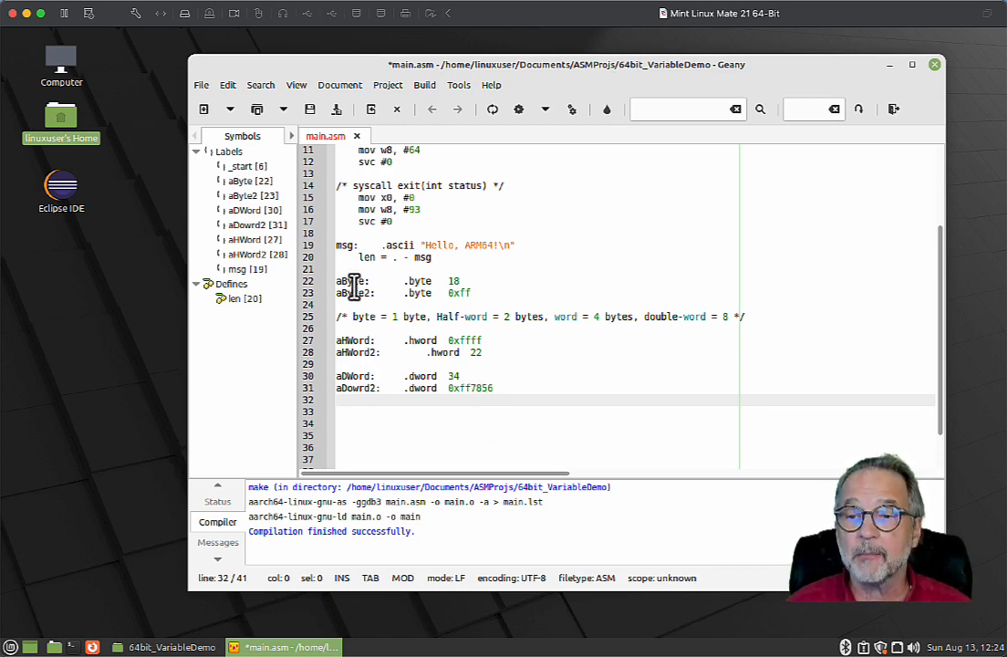
- Insert aWord: .word 0xffffffff between the half-word and double-word declarations
left_click_drag(335, 280, 471, 291)
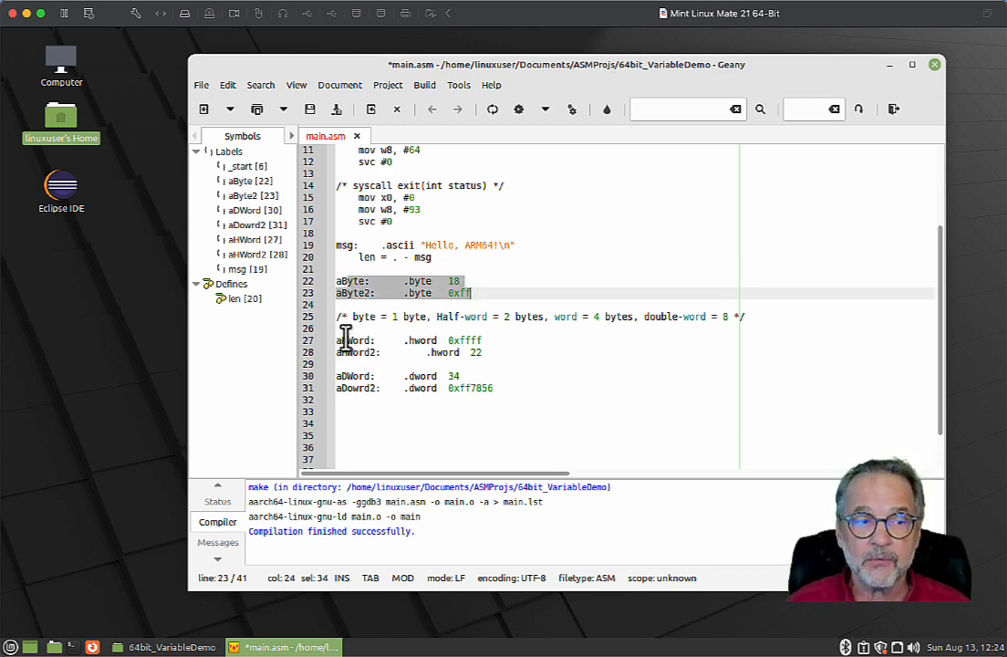
left_click(345, 341)
type("aWord:     .word   ")
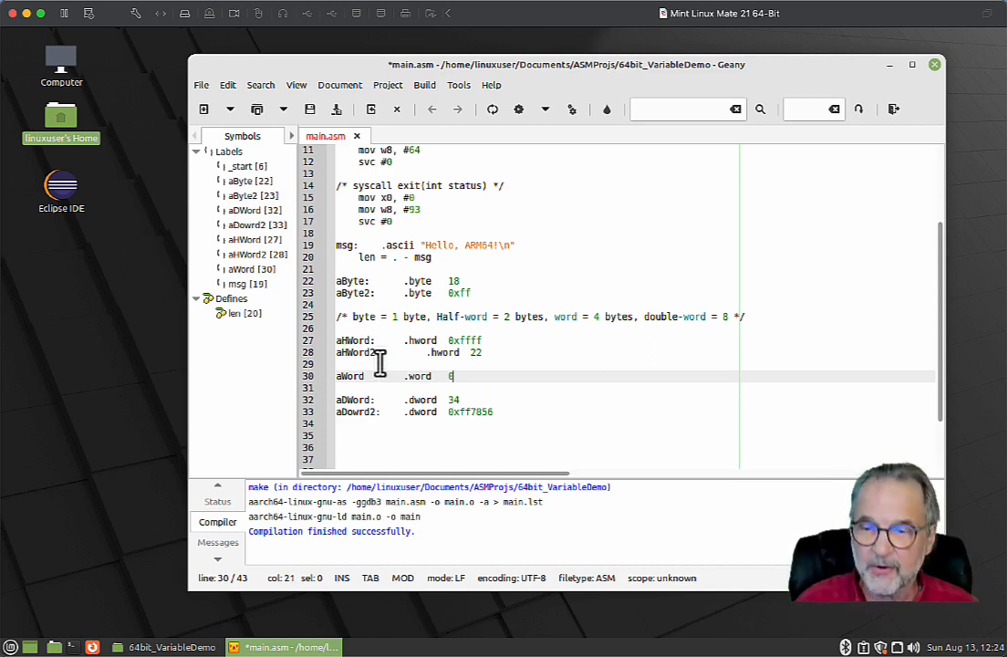
type("0xffffffff")
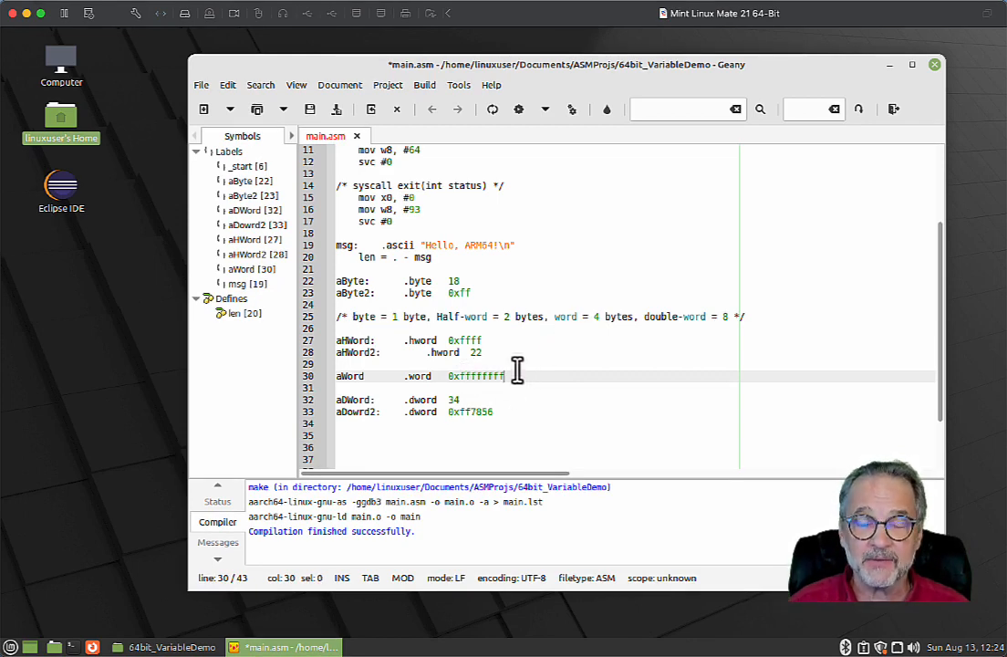
mouse_move(577, 357)
type(":")
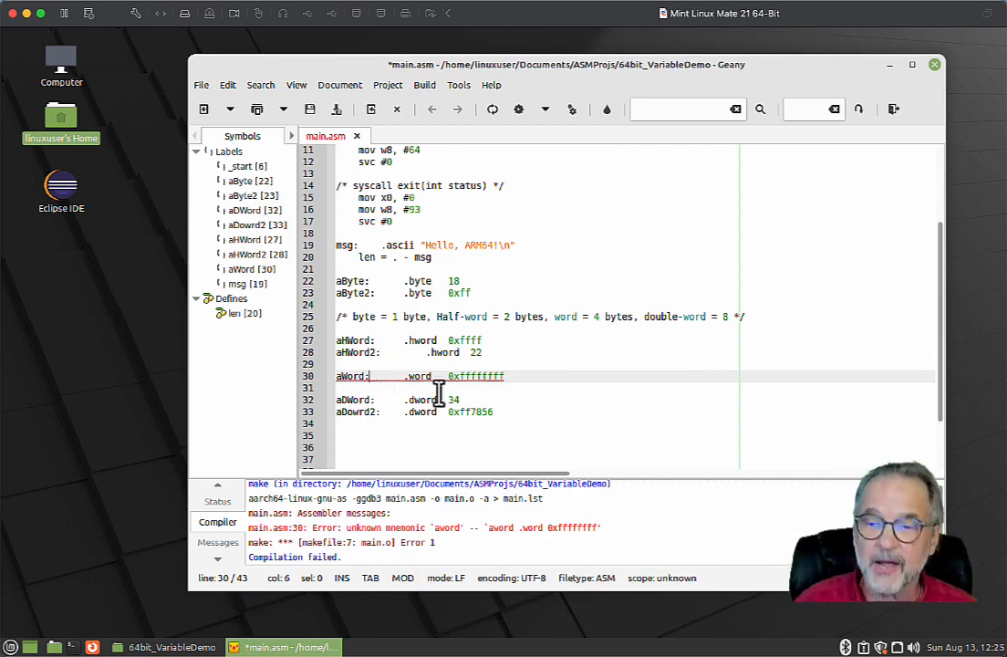
- Fix the aWord label colon and rebuild the file successfully
left_click(423, 86)
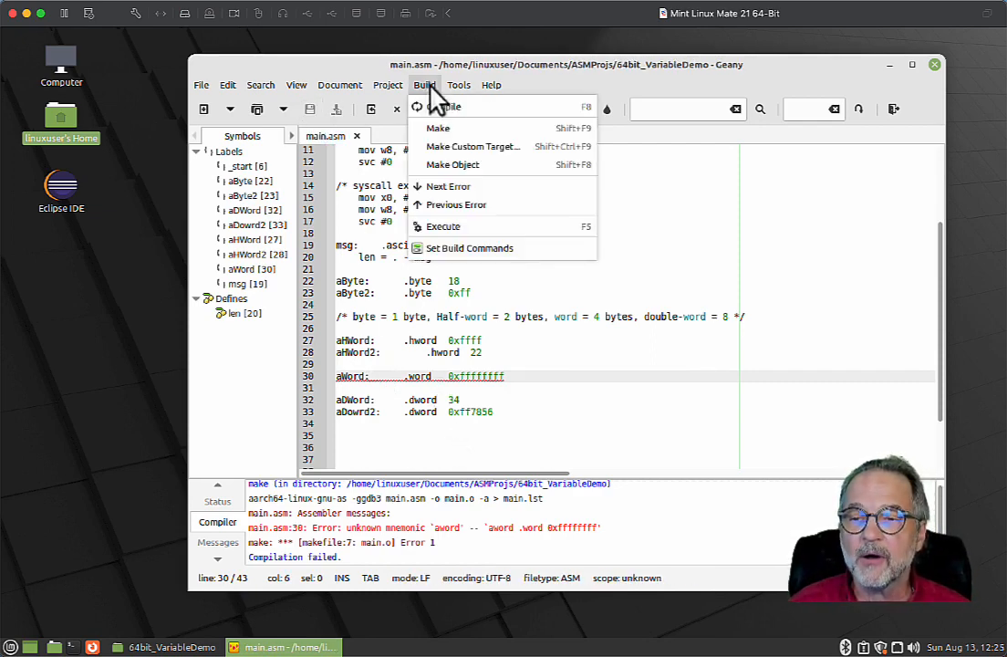
left_click(437, 128)
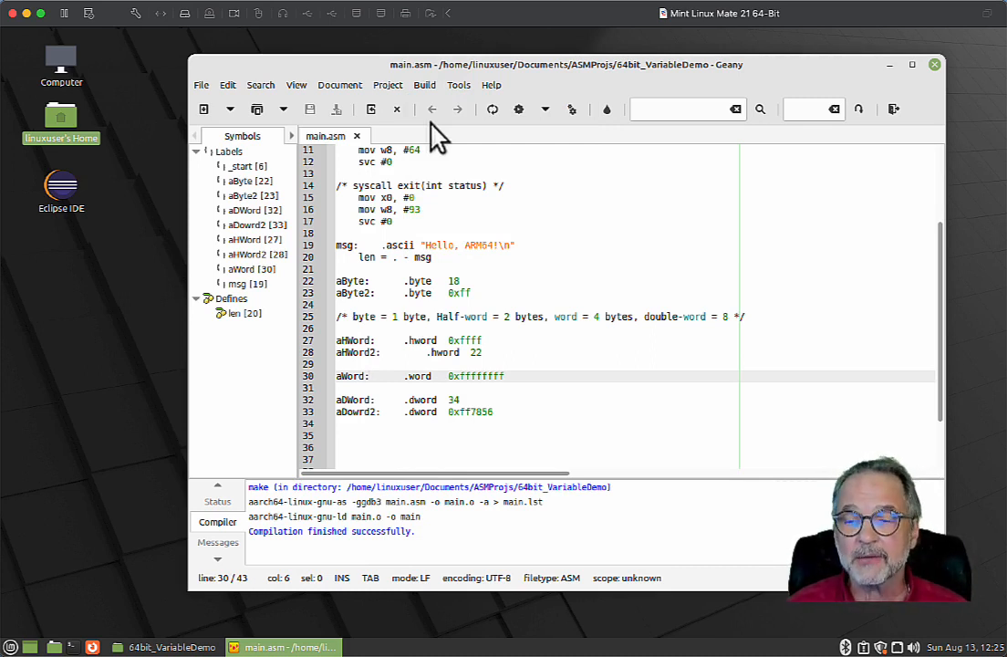
left_click(464, 352)
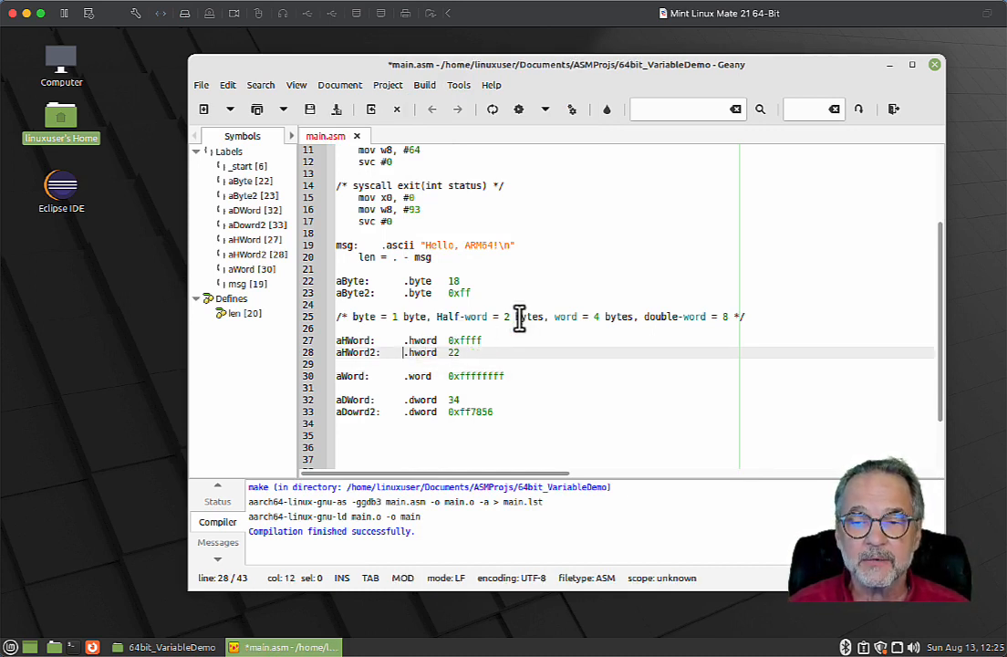
mouse_move(319, 337)
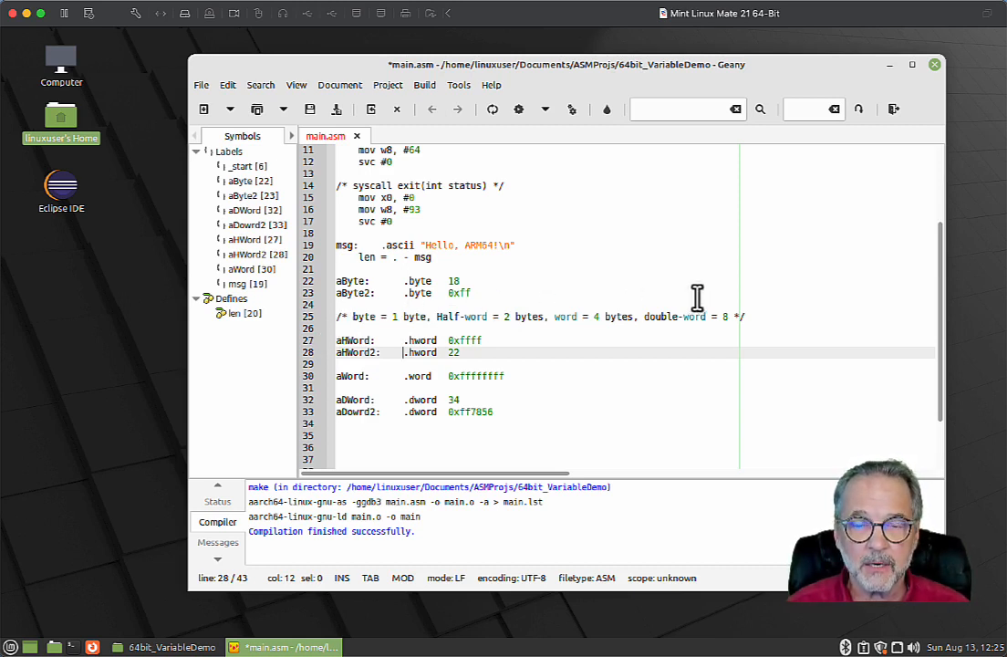
mouse_move(747, 317)
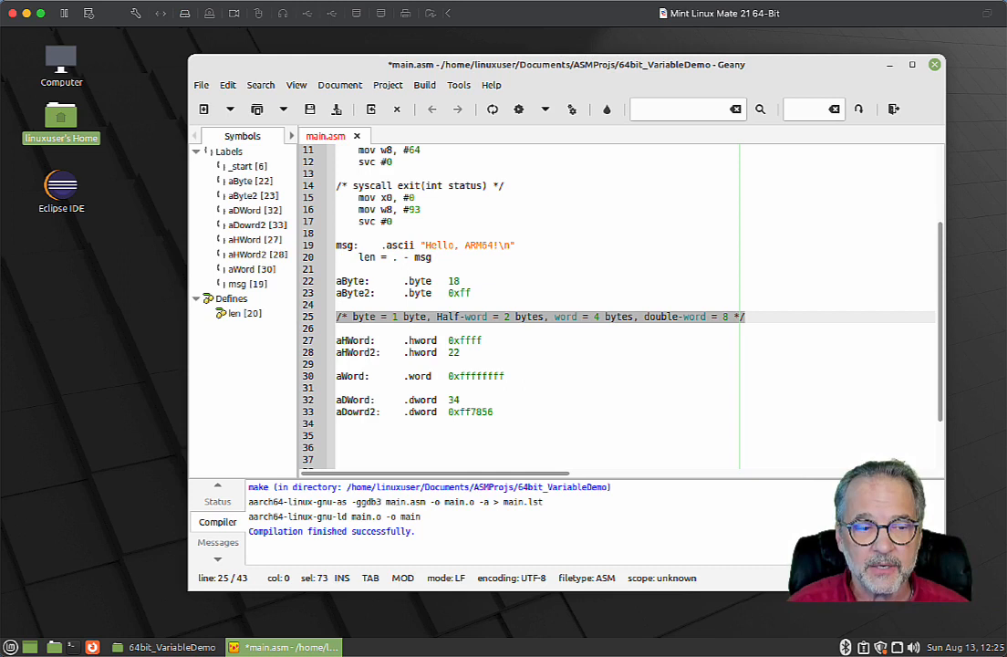
mouse_move(485, 449)
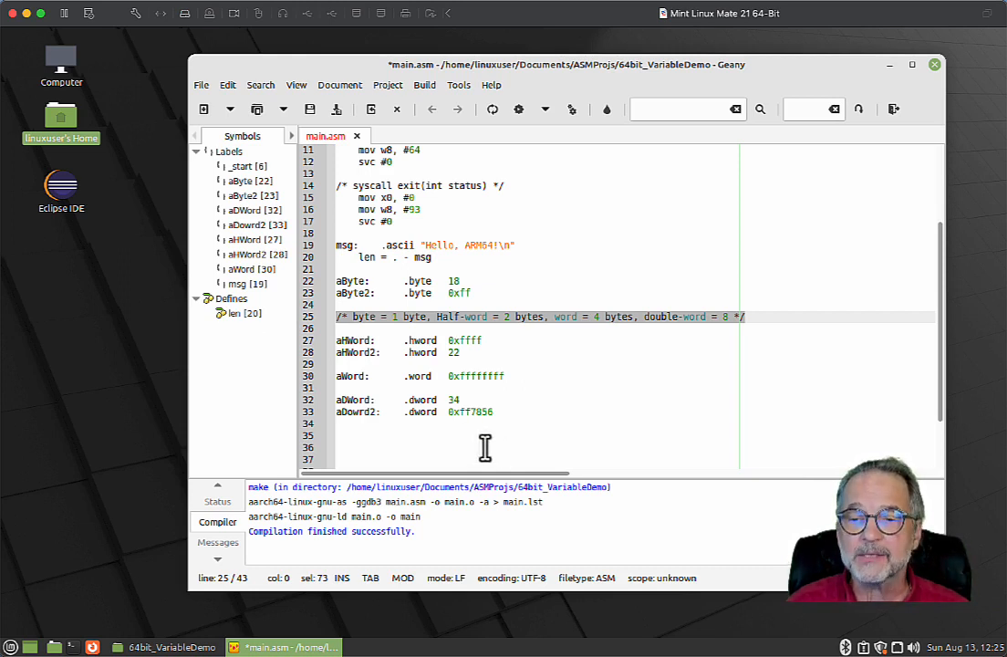
- Add a /* Floating Points */ section comment below the double-word declarations
left_click(485, 434)
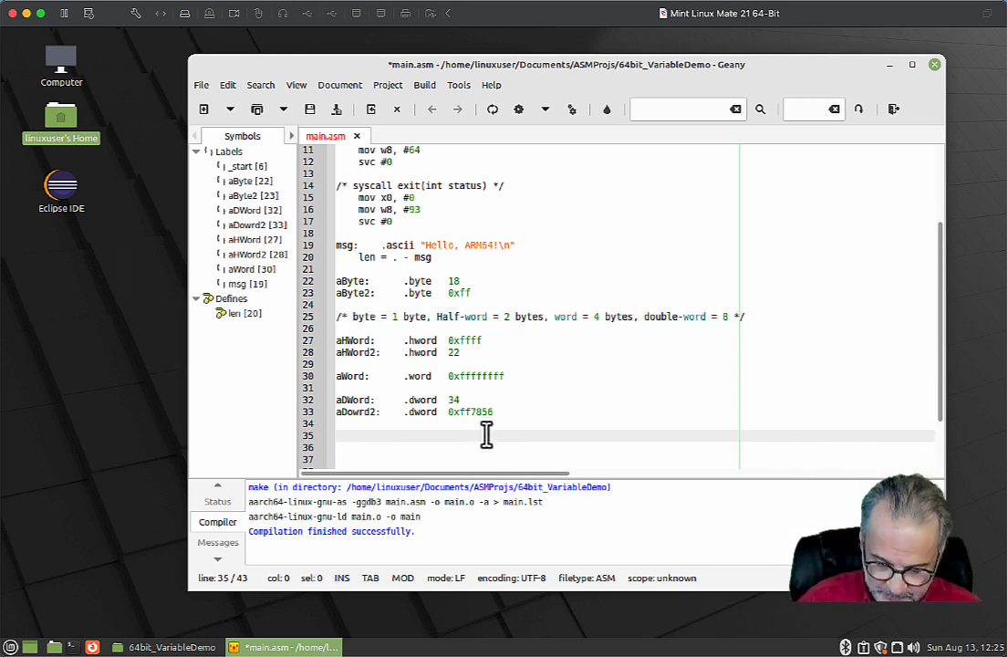
type("/* Flkoia")
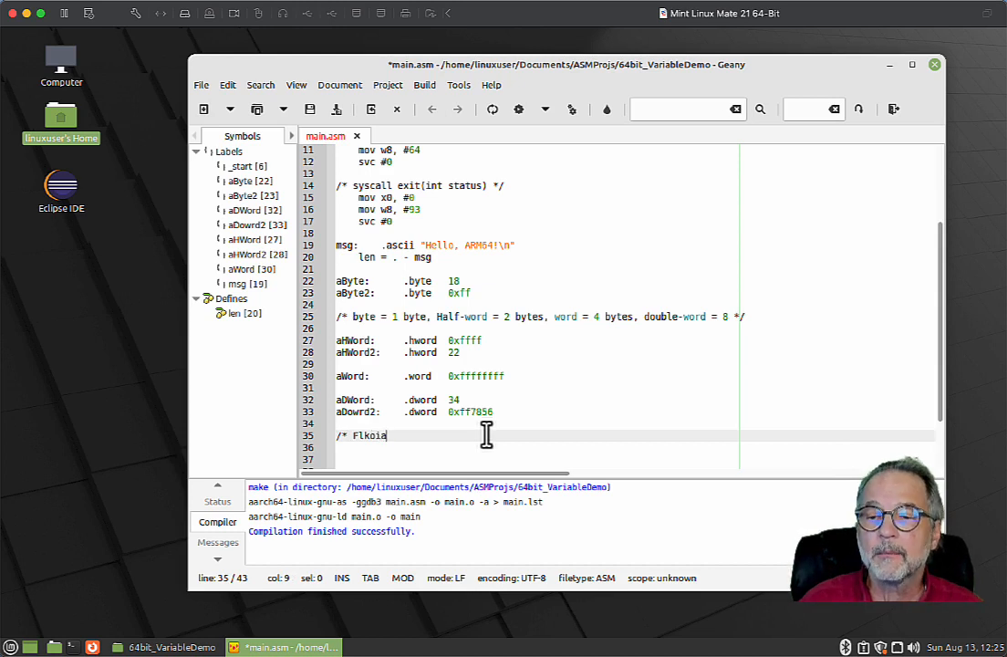
type("Flating Poin")
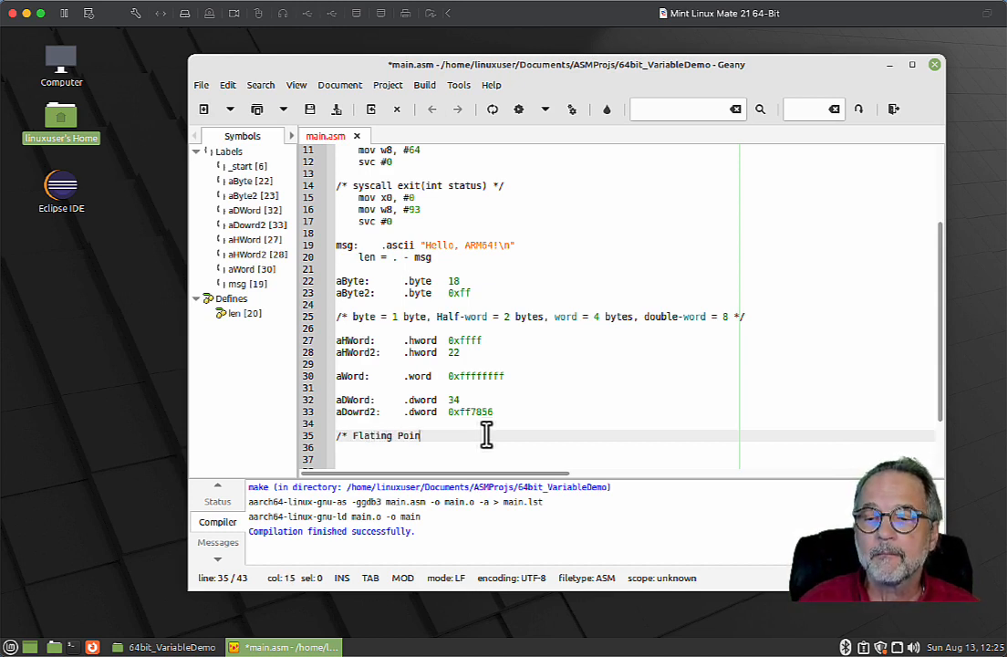
key("BackSpace")
type("o")
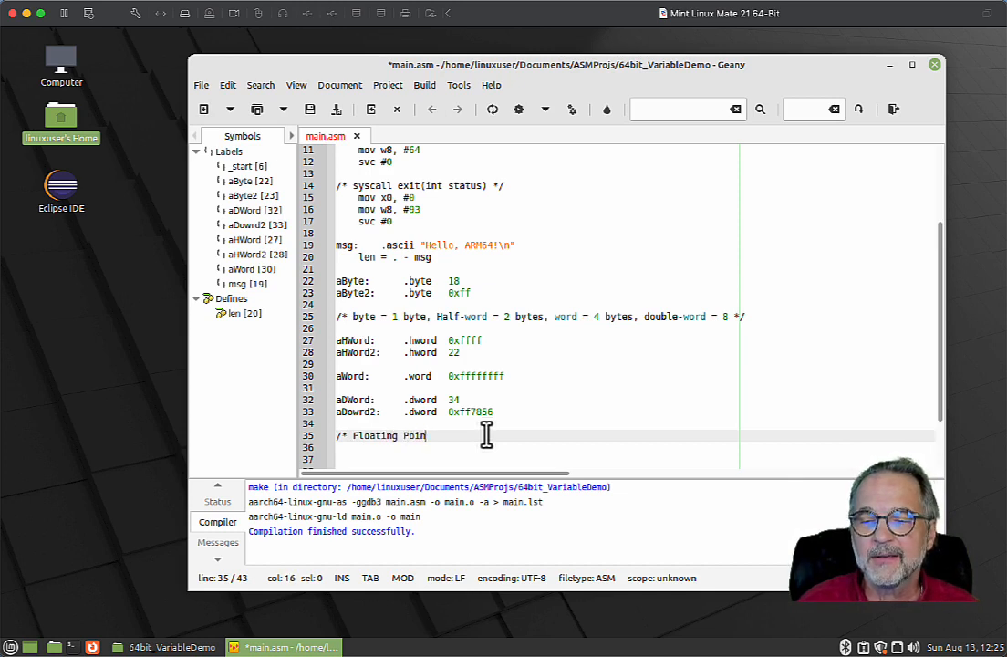
type("ts */")
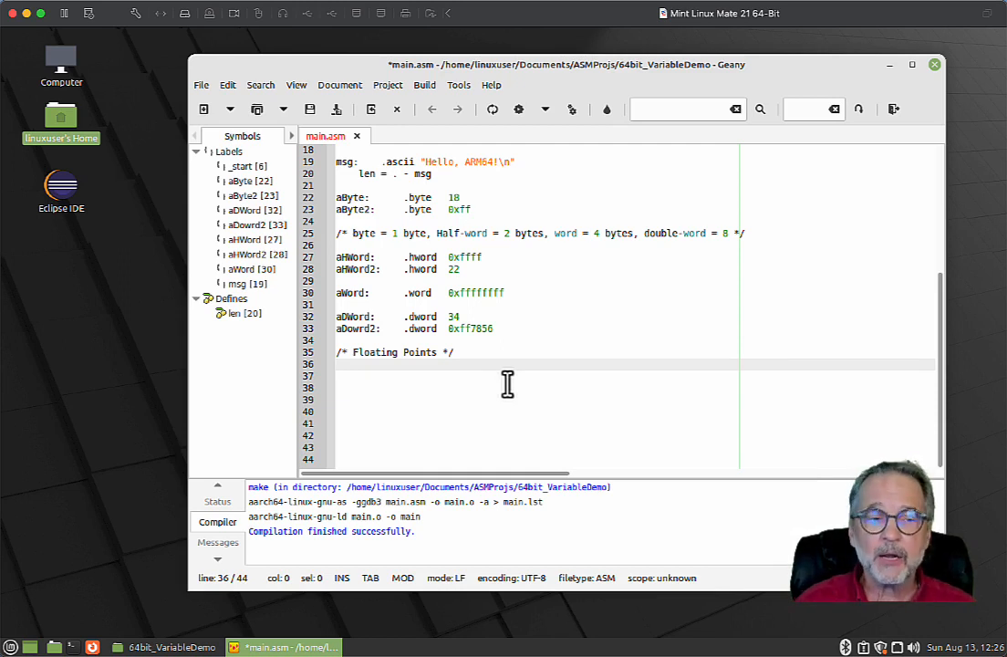
- Declare float16b: .float16 123.45 under the Floating Points comment
left_click(340, 364)
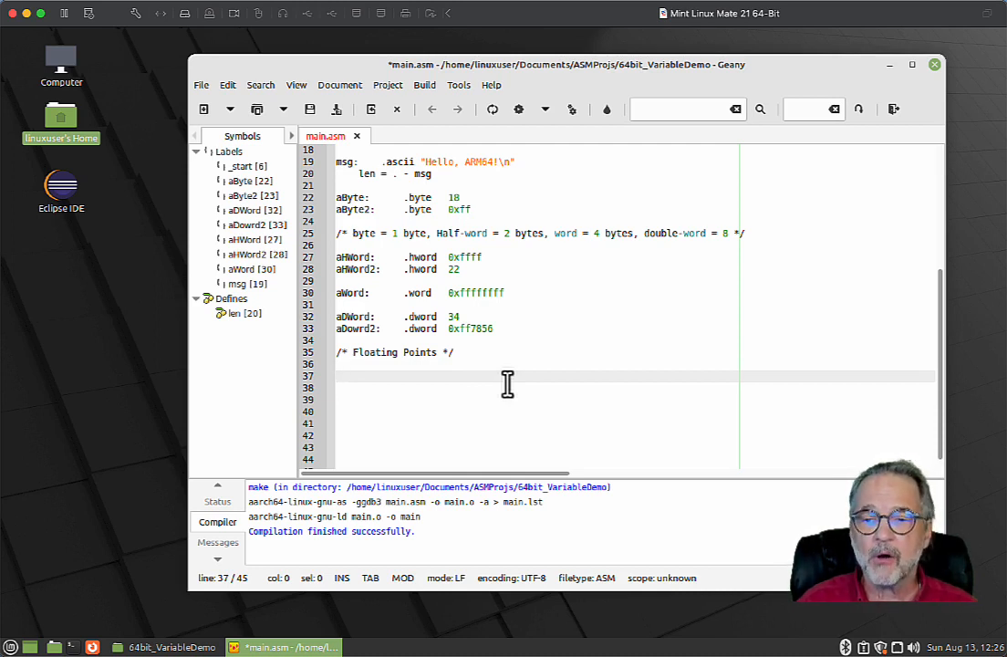
type("float16b")
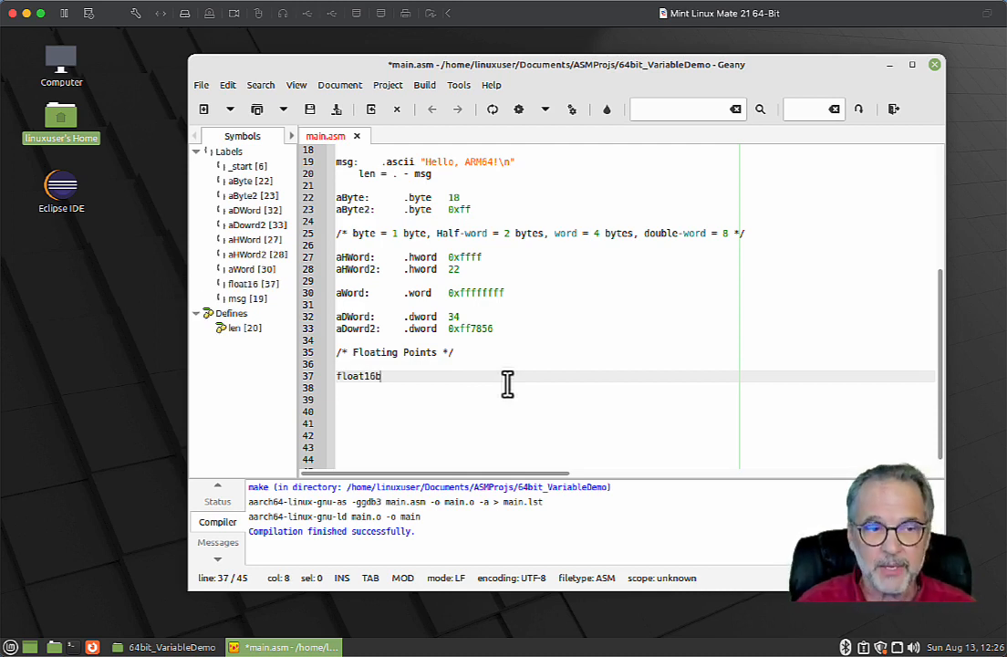
type(":\t.")
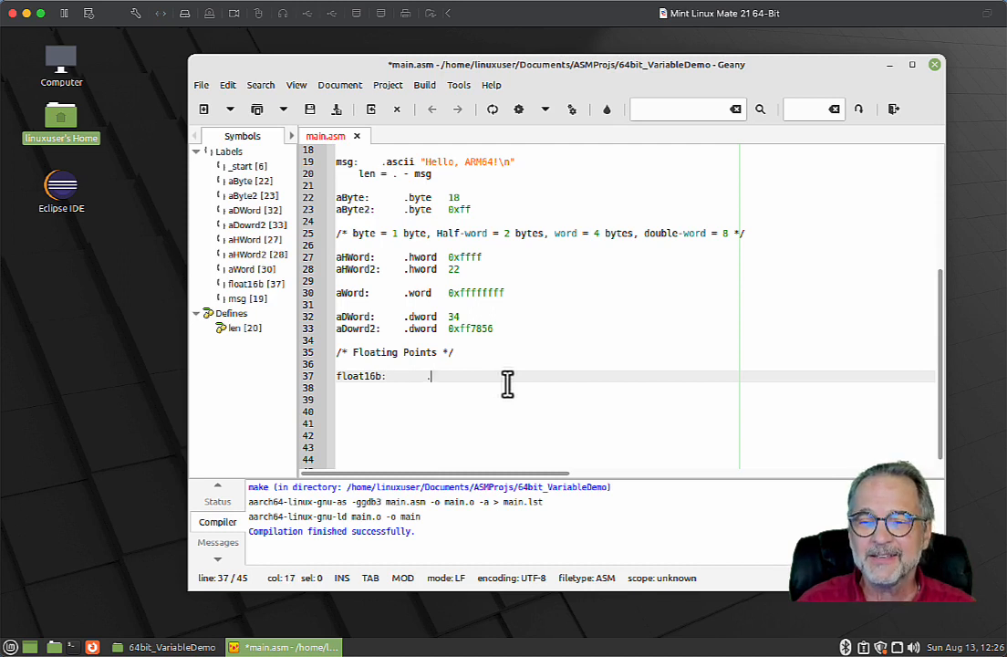
type(".float16b")
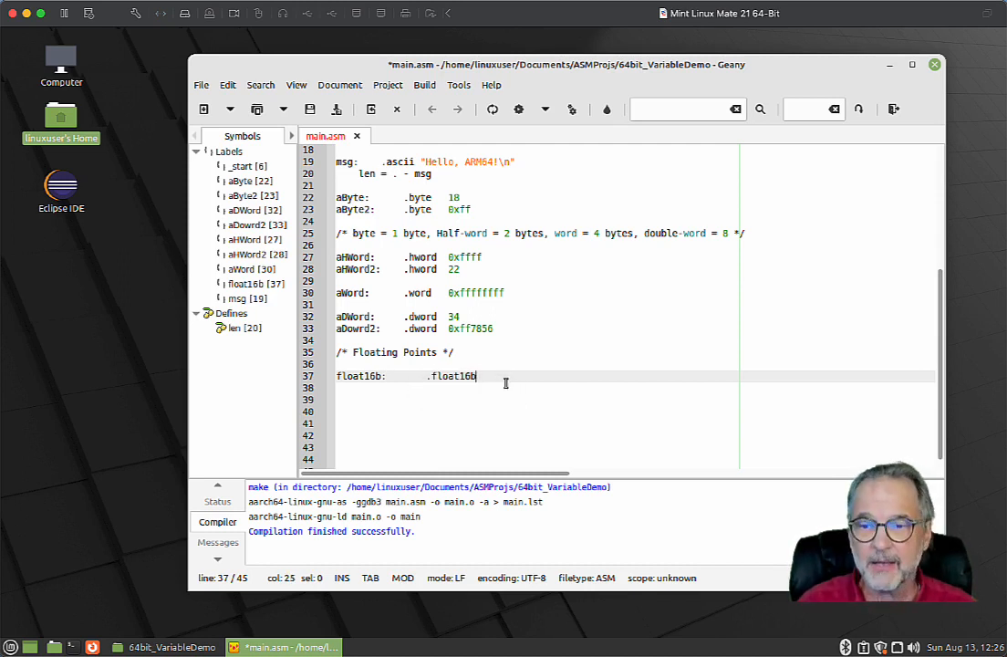
key("BackSpace")
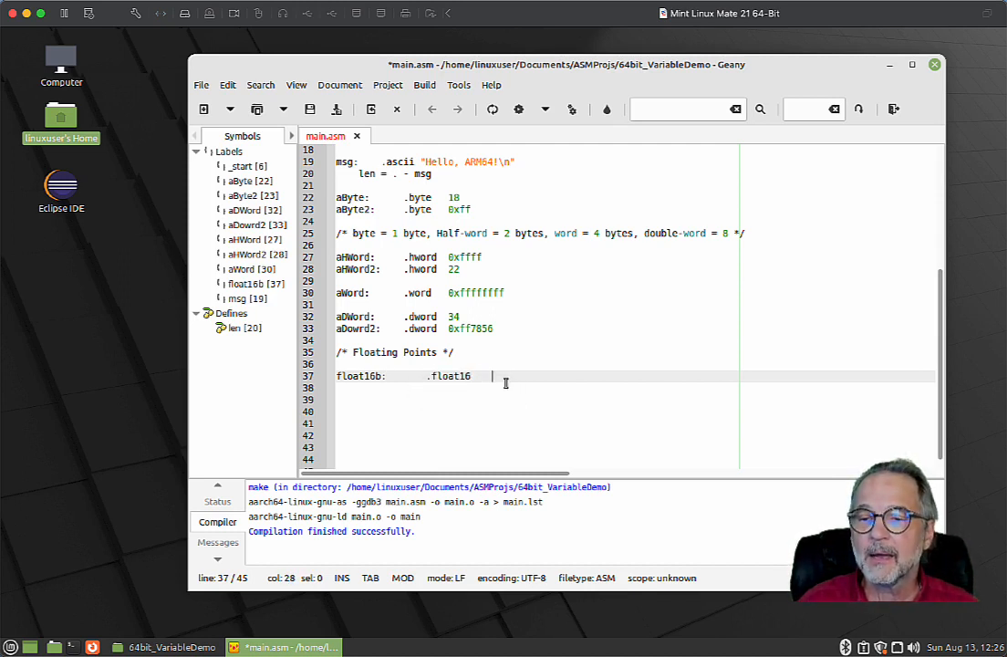
type("123.45")
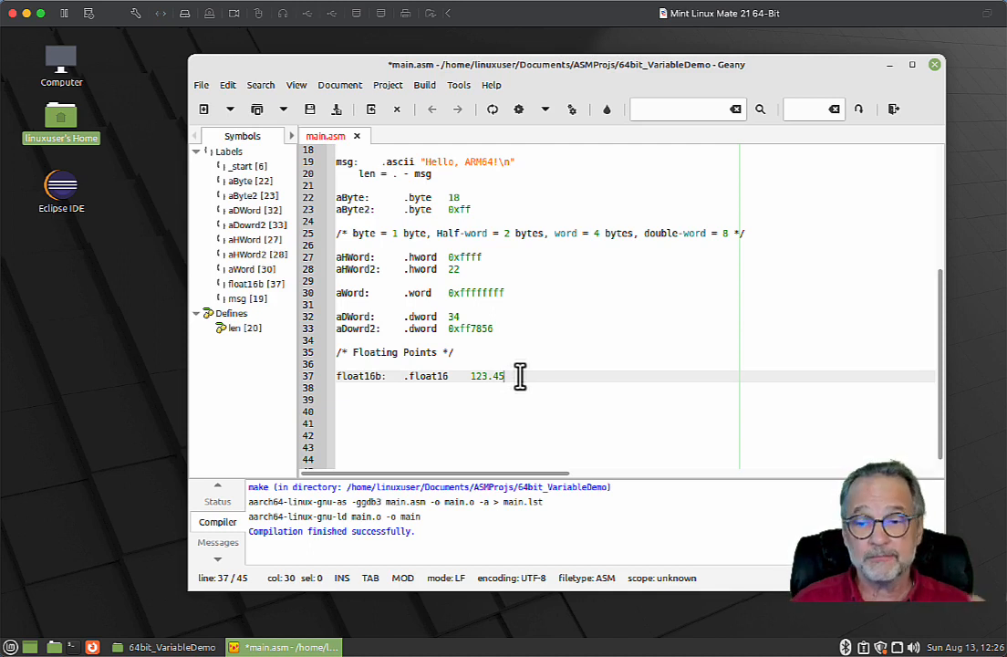
- Declare float32b: .float32 123.4565 and float64b: .float64 123.56789458567
type("float")
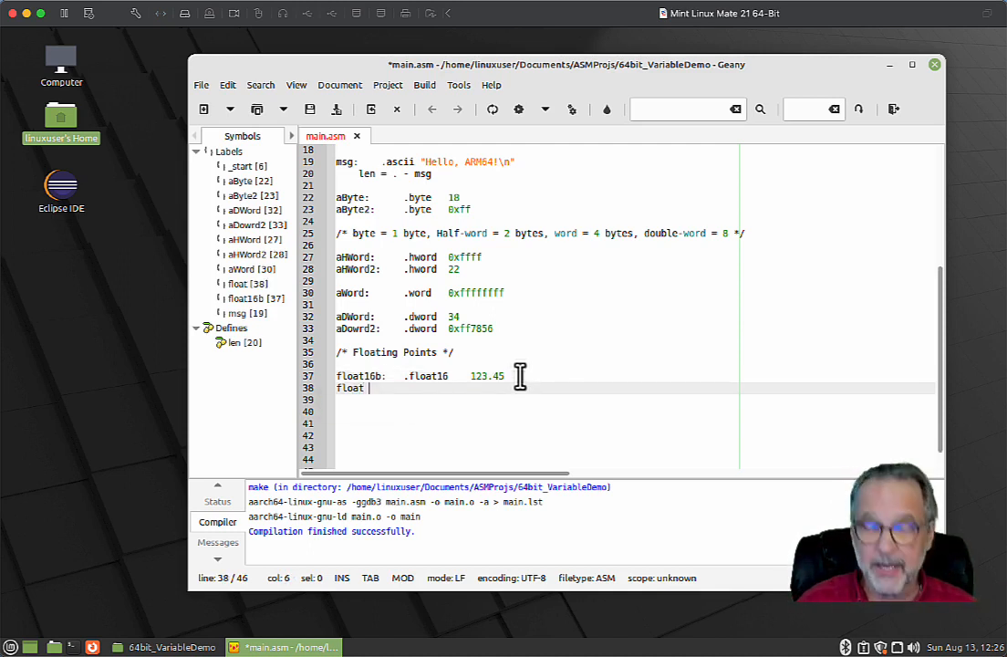
type("32b")
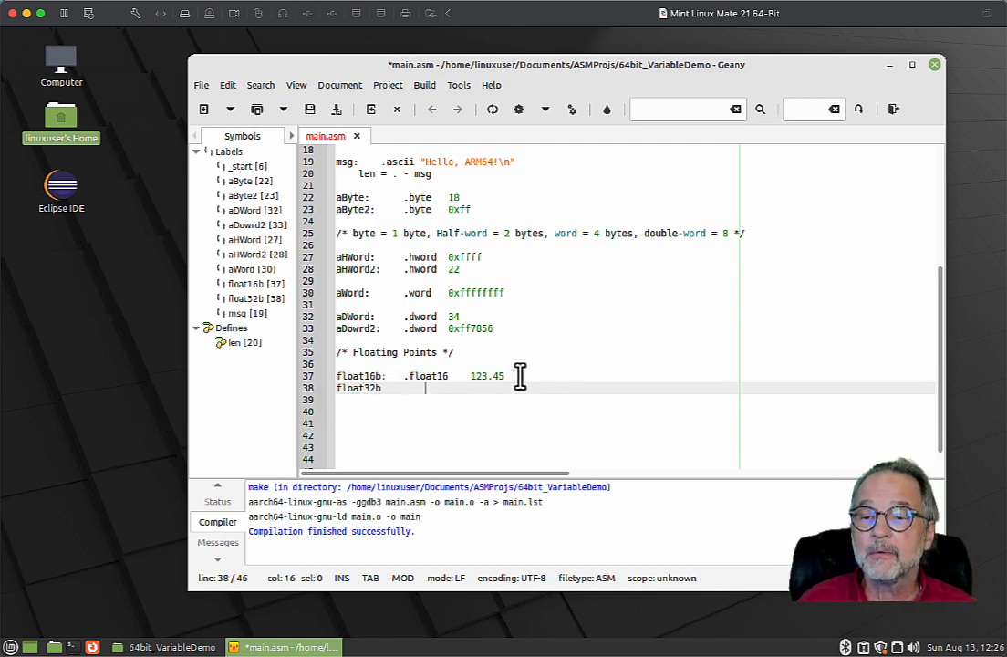
type(".float32")
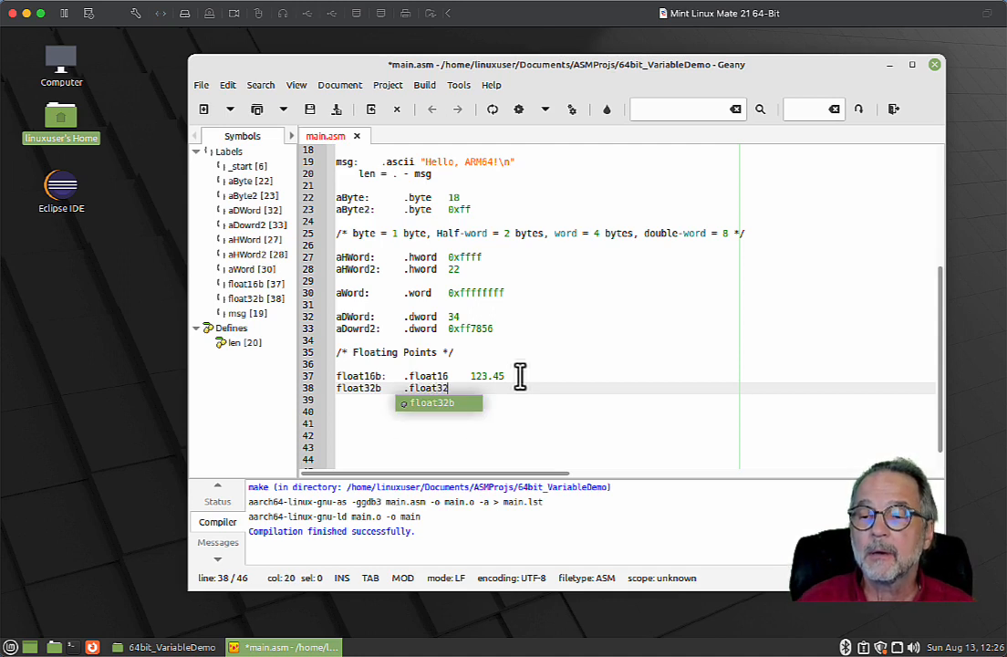
type("123.4569")
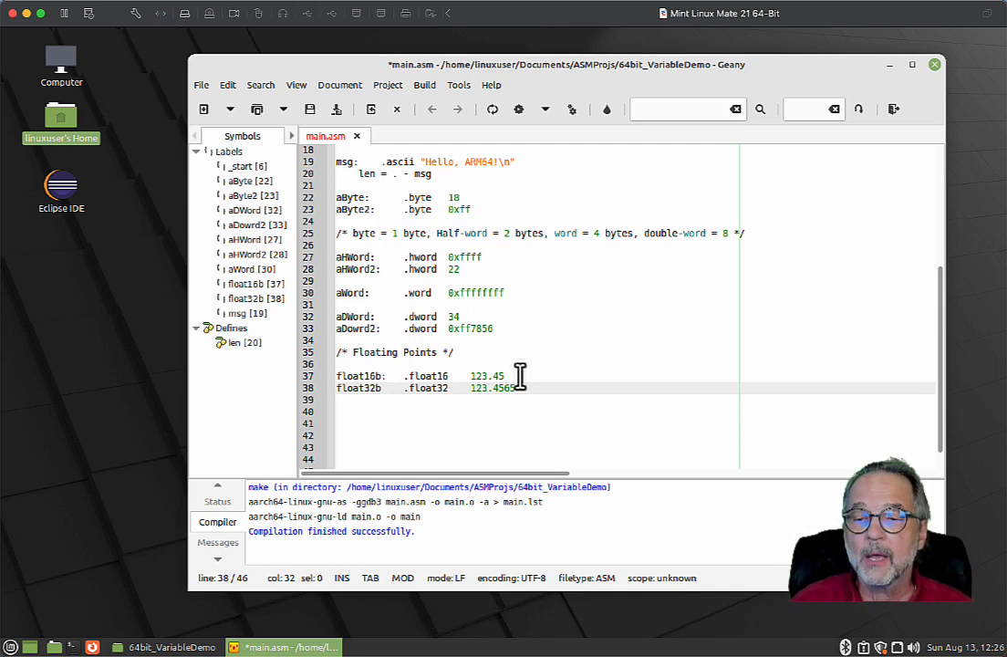
type("float64b:")
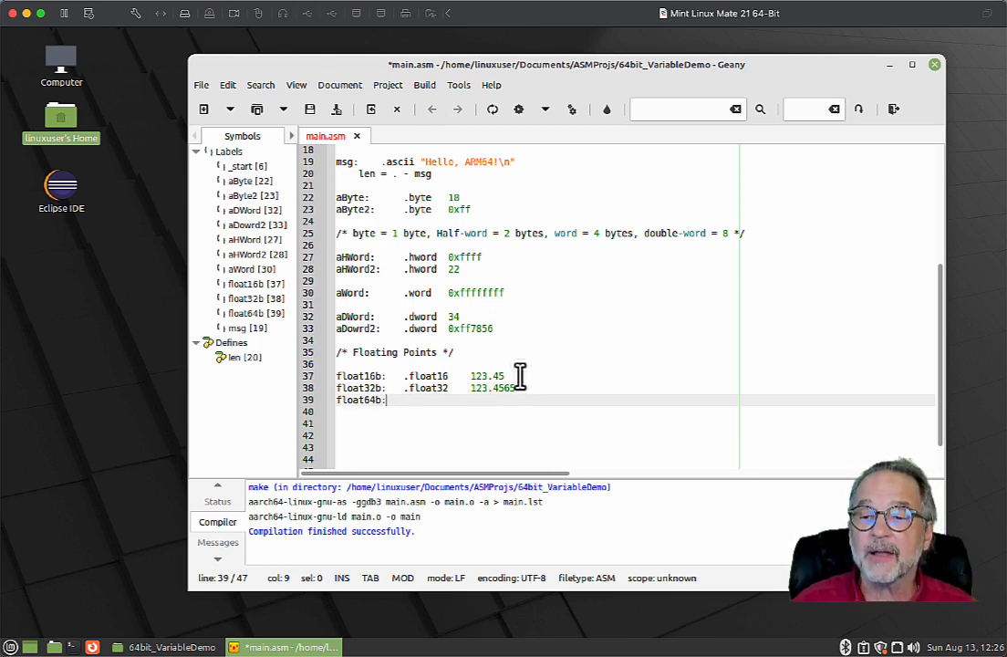
type(".float6")
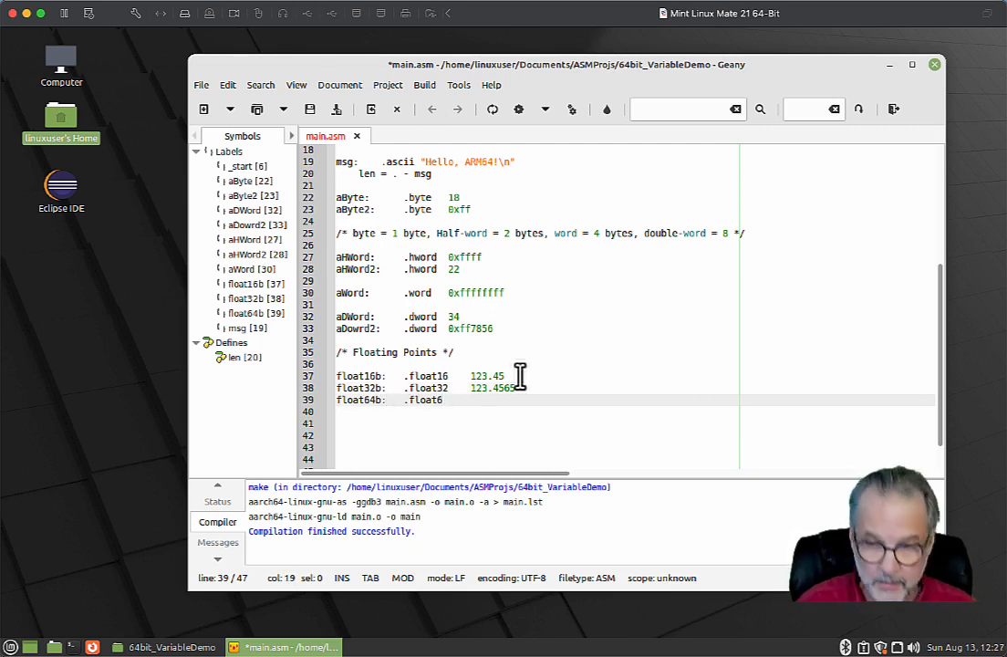
type("1")
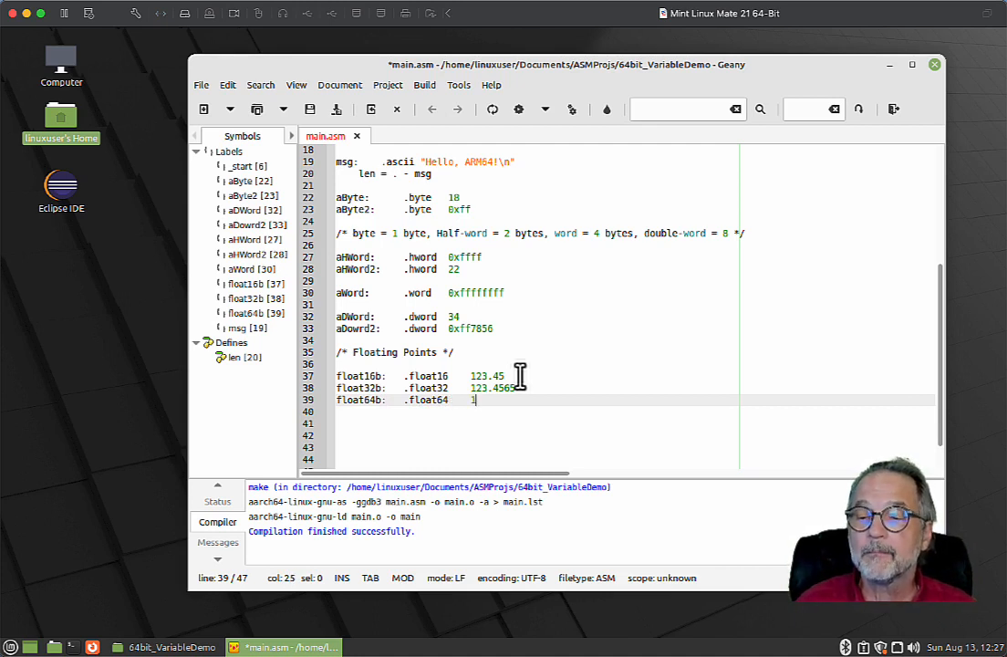
type("23.56789458567")
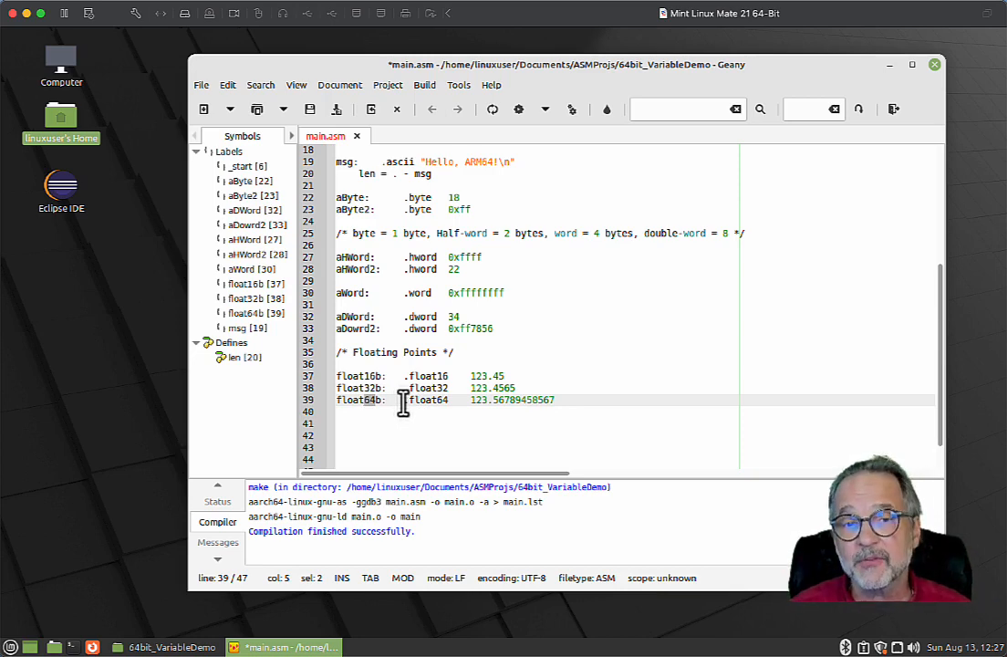
mouse_move(363, 237)
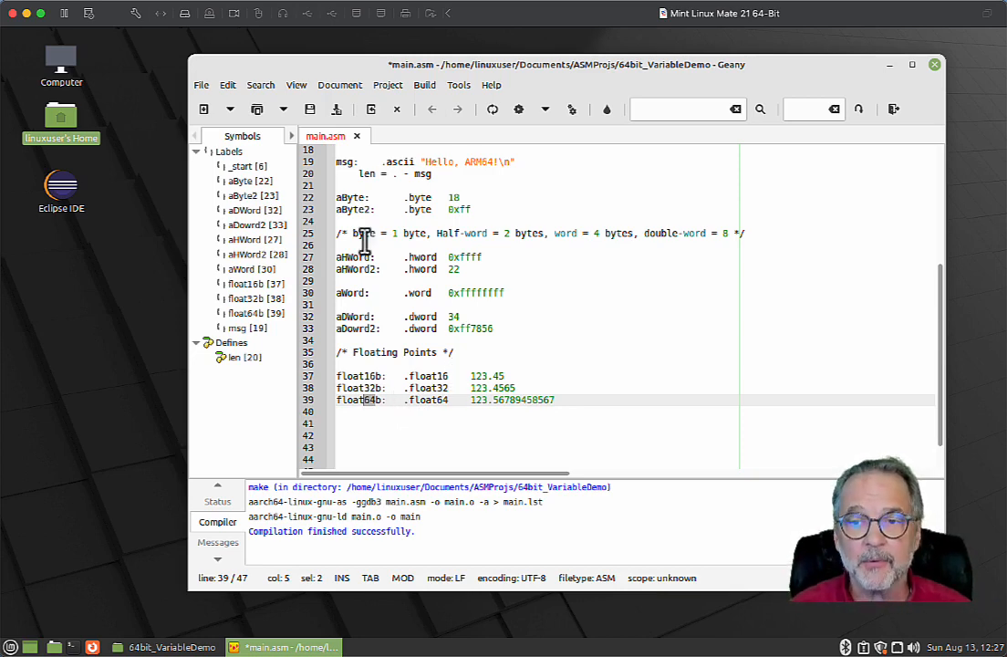
- Build, then replace the rejected .float32/.float64 with .float and .double and save
left_click(423, 85)
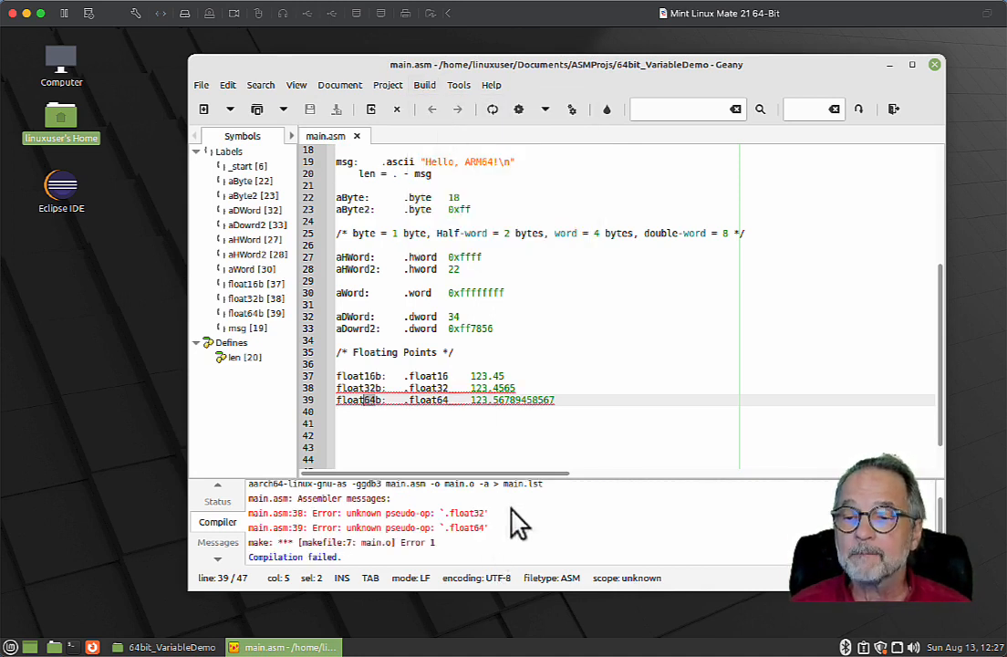
mouse_move(474, 357)
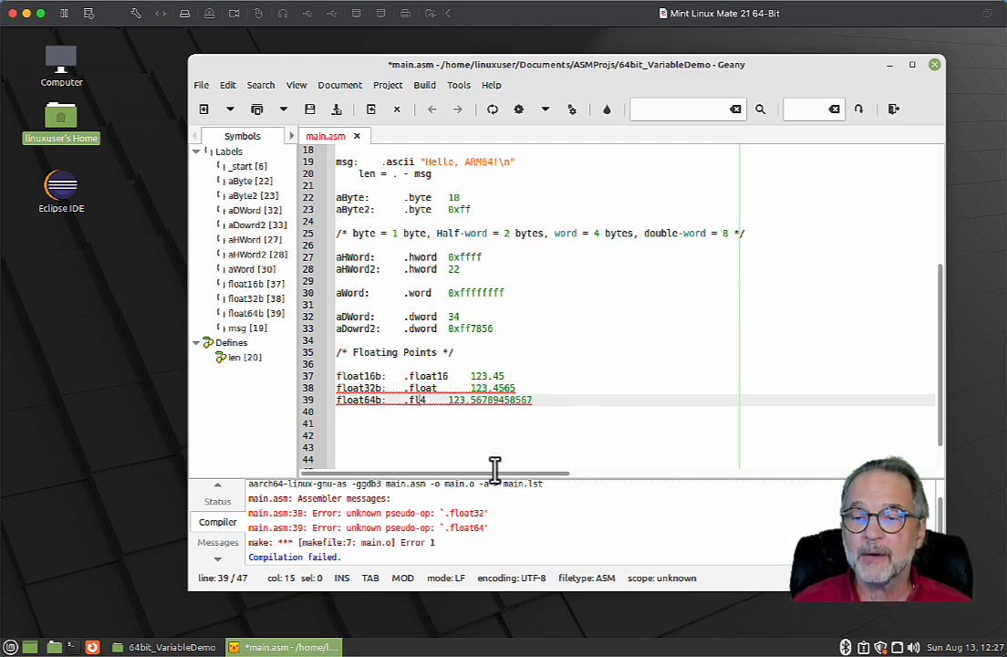
type("double")
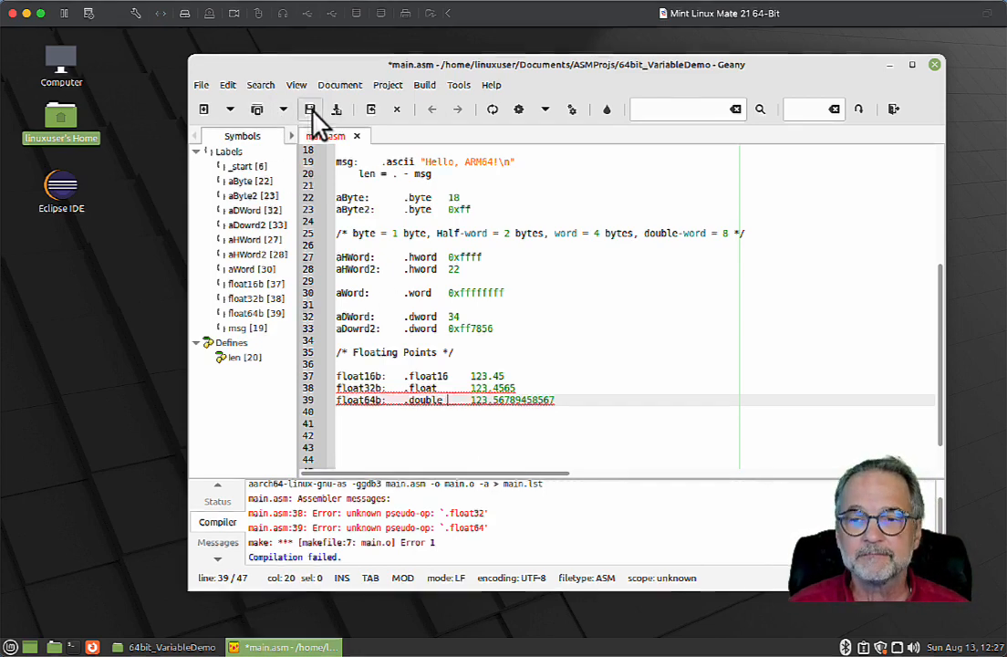
left_click(423, 86)
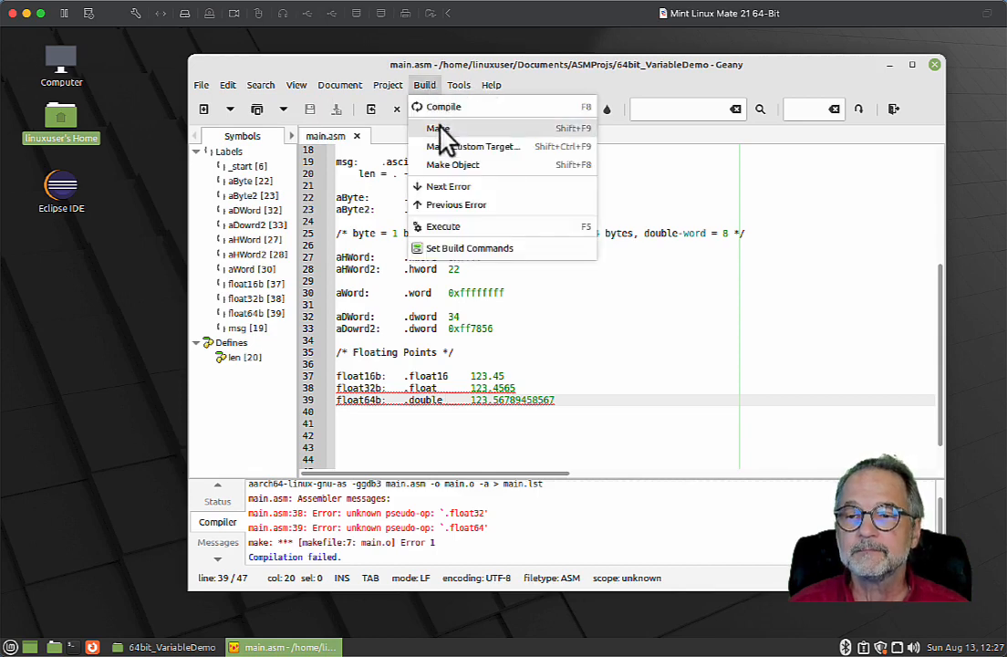
- Rebuild successfully and label float16b with /* 16bit float*/
left_click(437, 128)
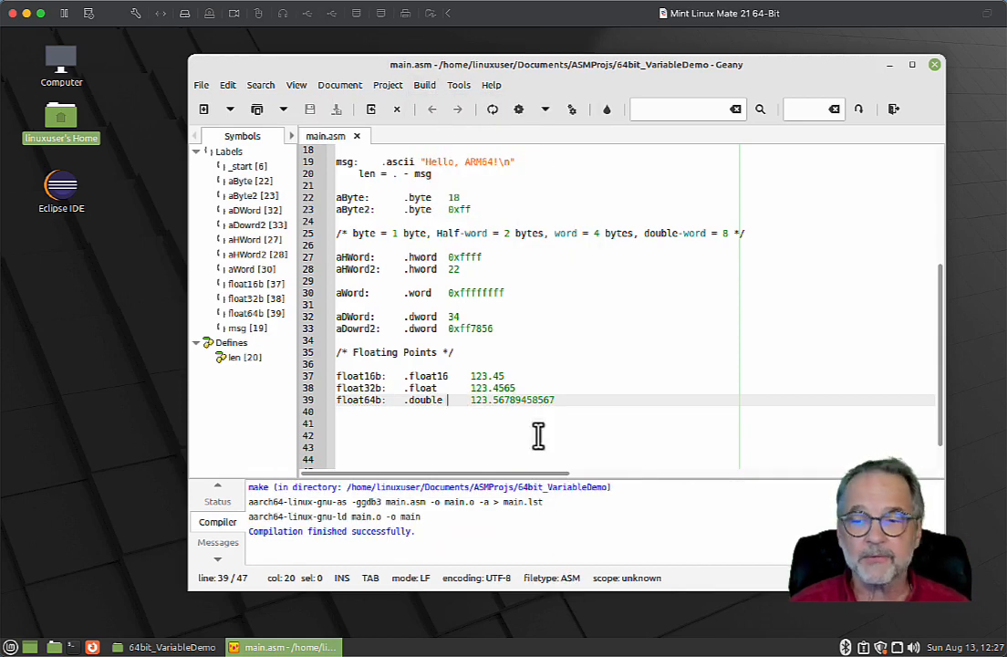
left_click(504, 376)
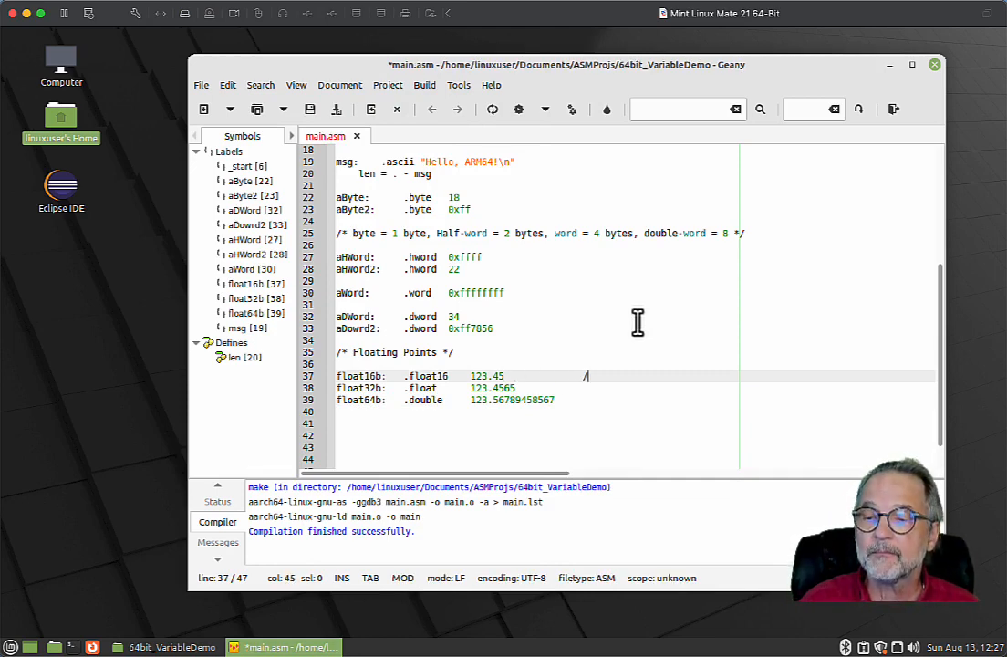
type("/* 16bi")
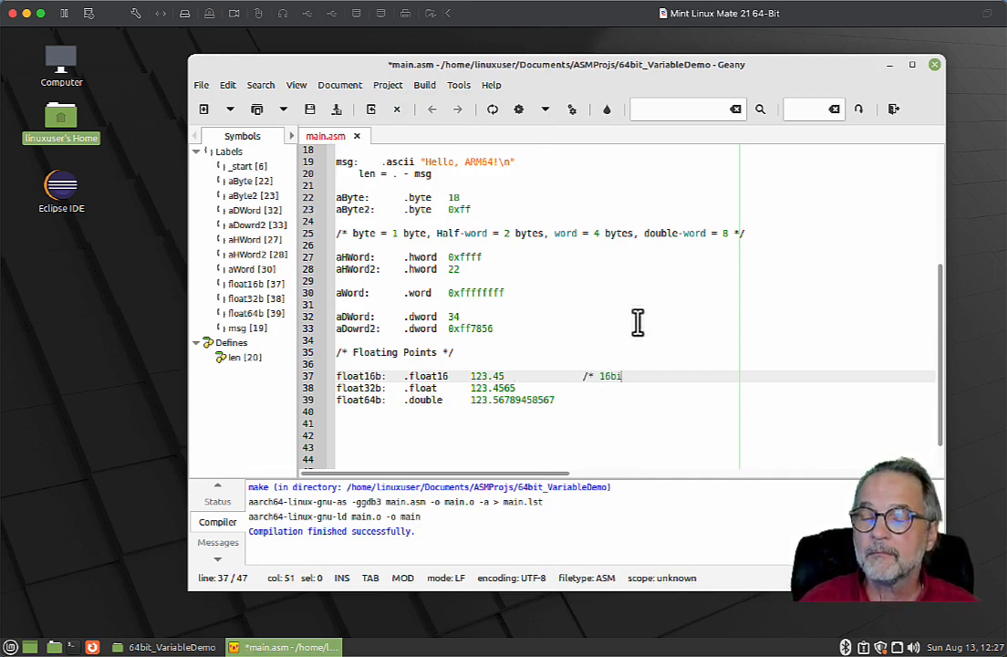
type("float*/")
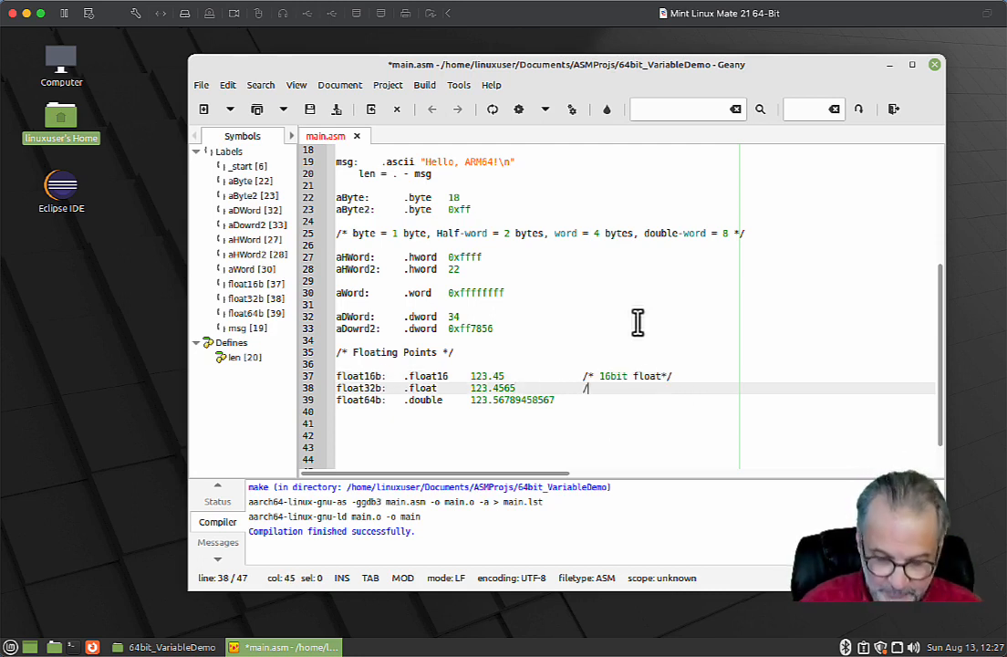
- Label float32b and float64b with /* 32bit float*/ and /* 64bit float*/ comments
type("34")
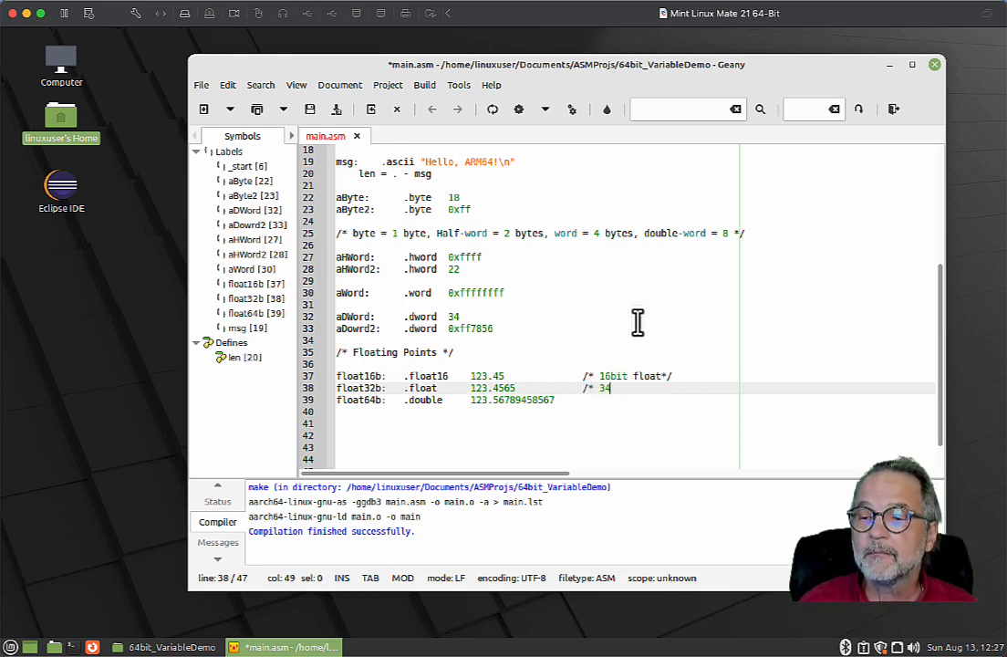
type("2bit float*")
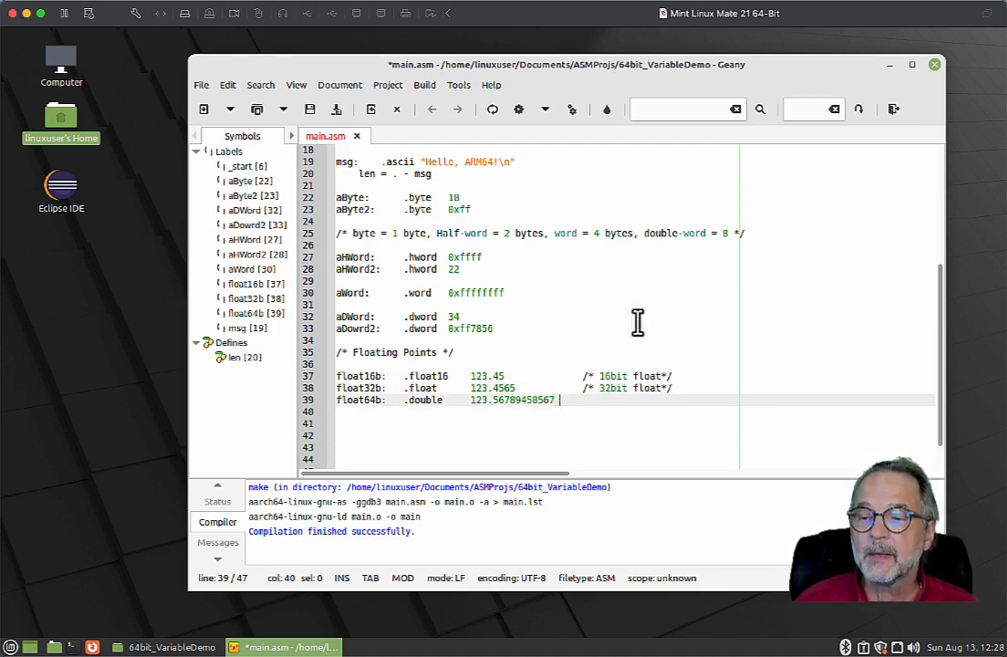
type("/*")
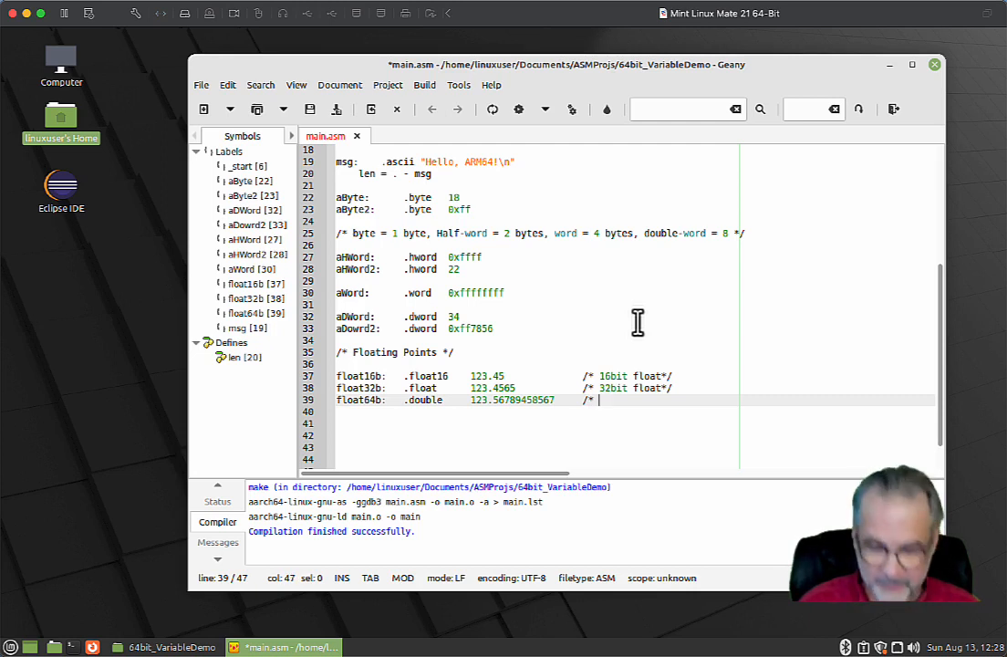
type("64bit floa")
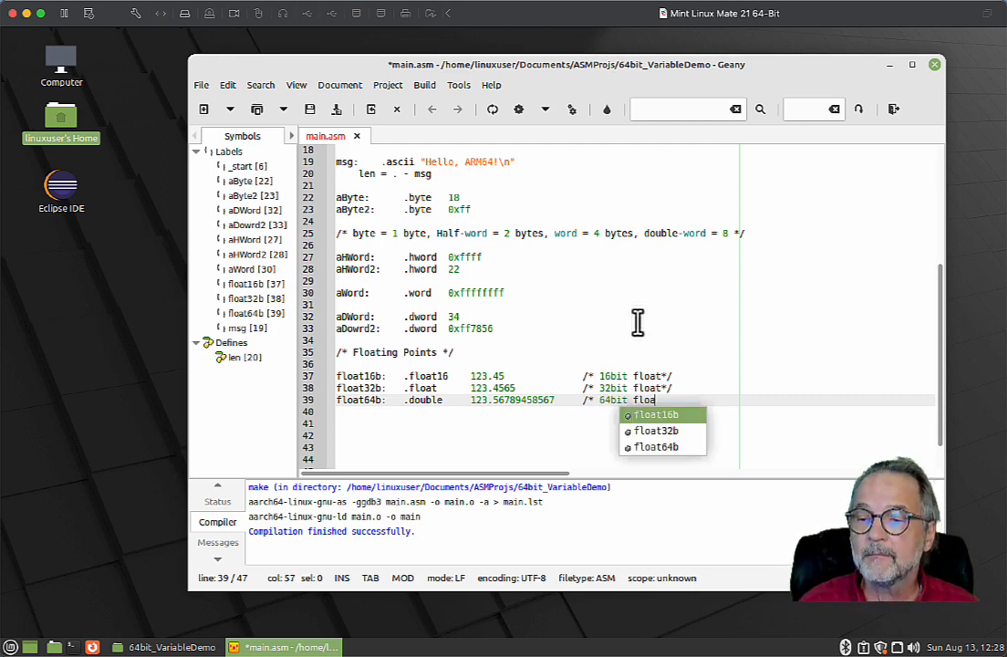
key("Return")
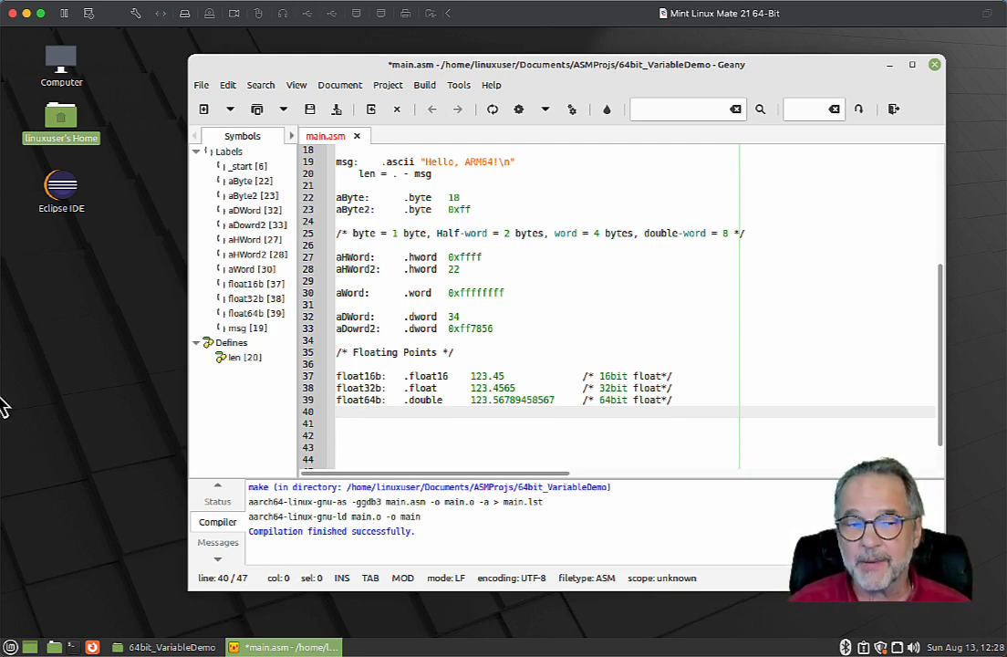
- Add a /* Strings */ comment and someString: .ascii "Hello There", 0
type("/* Strings */")
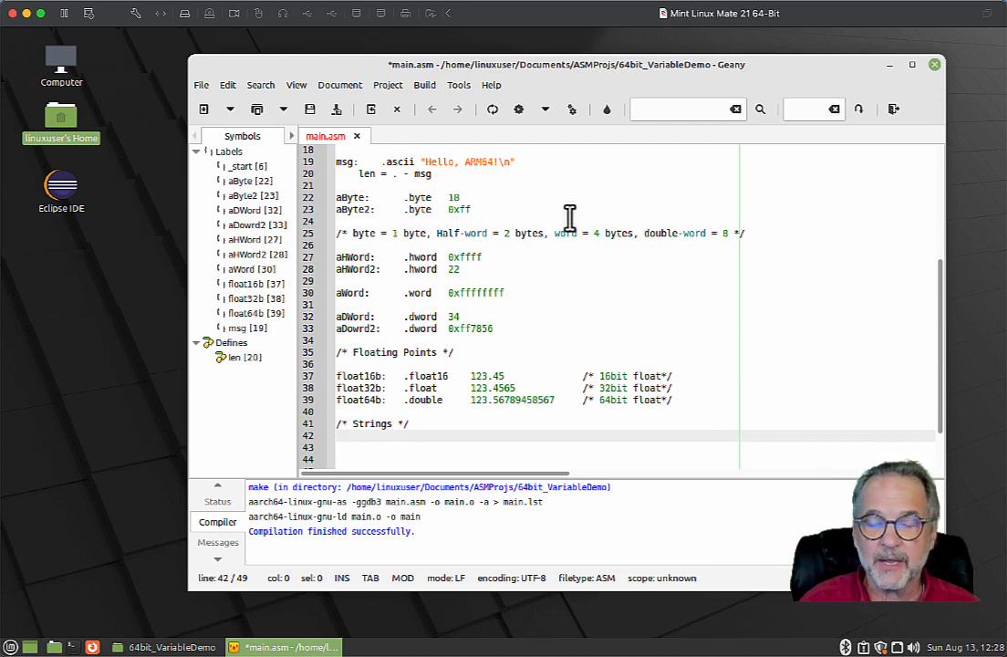
type(".som")
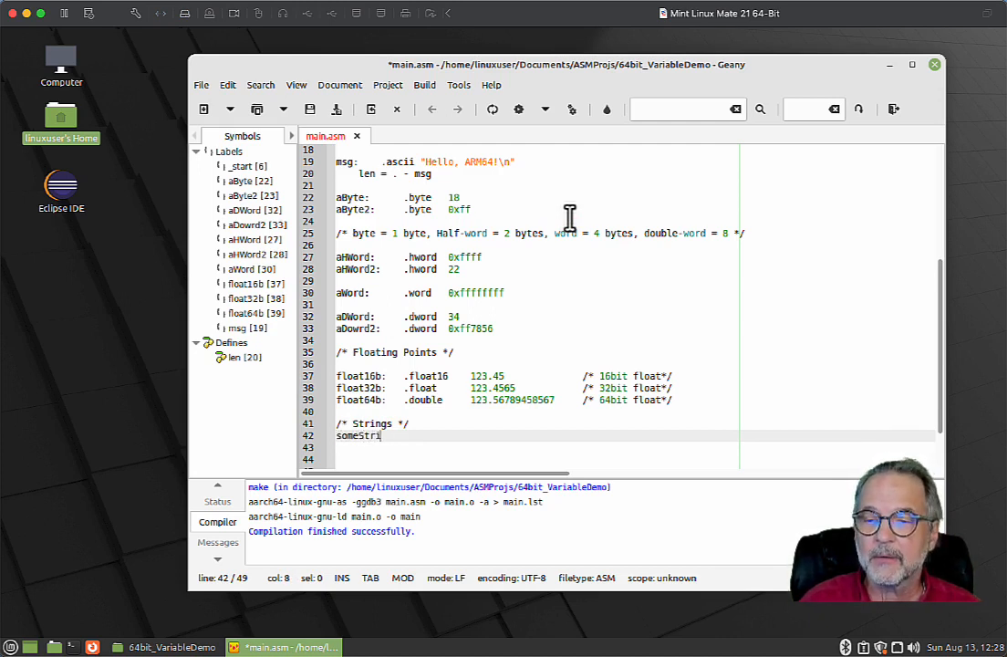
type("ng: .a")
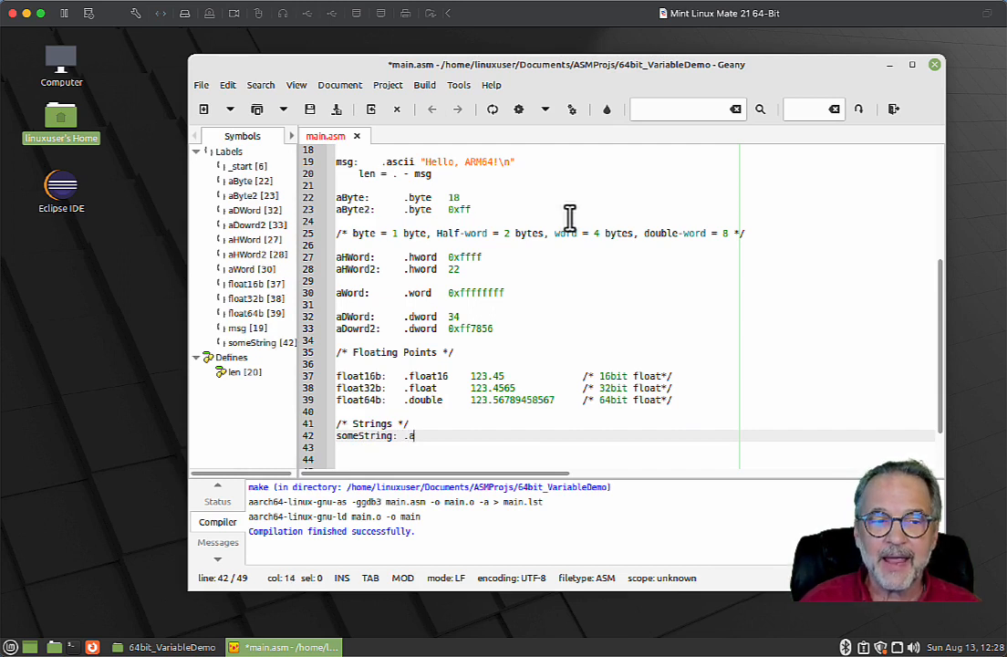
type("scii     \"Hello")
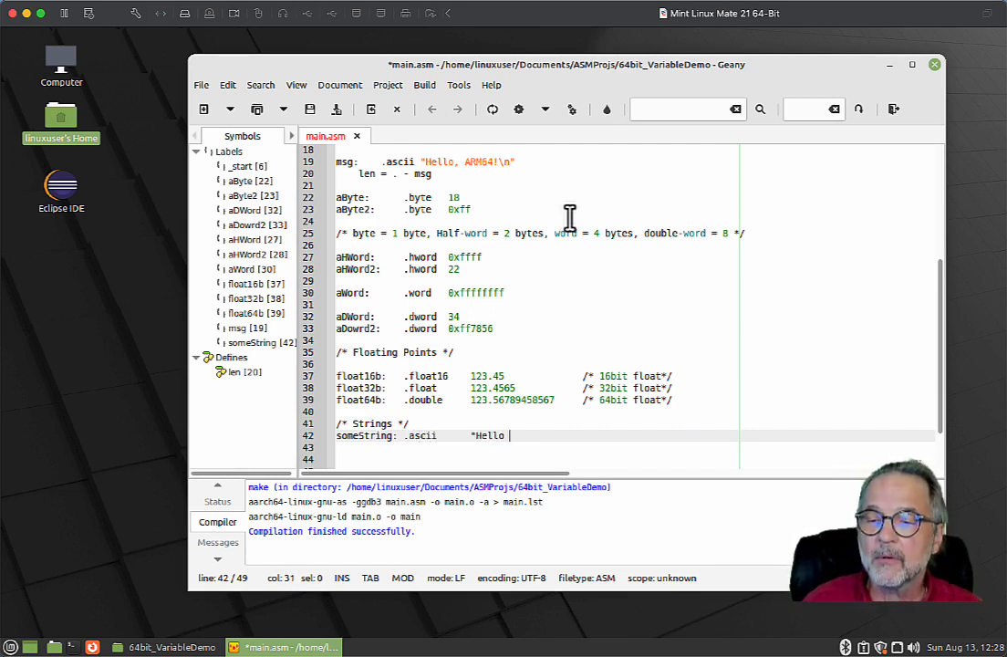
type("There\"")
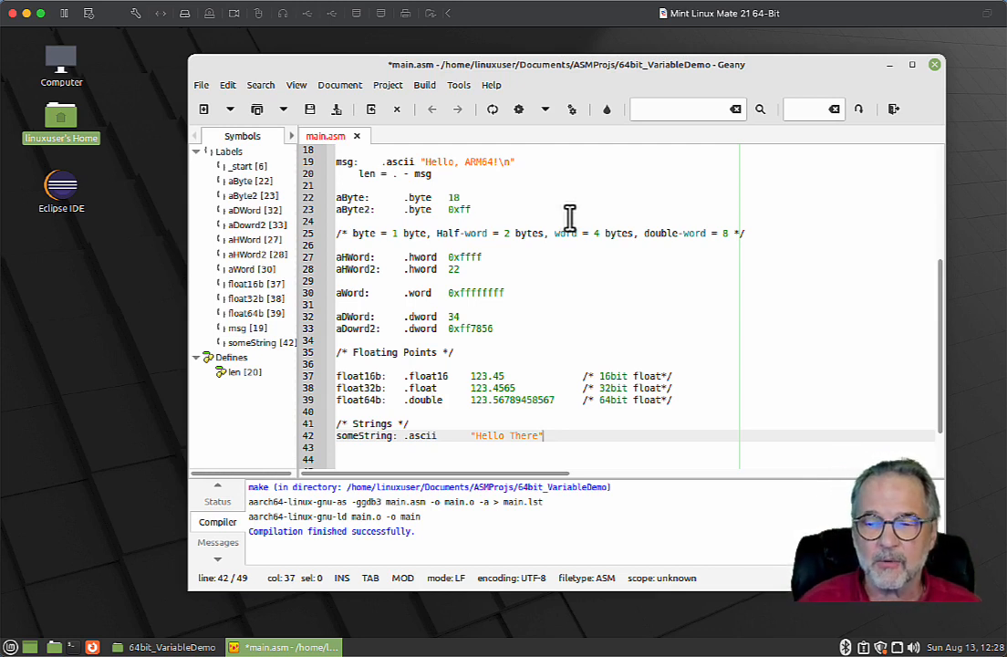
type(", 6")
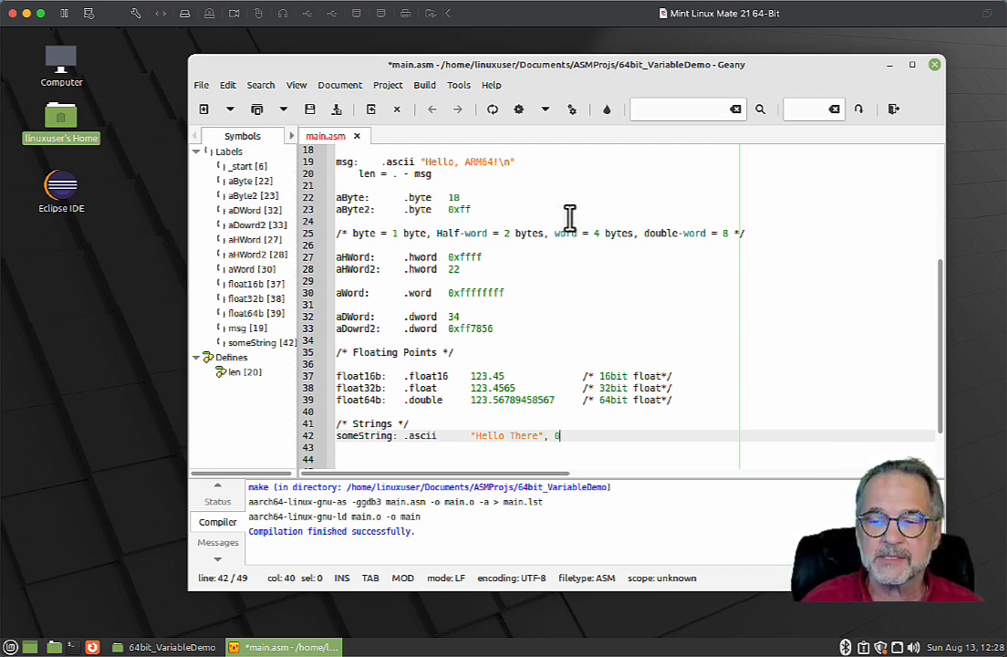
type("H")
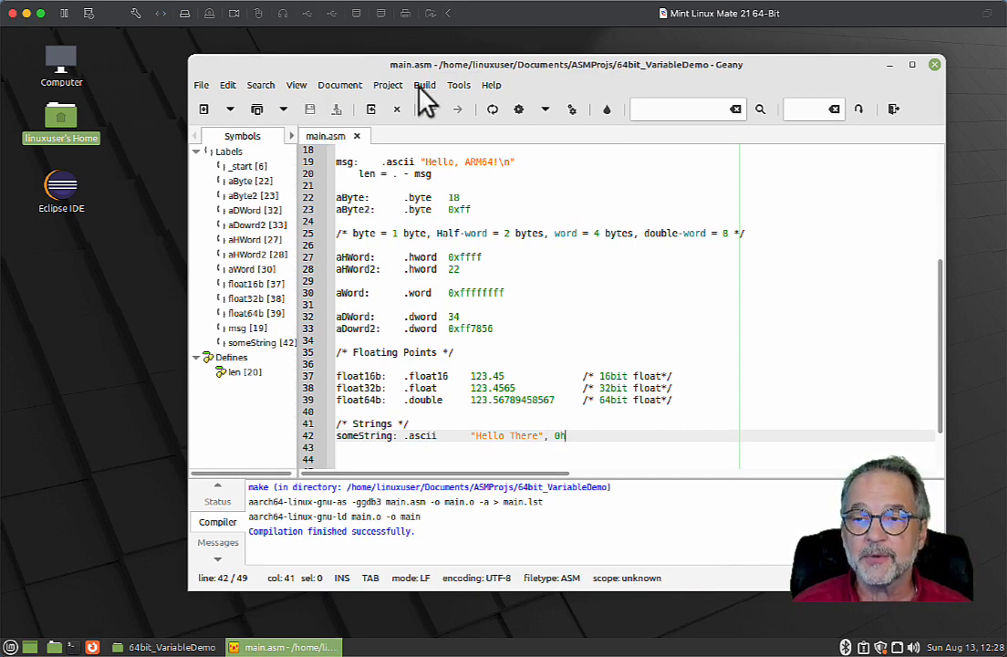
- Build and jump to the junk-at-end-of-line error on the someString line to remove its trailing 0
left_click(423, 85)
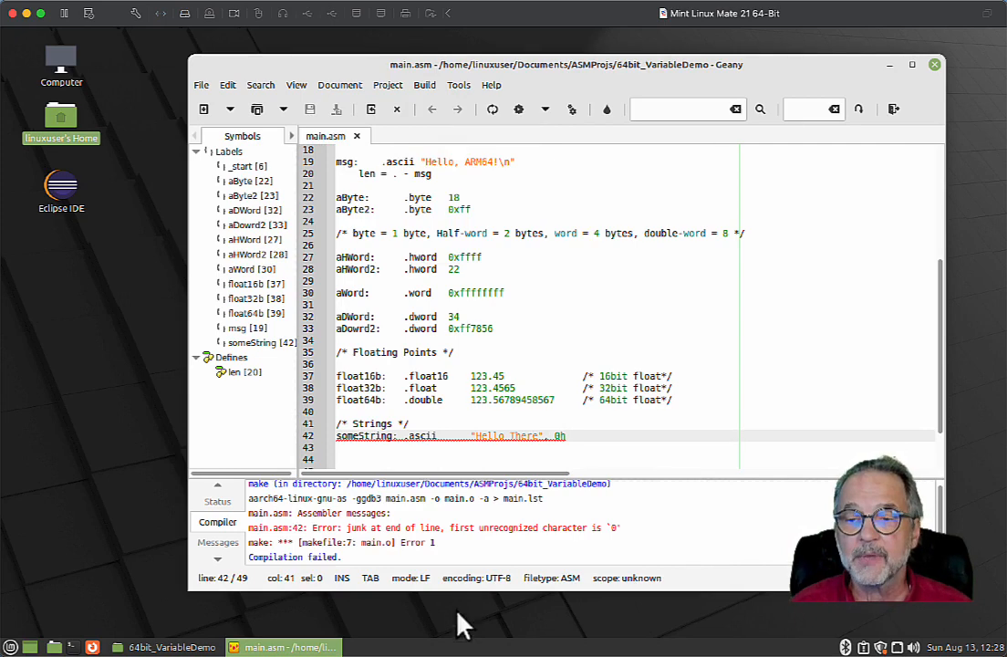
left_click(438, 527)
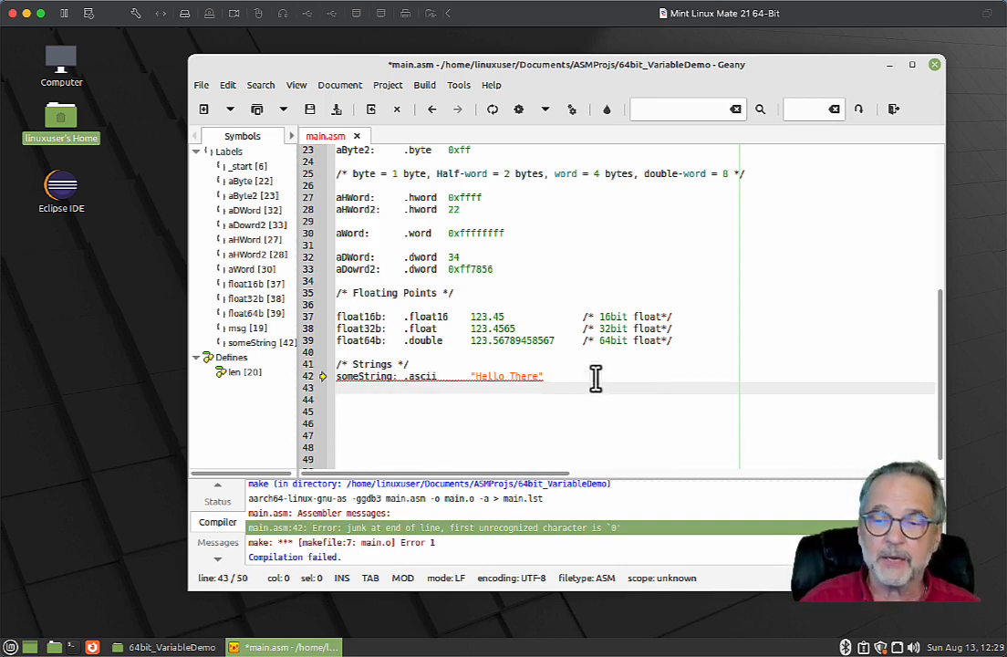
- Add someString2: .asciz "Hello There" with a null-terminated comment and build successfully
type("someString2")
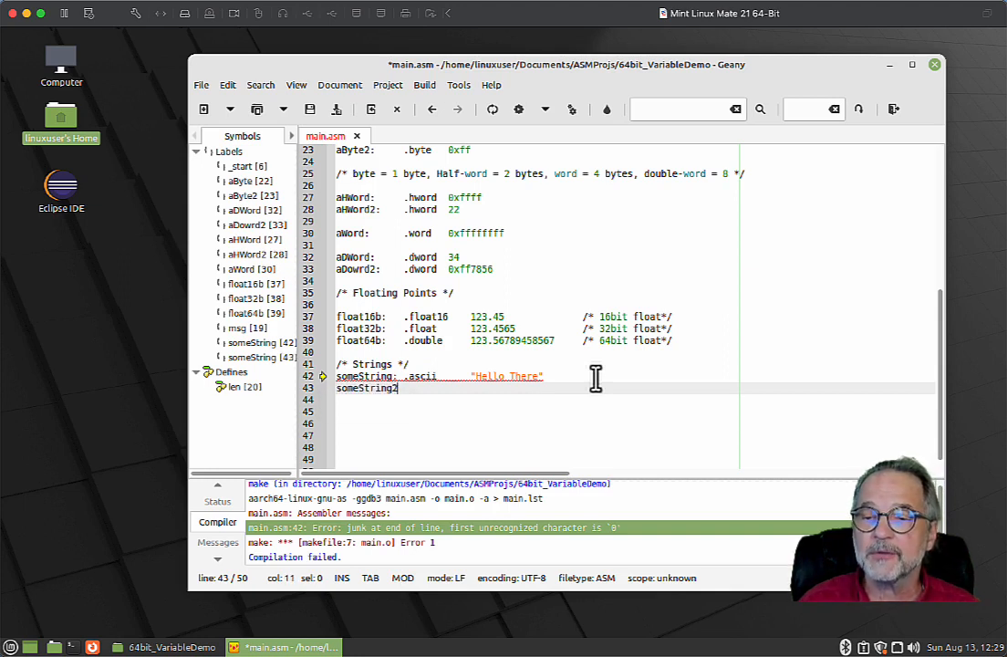
type(".asc")
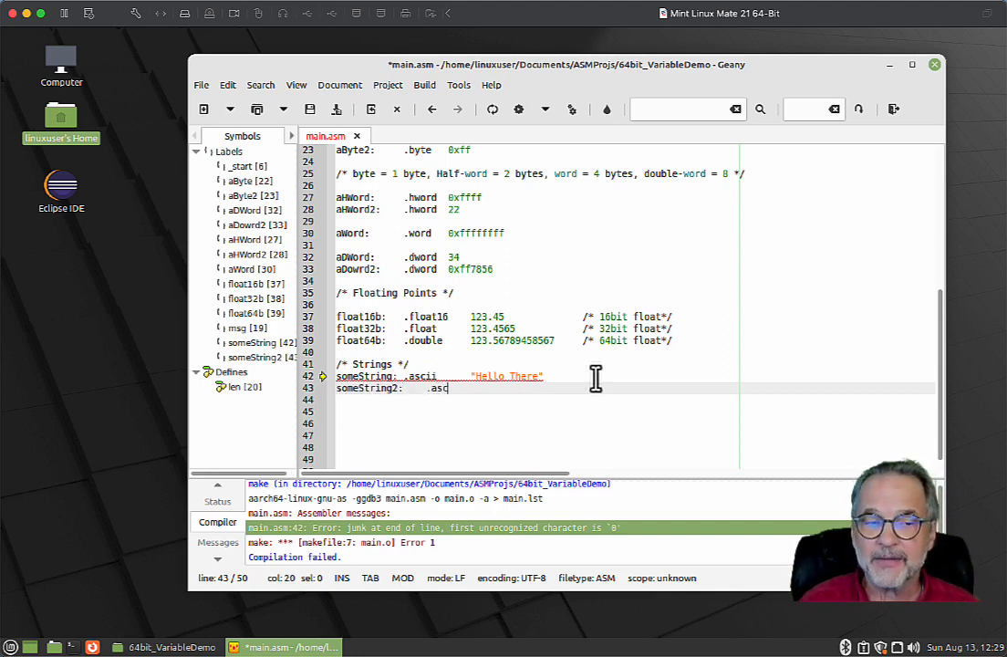
type("iz \"")
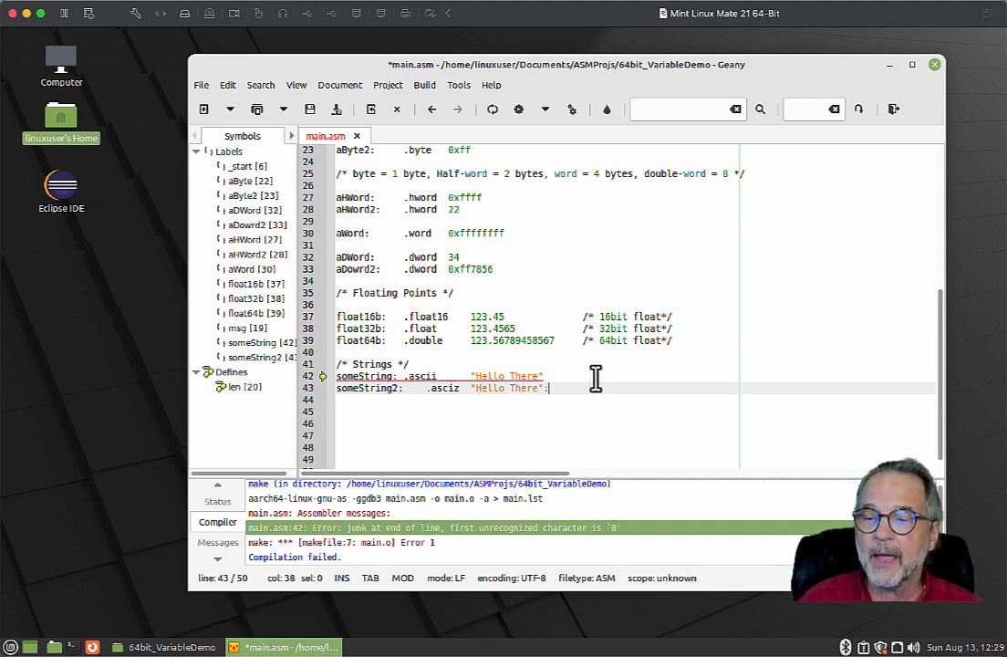
type("/* Null terminated string */")
left_click(634, 375)
type("       /* Not a null terminated string */")
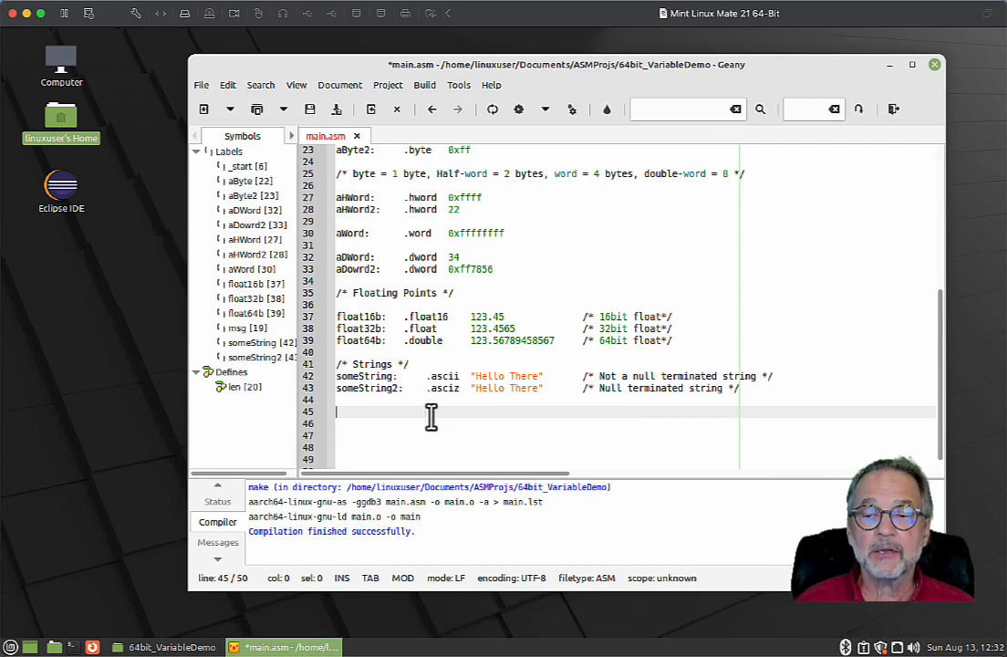
- Declare array1: .skip 50 as an uninitialised 50-byte array
type("array1")
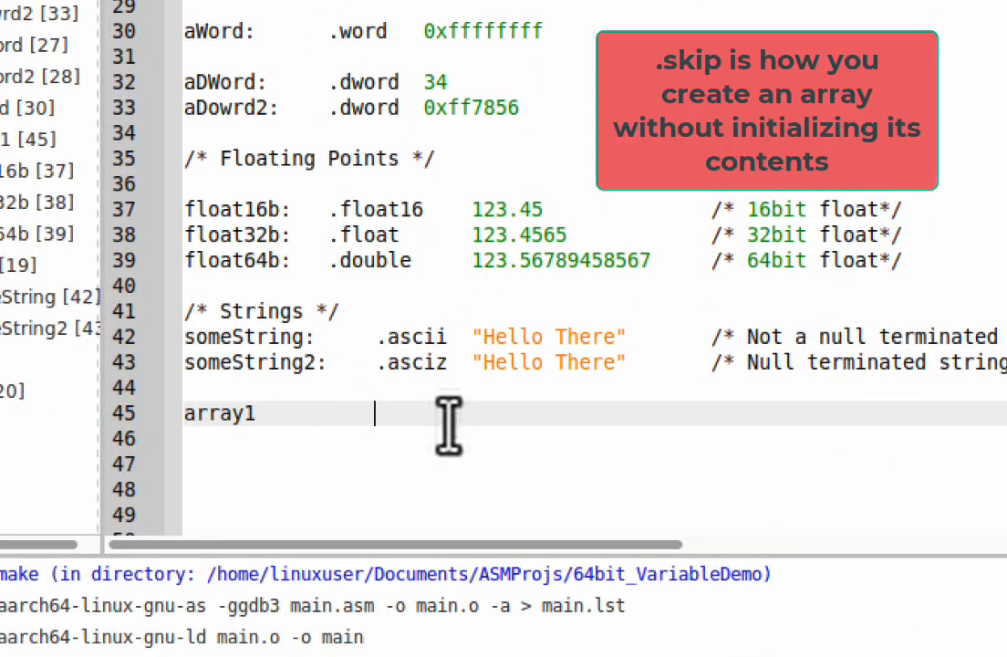
type(".")
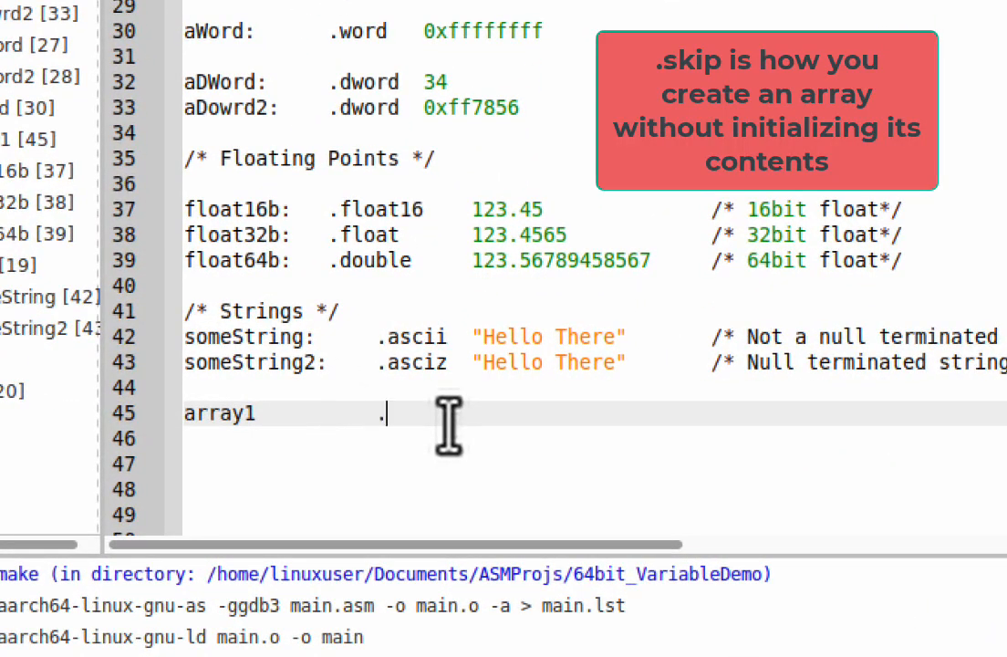
type("skip")
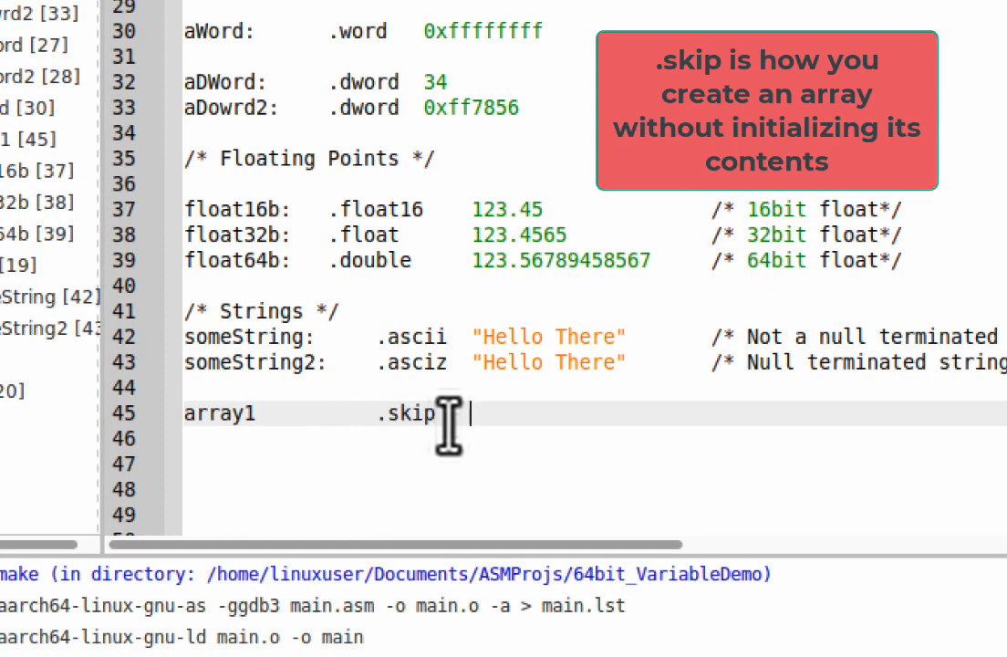
type("50")
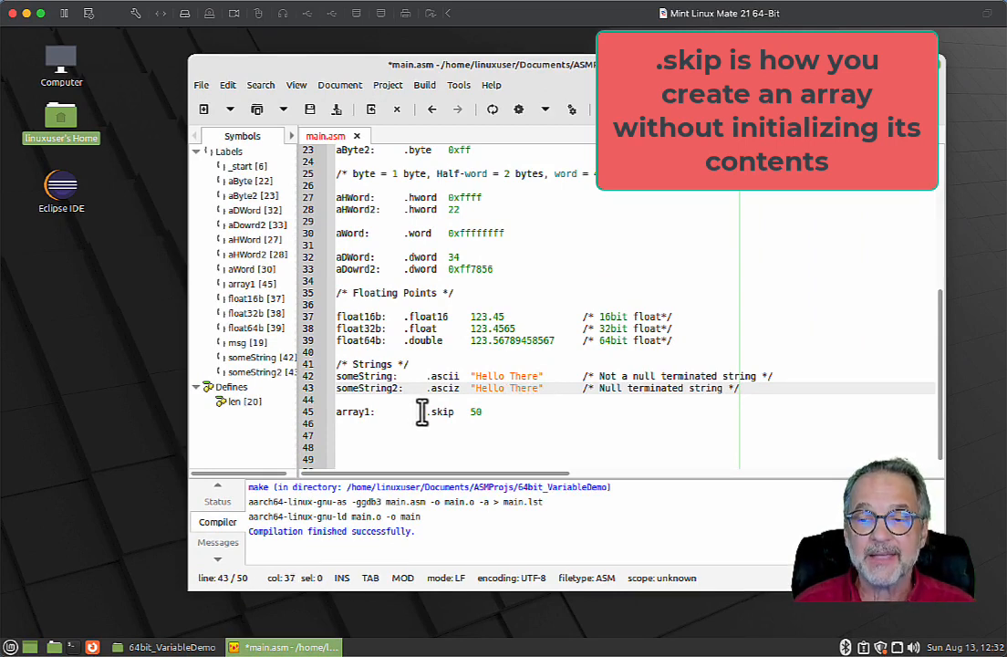
- Comment array1 as /* An array of 50 Bytes */
left_click_drag(429, 412, 489, 412)
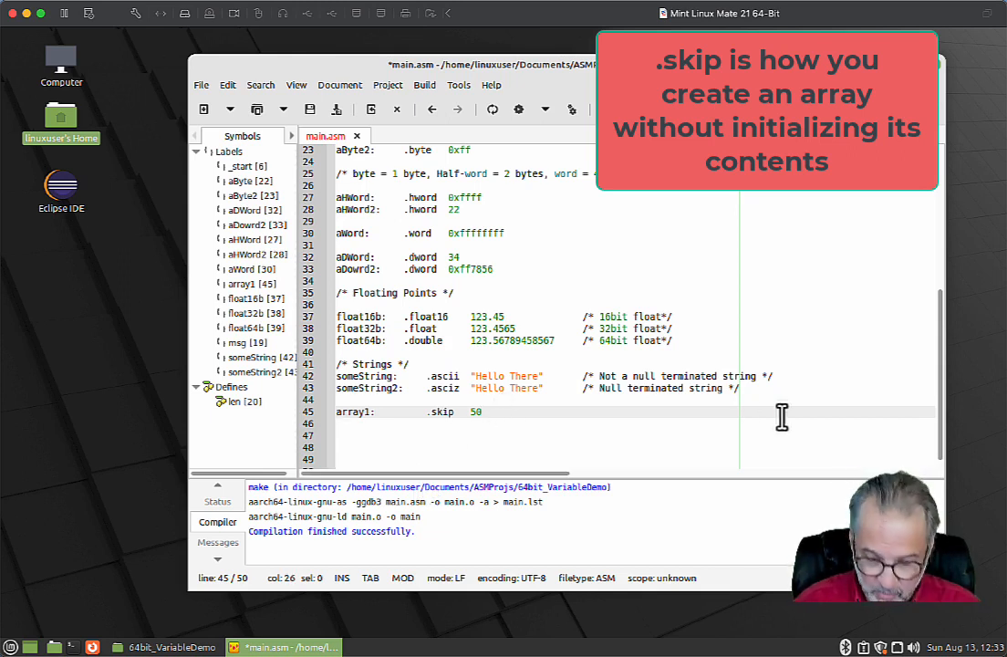
type("/*")
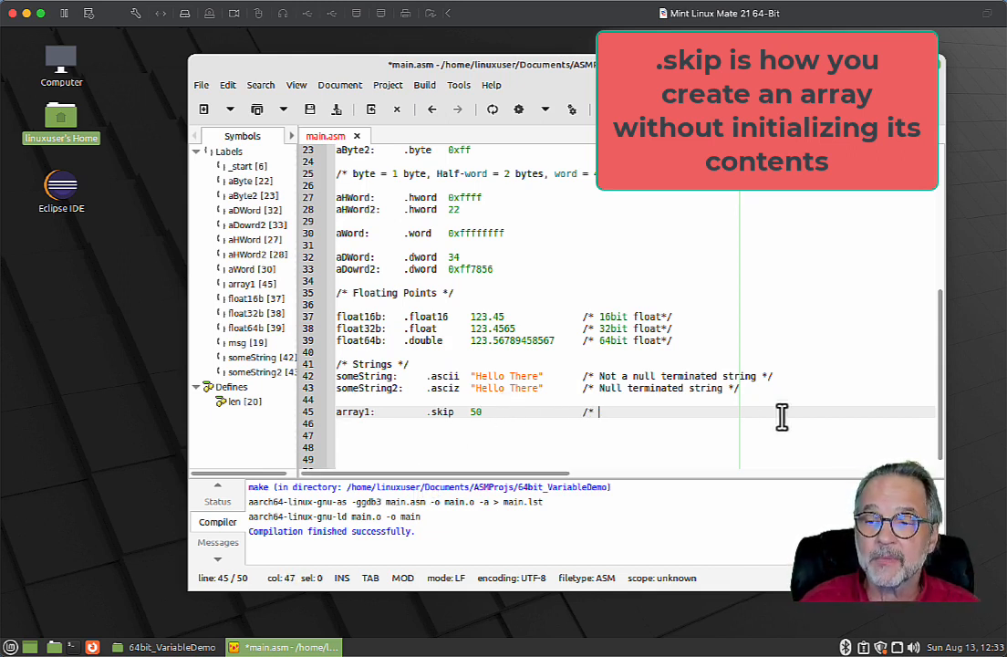
type("An array of 50 Bytes */")
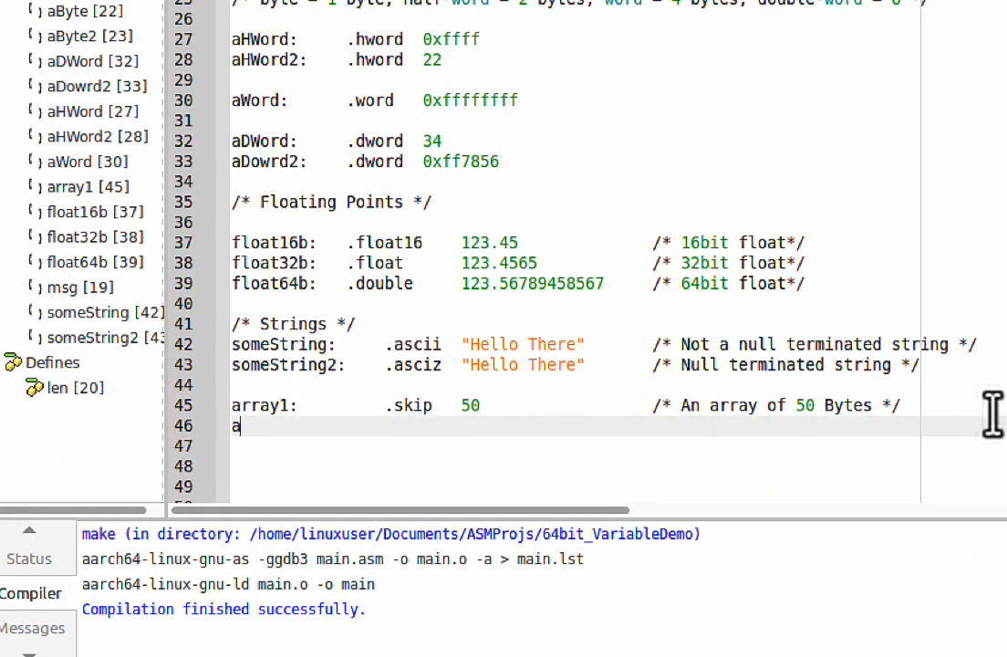
- Declare array2: .word 10, 20, 30, 40, 50
type("rray2:")
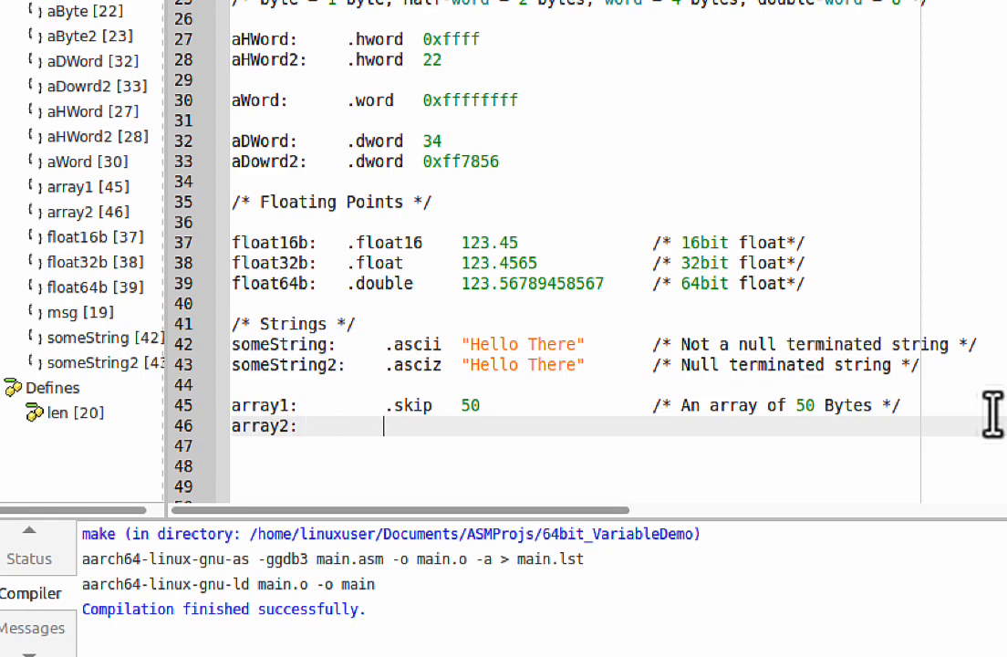
type(".")
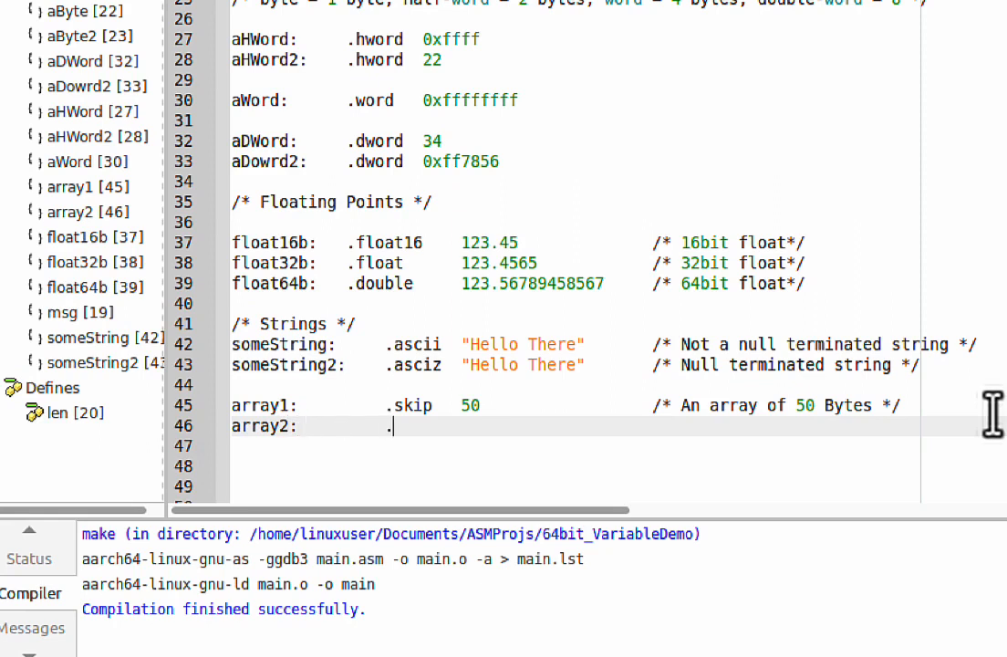
type("word")
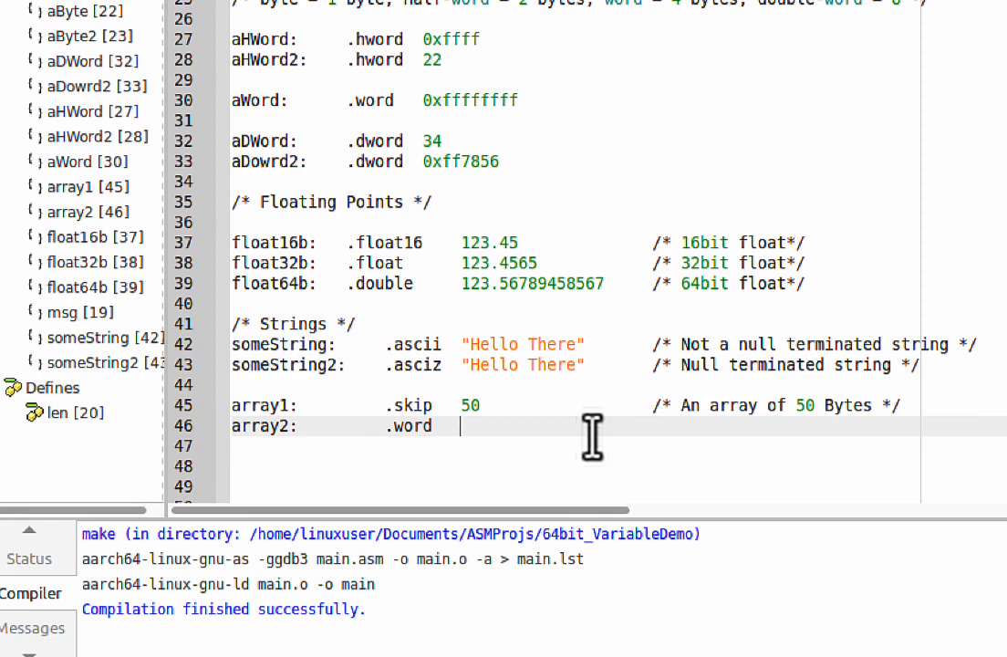
type("10")
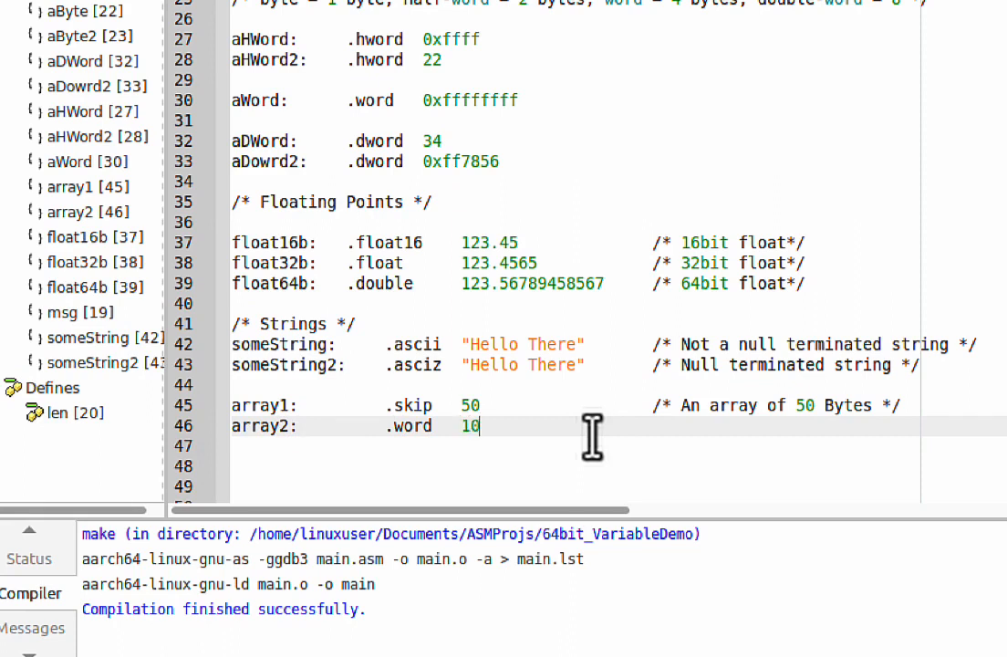
type(", 20,")
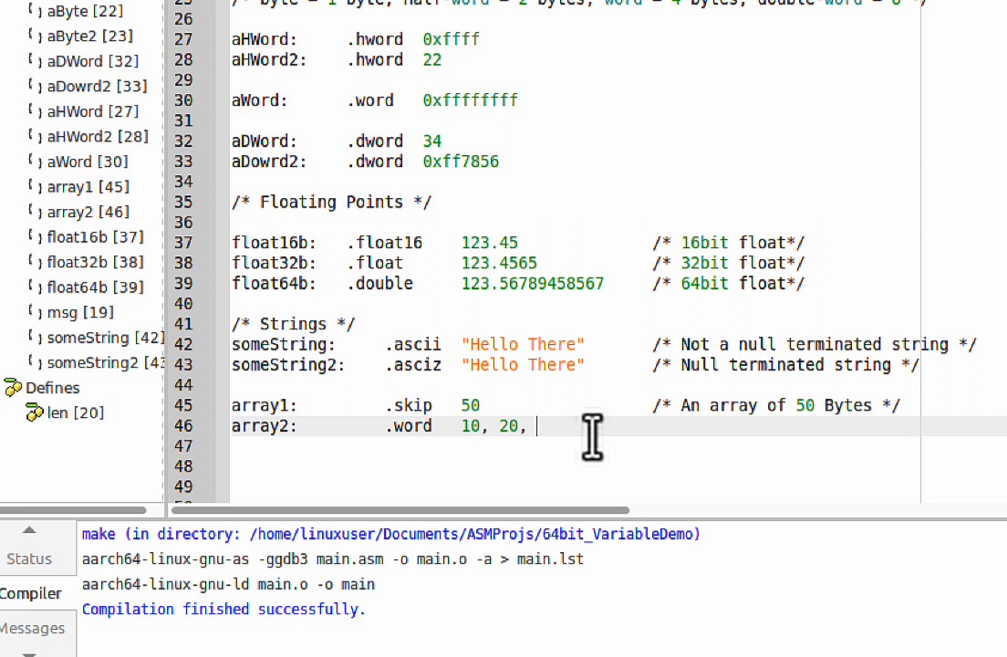
type("30, 40, 5")
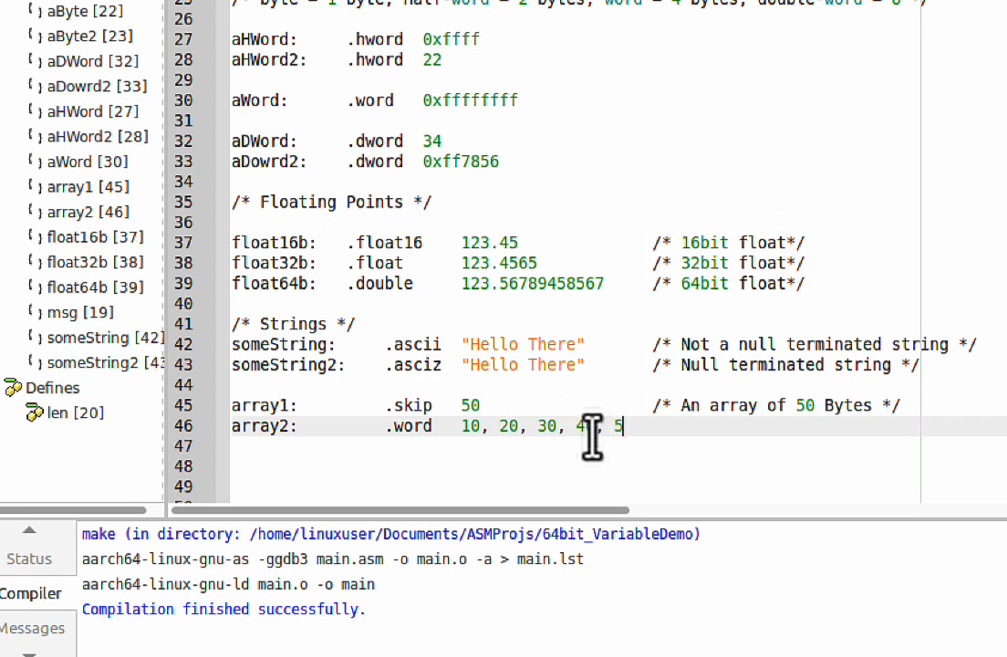
type("0")
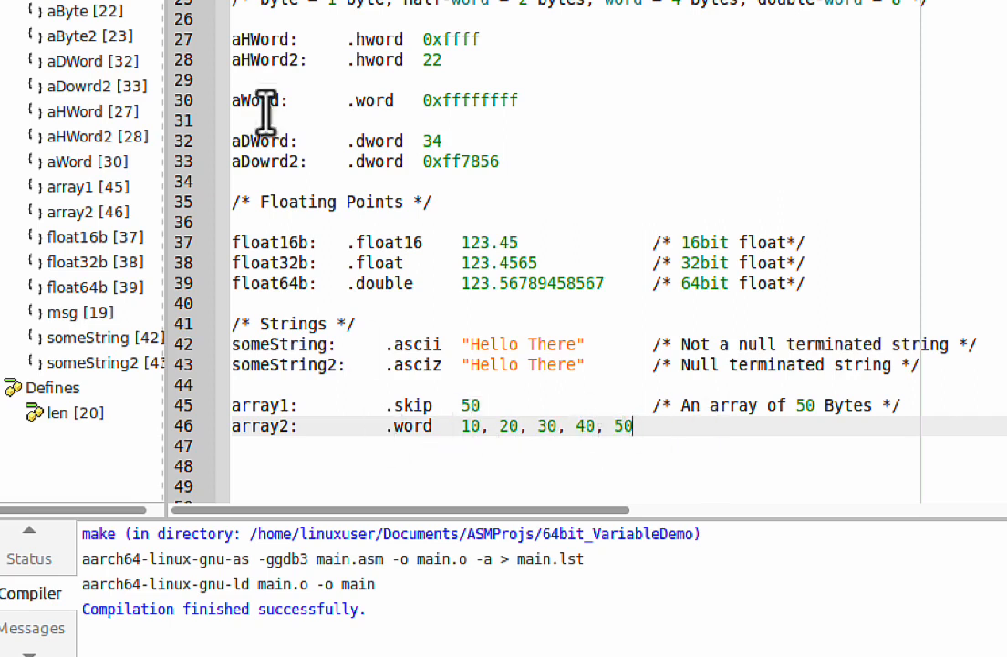
mouse_move(356, 100)
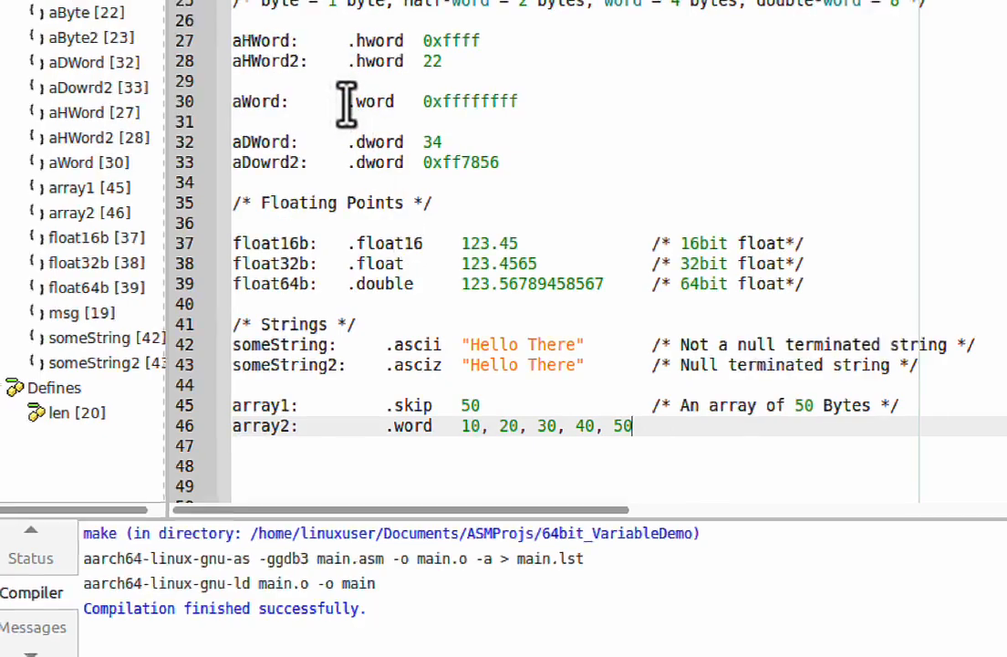
- Begin an array3 label on the line below array2
left_click(423, 85)
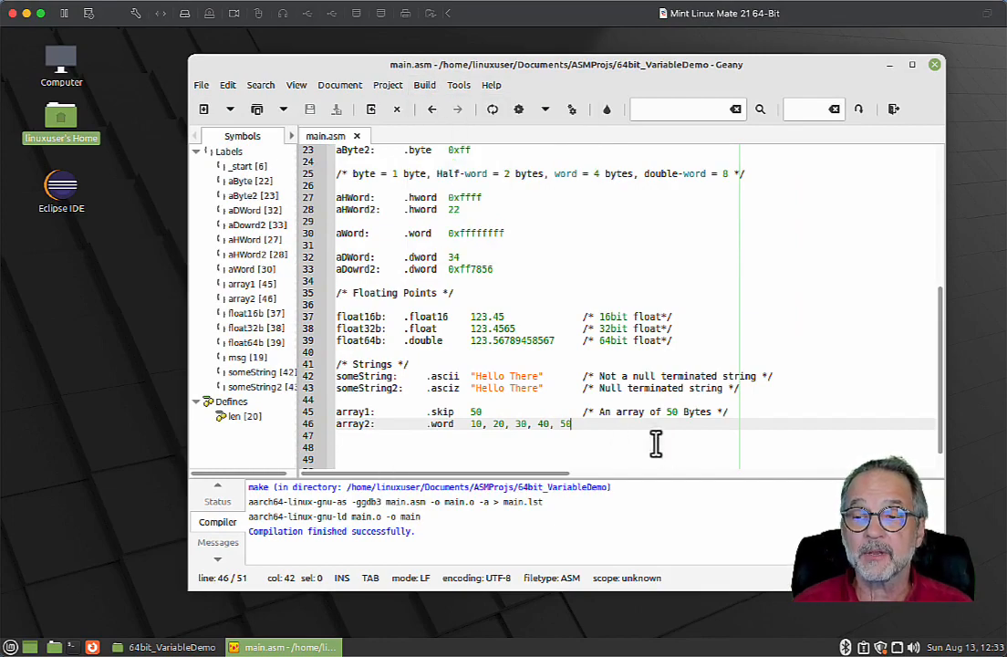
type("array3:")
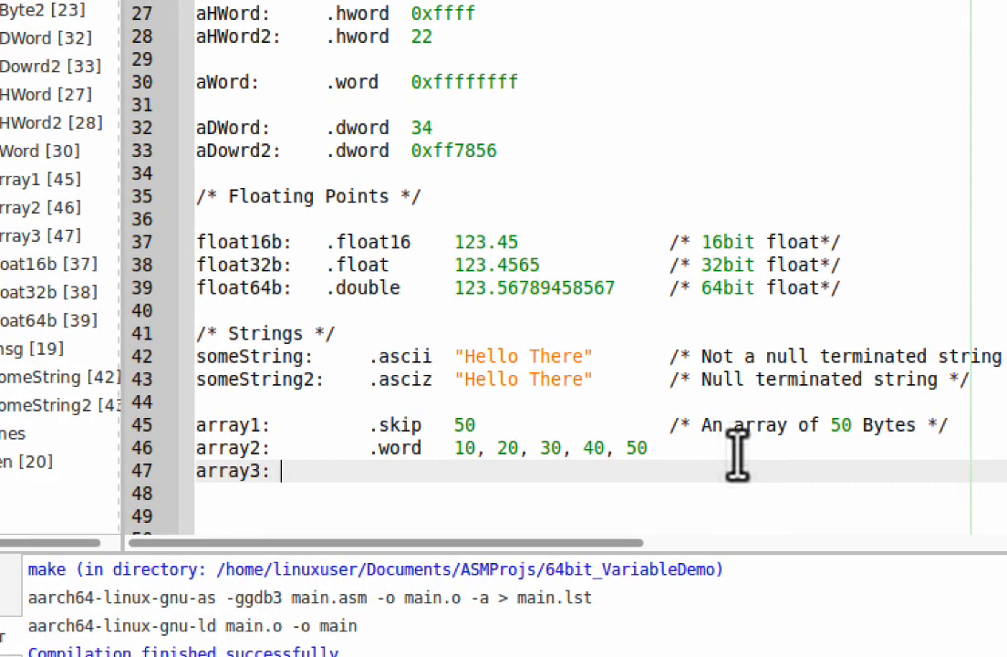
- Complete array3: .byte 10, 20, 'a', 30 mixing numbers with a character
type(".")
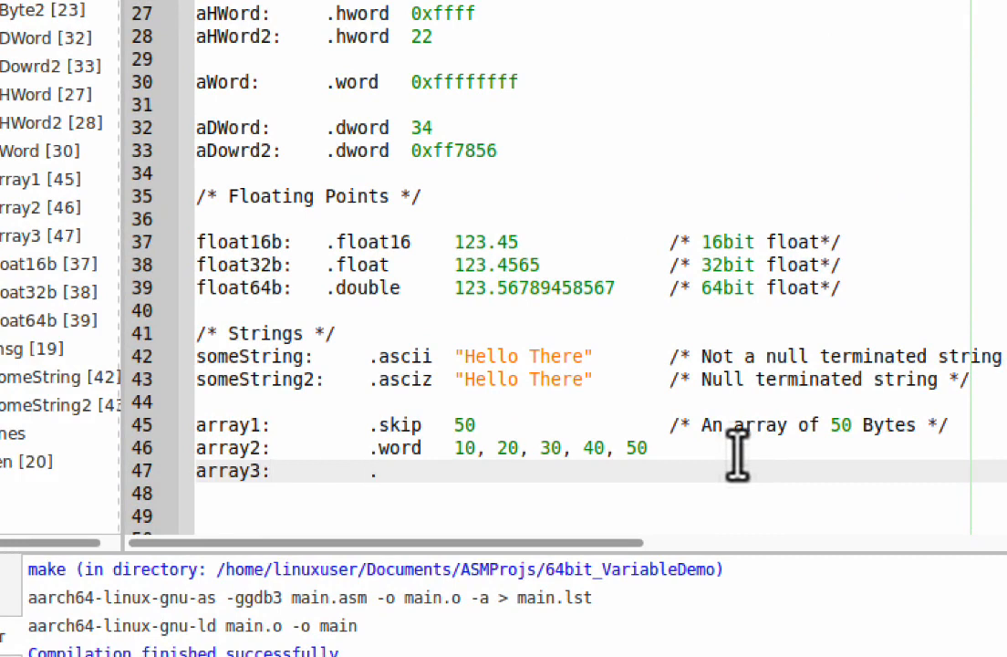
type("byte 1")
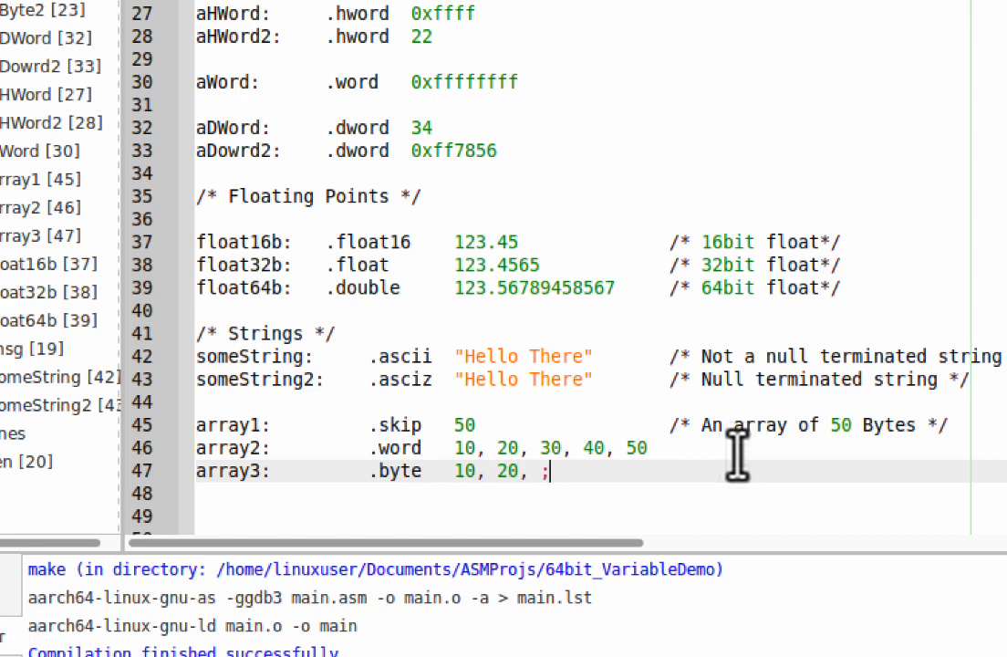
key("Backspace")
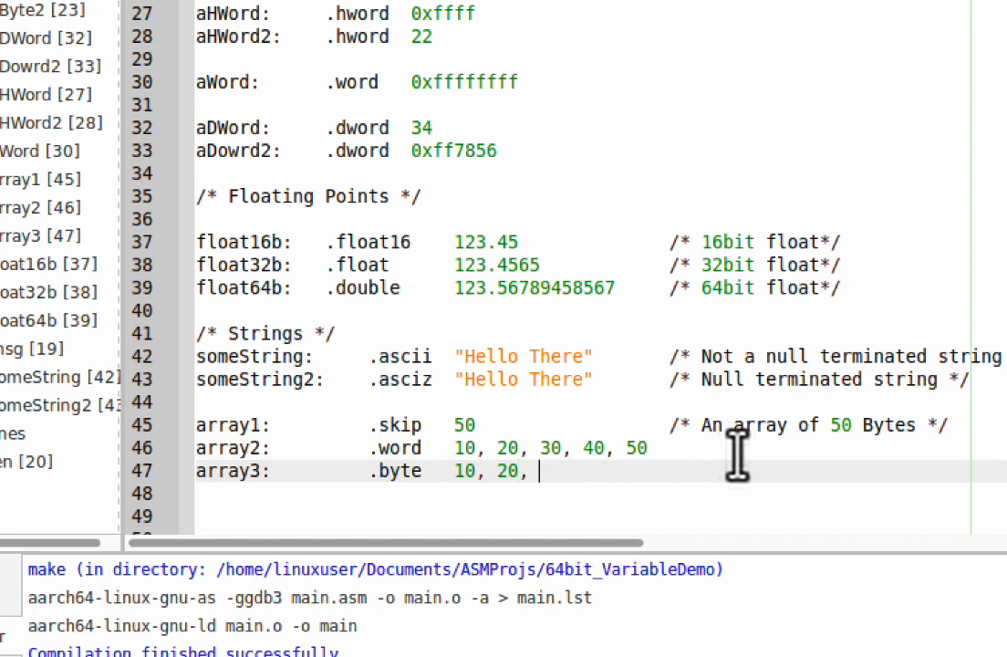
type("'a', 30")
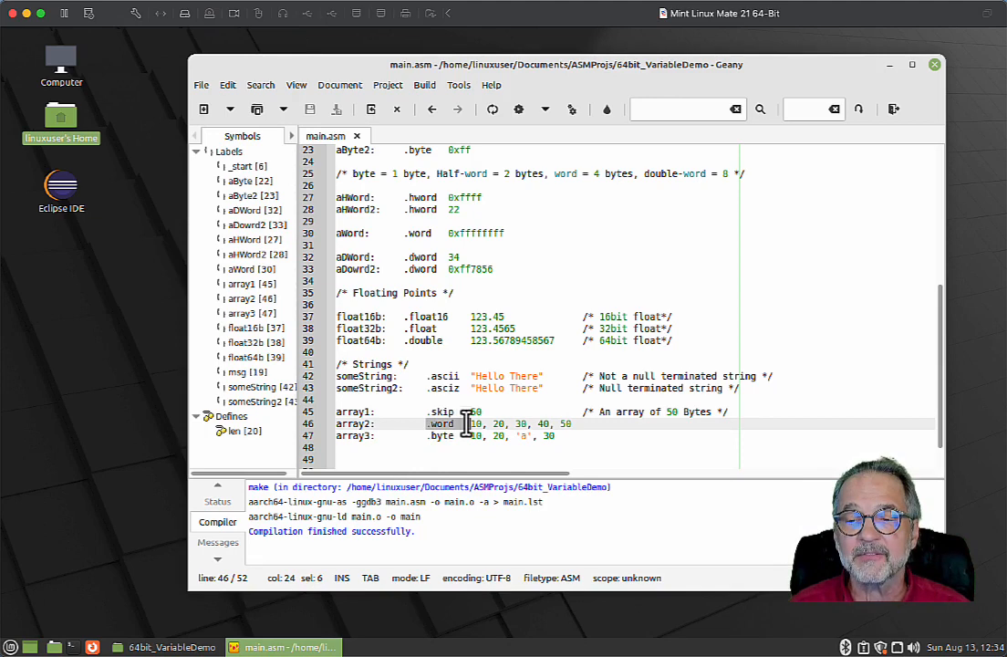
- Point out the .byte directive of array3 and the .skip directive of array1
left_click(442, 434)
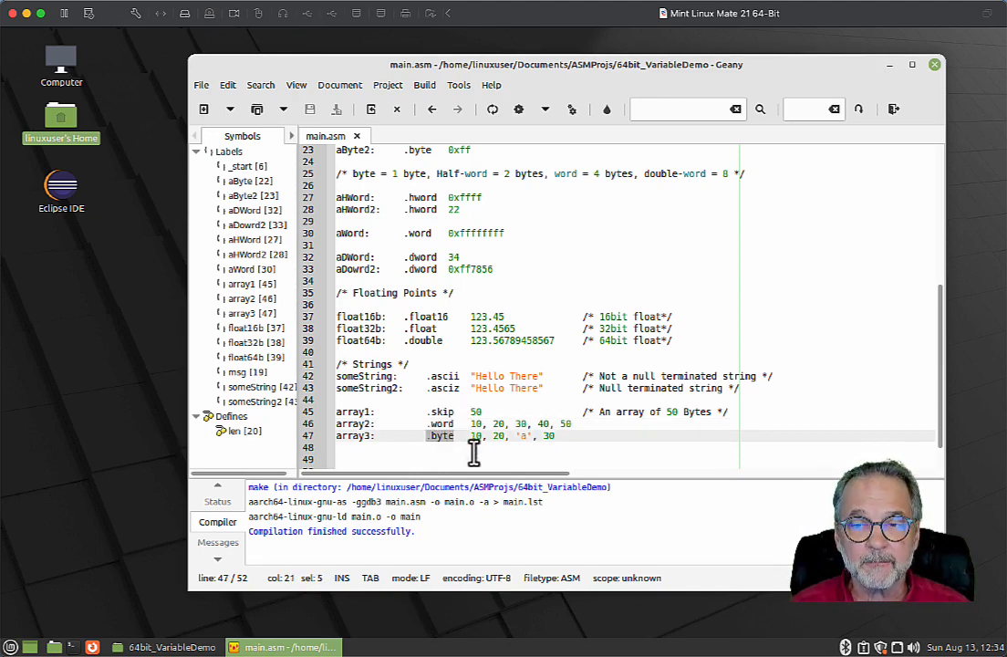
left_click(478, 413)
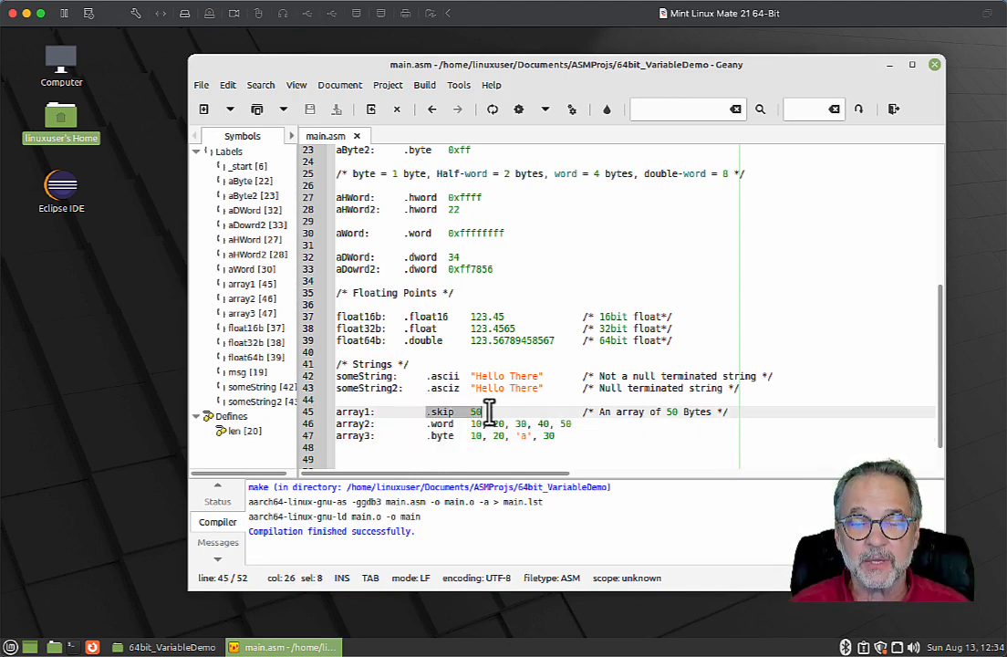